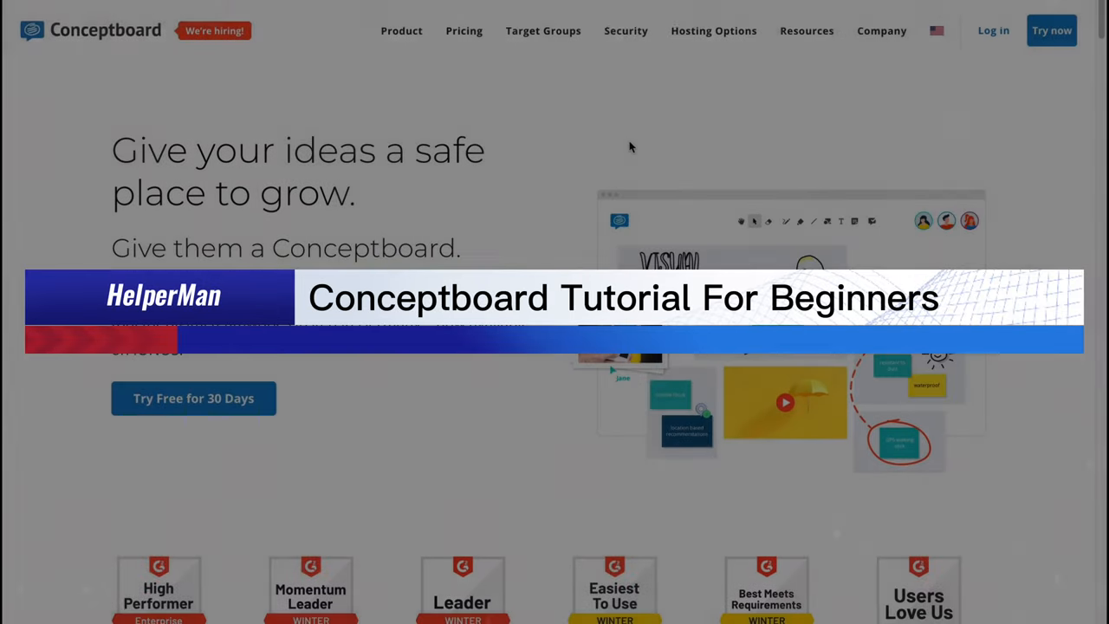
Step: Scroll the landing page, start the 30-day free trial, and sign up with Google
scroll("down", 3)
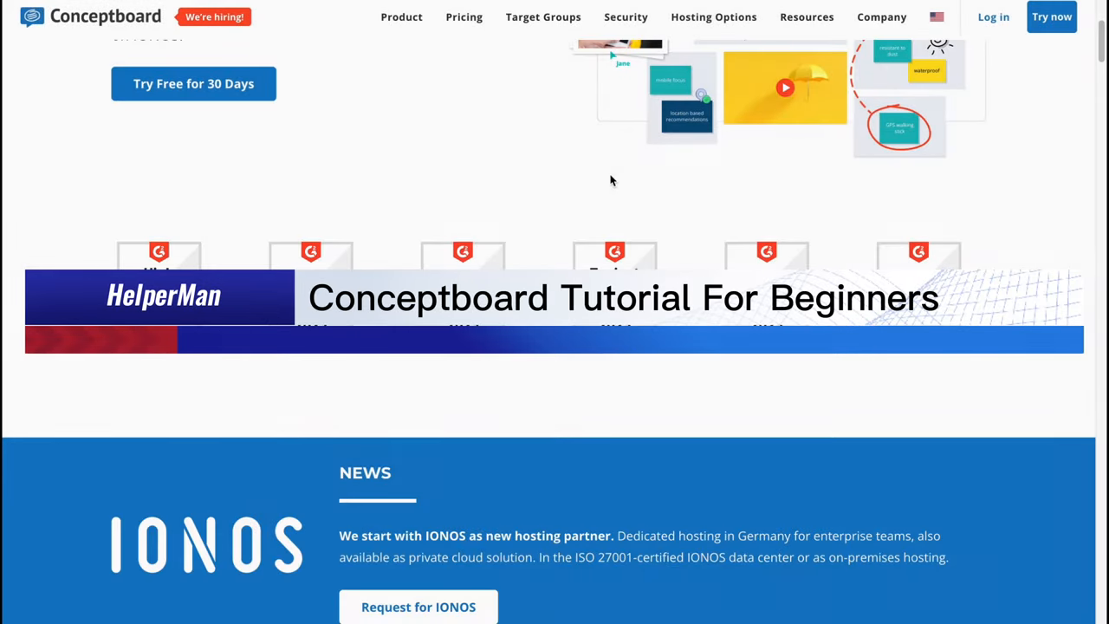
scroll("down", 3)
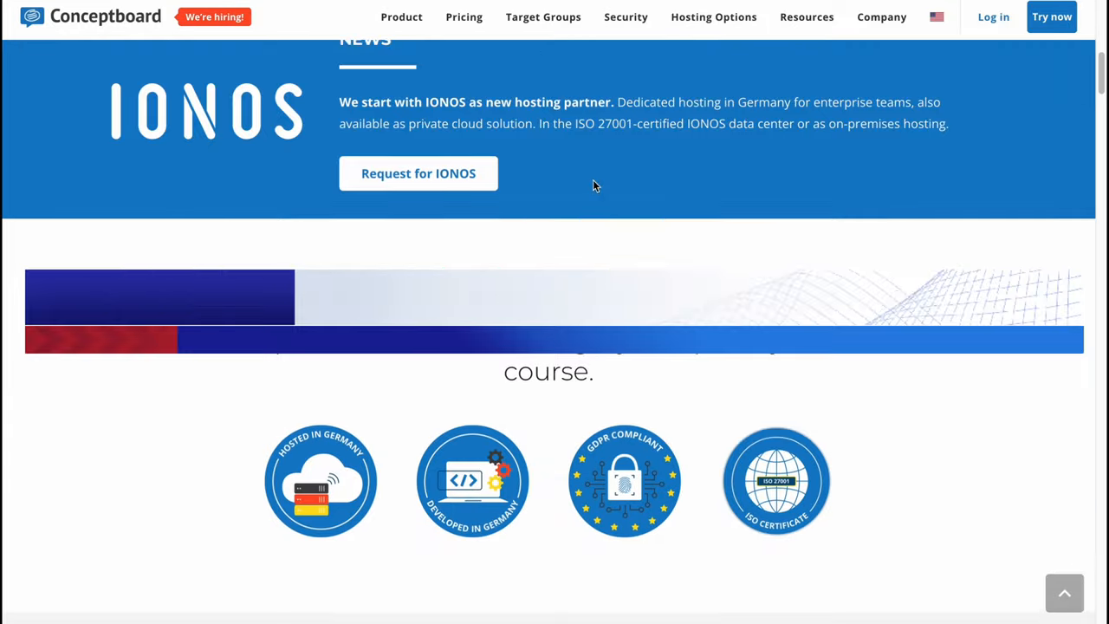
scroll("down", 3)
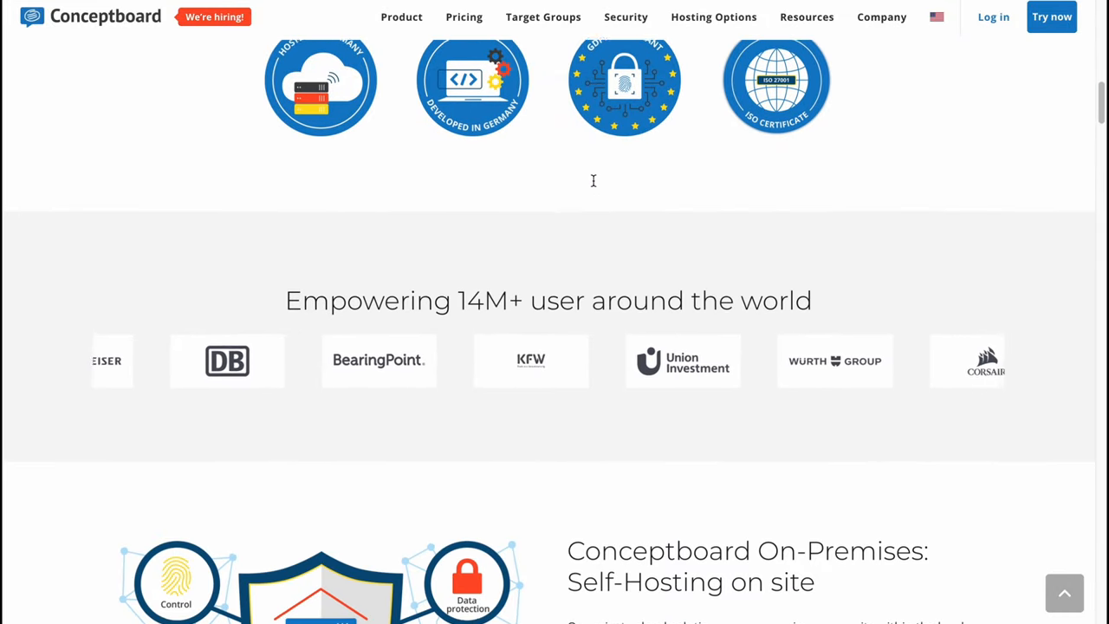
scroll("down", 3)
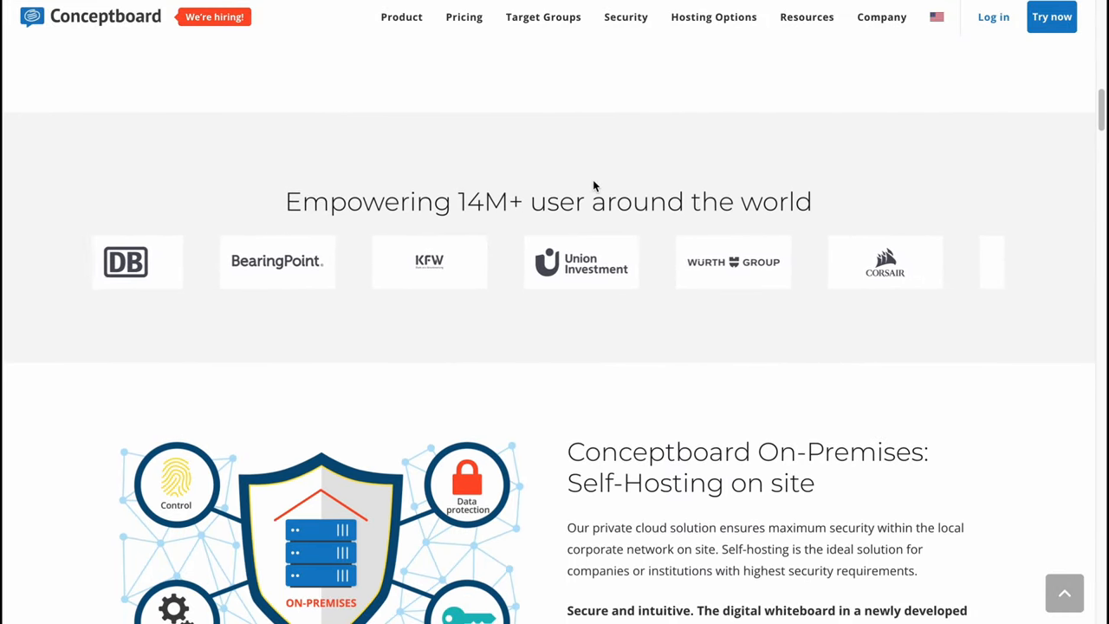
scroll("up", 3)
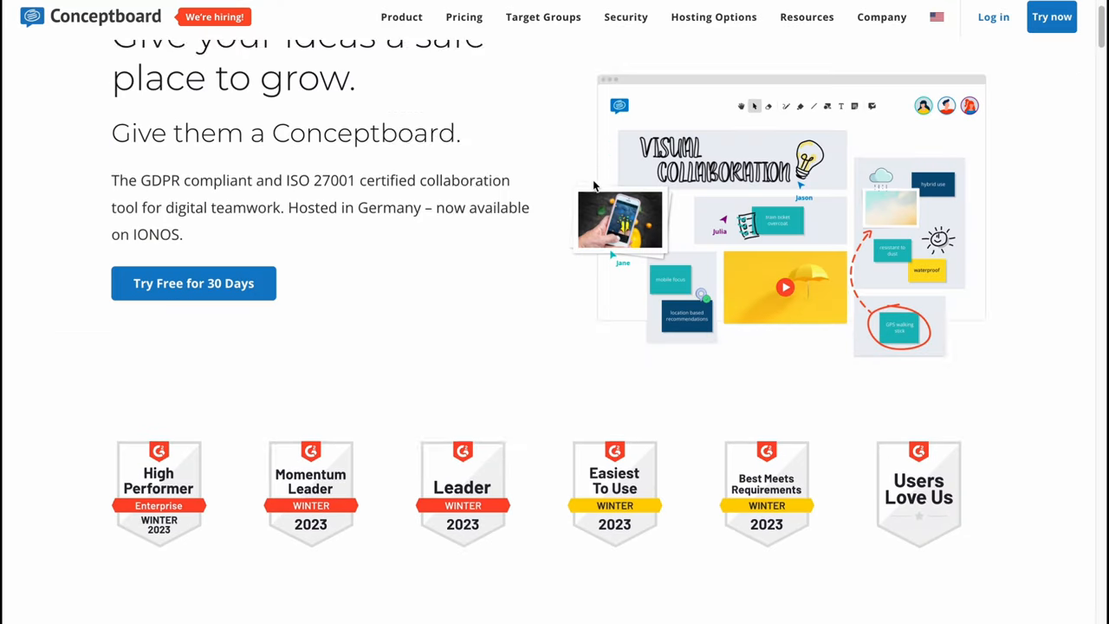
scroll("up", 3)
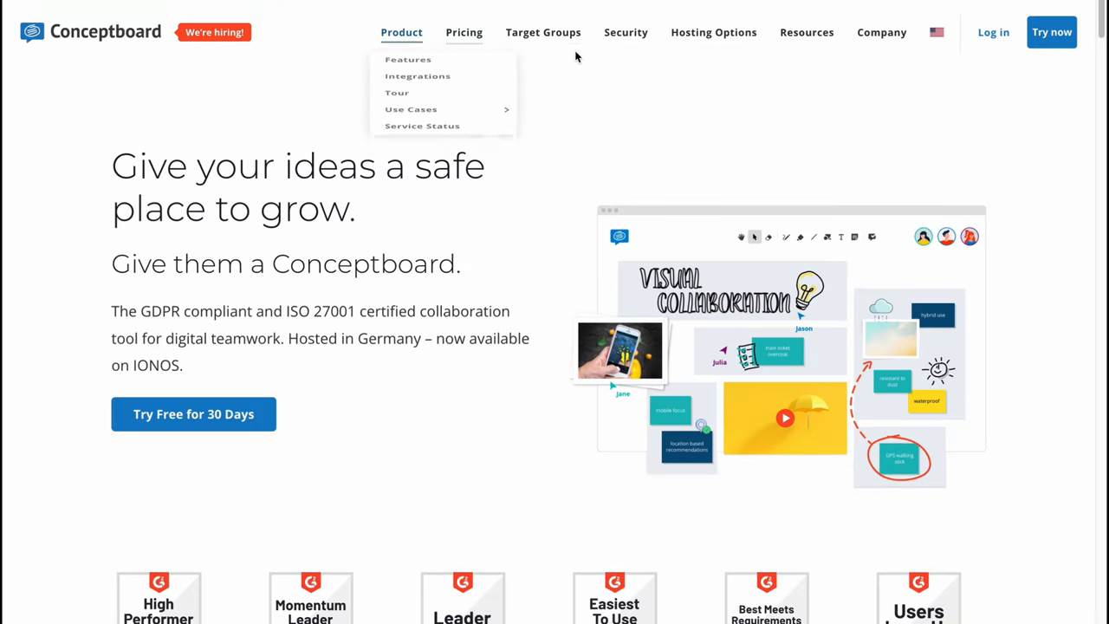
mouse_move(530, 96)
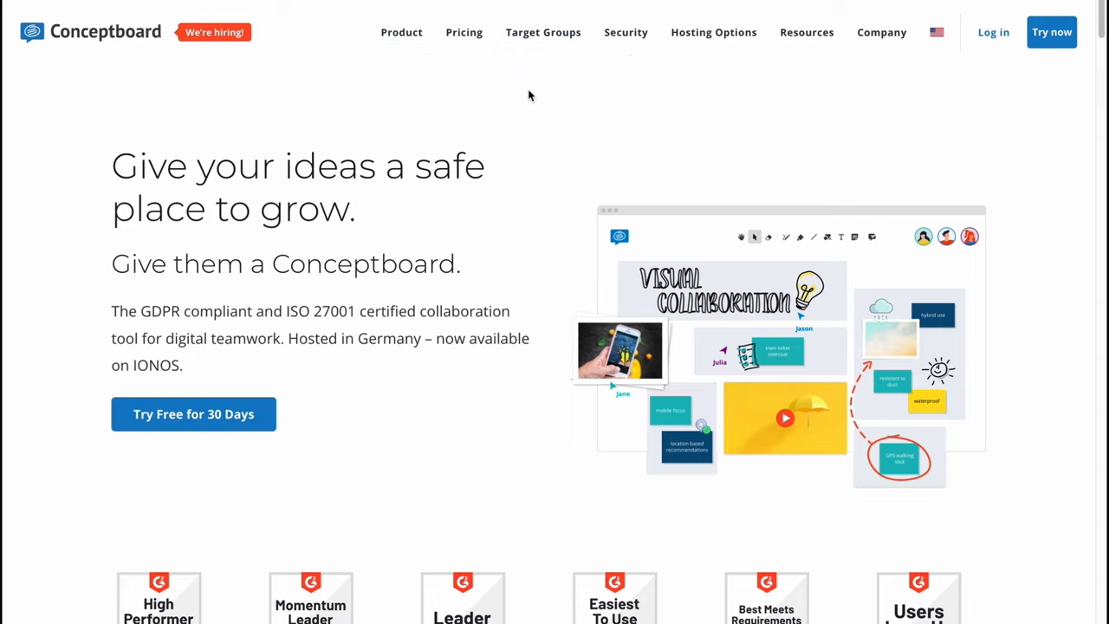
mouse_move(193, 413)
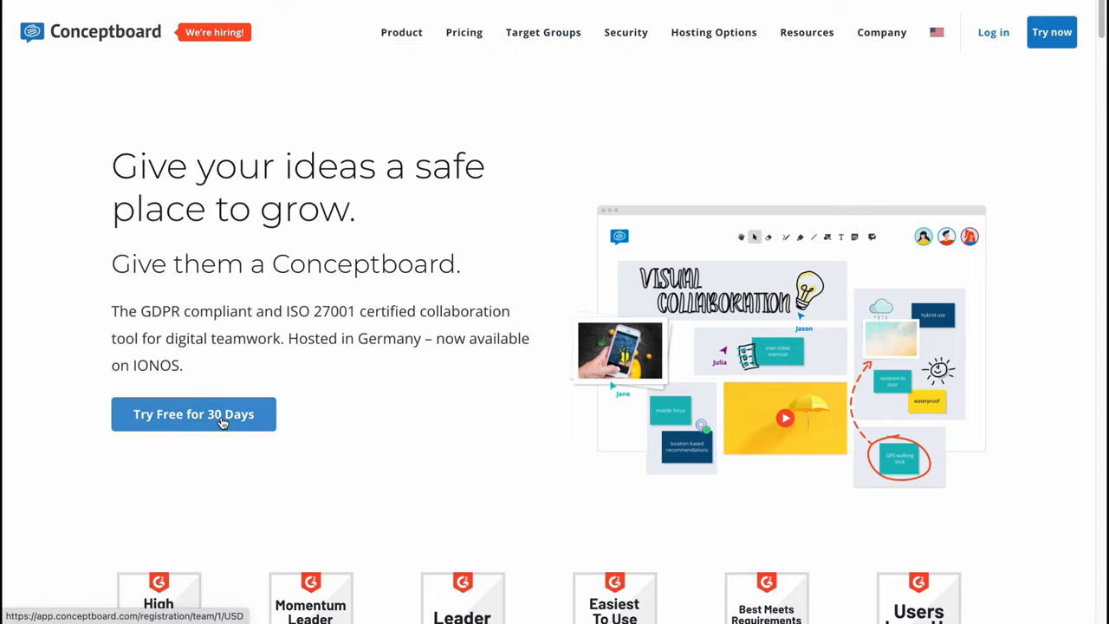
left_click(193, 414)
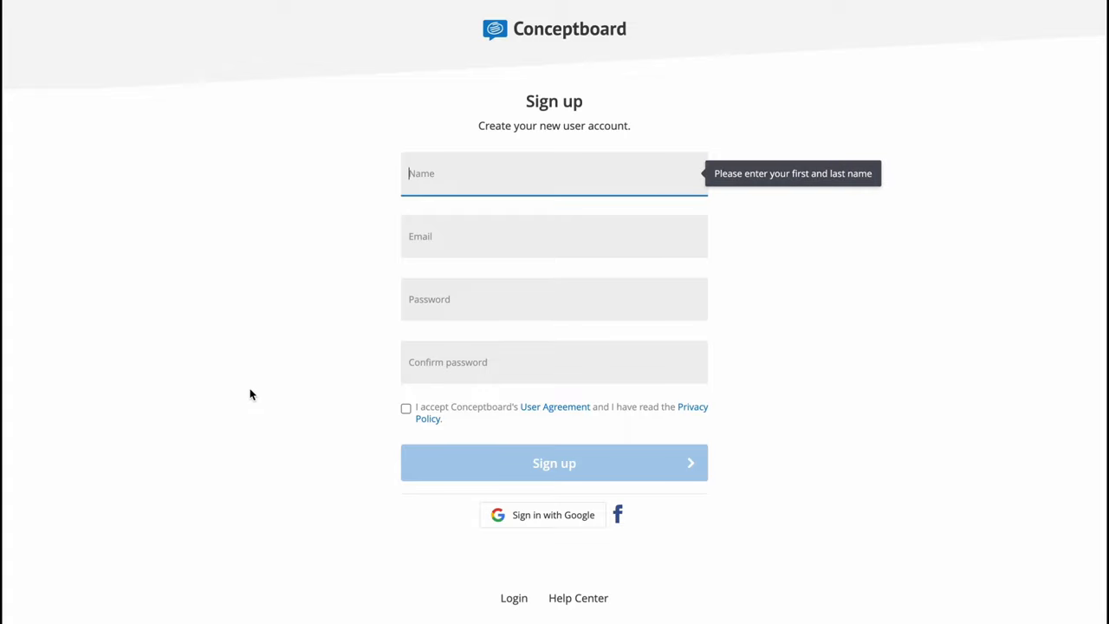
left_click(555, 173)
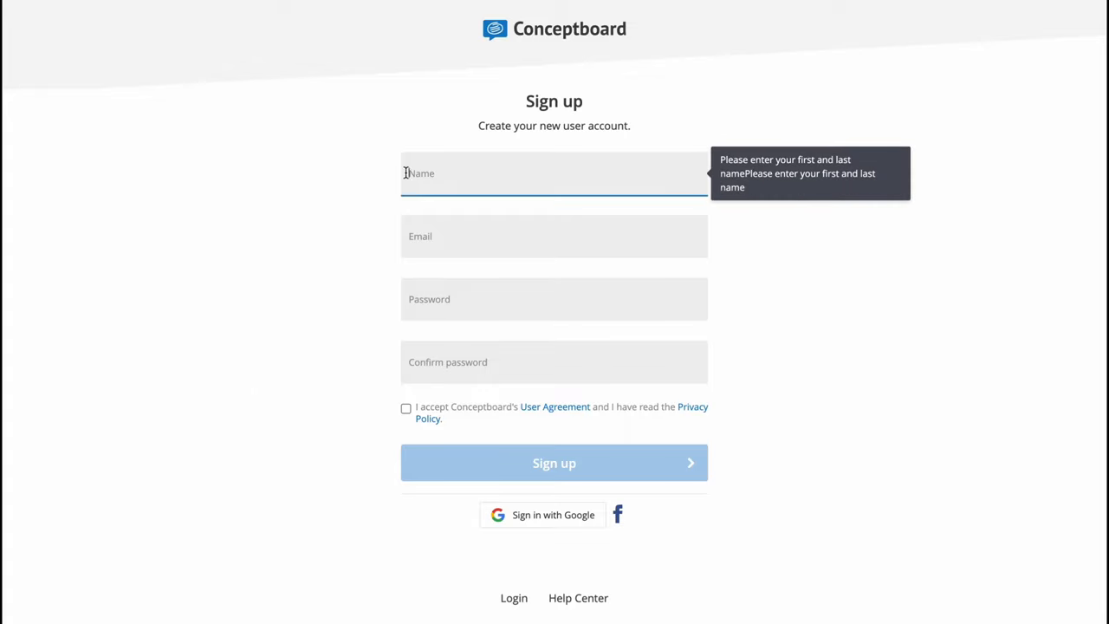
mouse_move(402, 326)
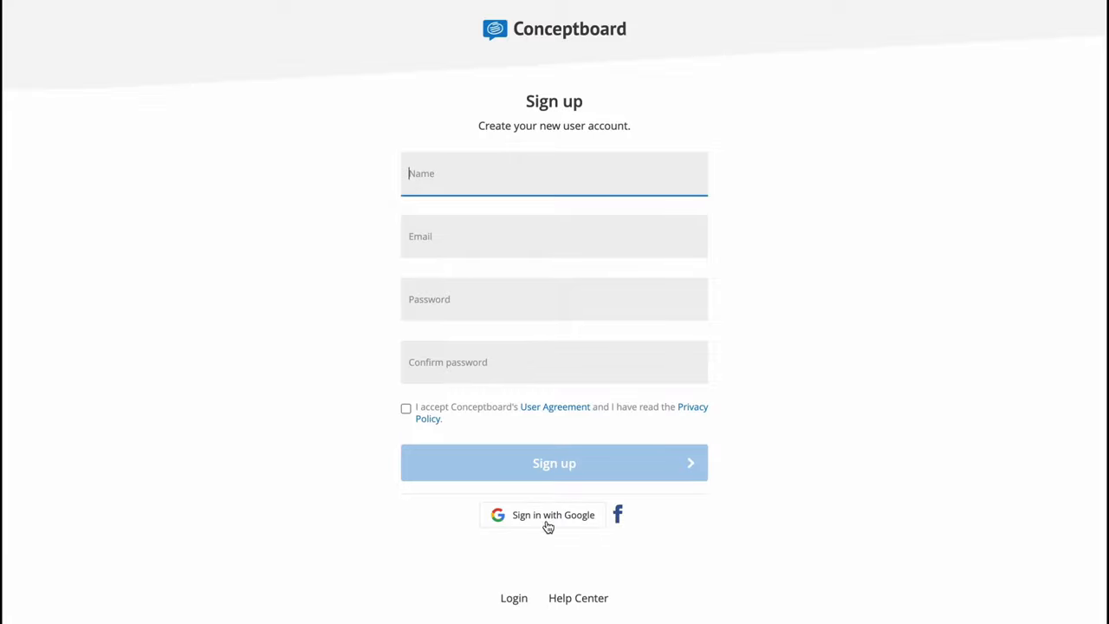
left_click(547, 515)
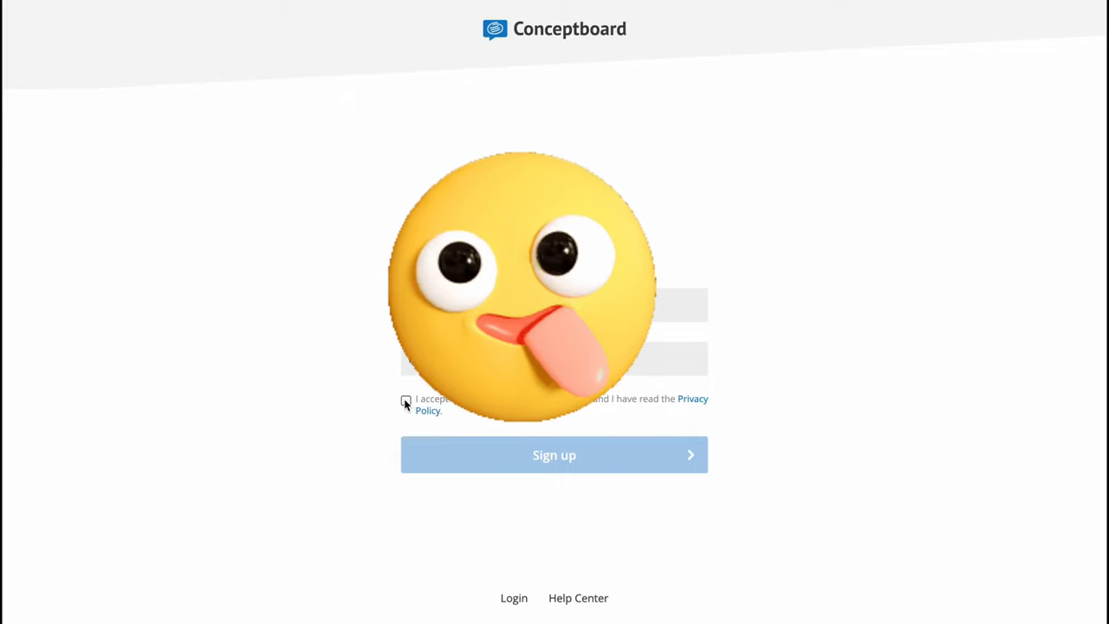
Step: Complete sign-up, pick a suggested team name, and start the team's free trial
left_click(554, 454)
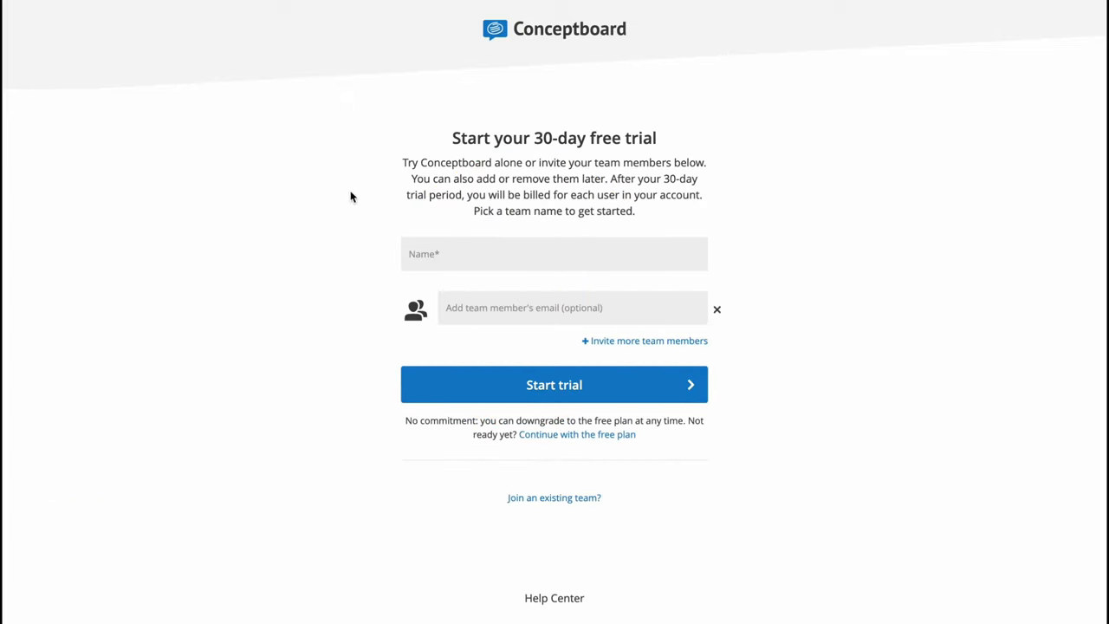
left_click(553, 254)
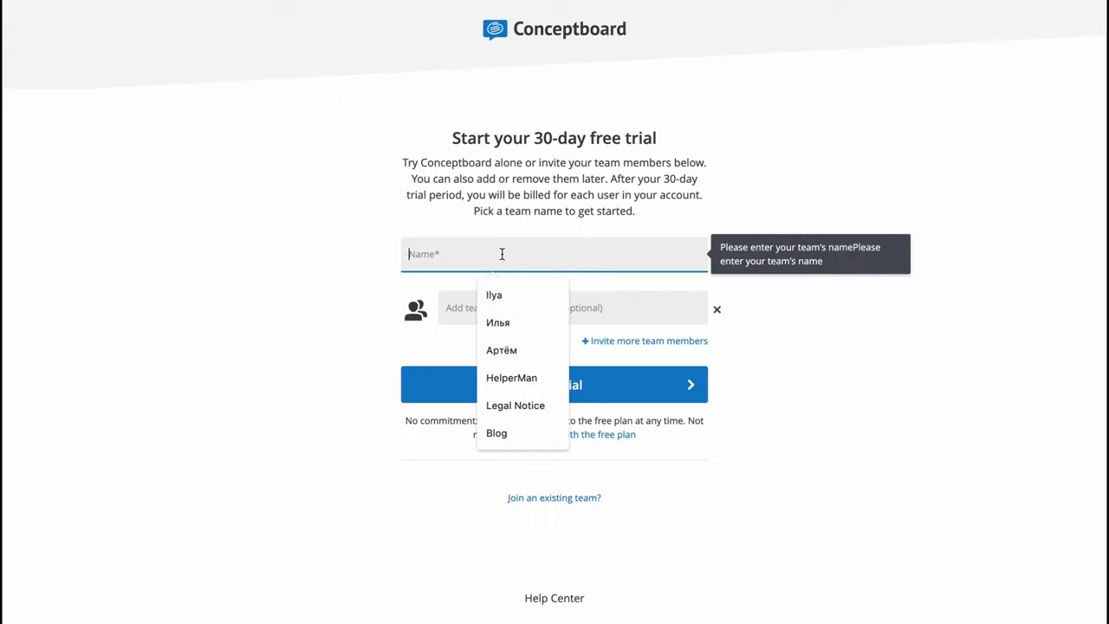
left_click(499, 323)
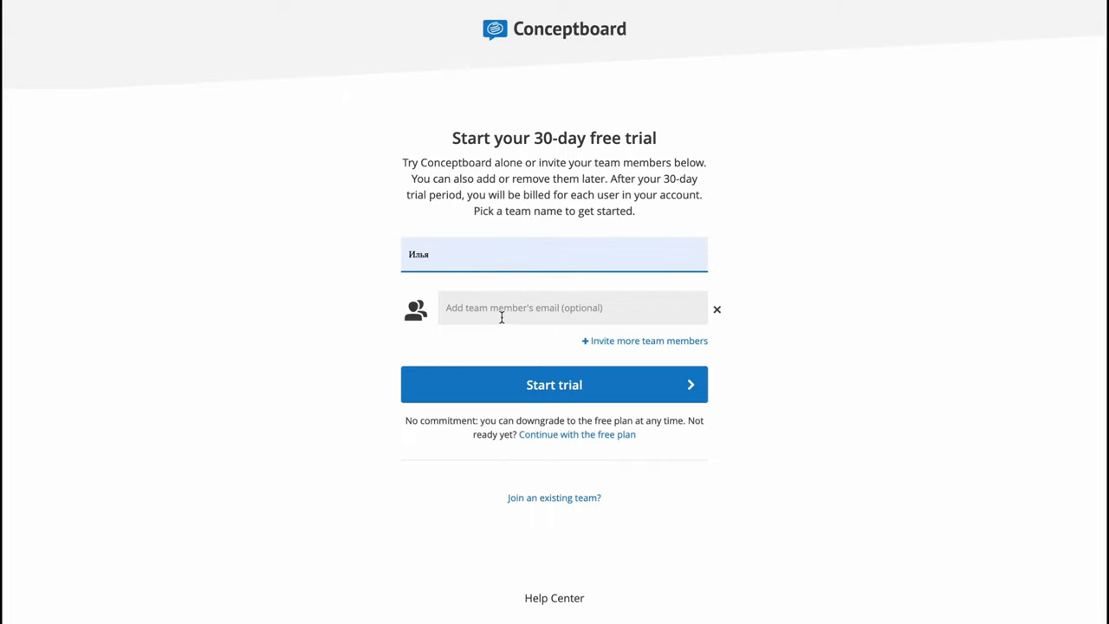
mouse_move(654, 335)
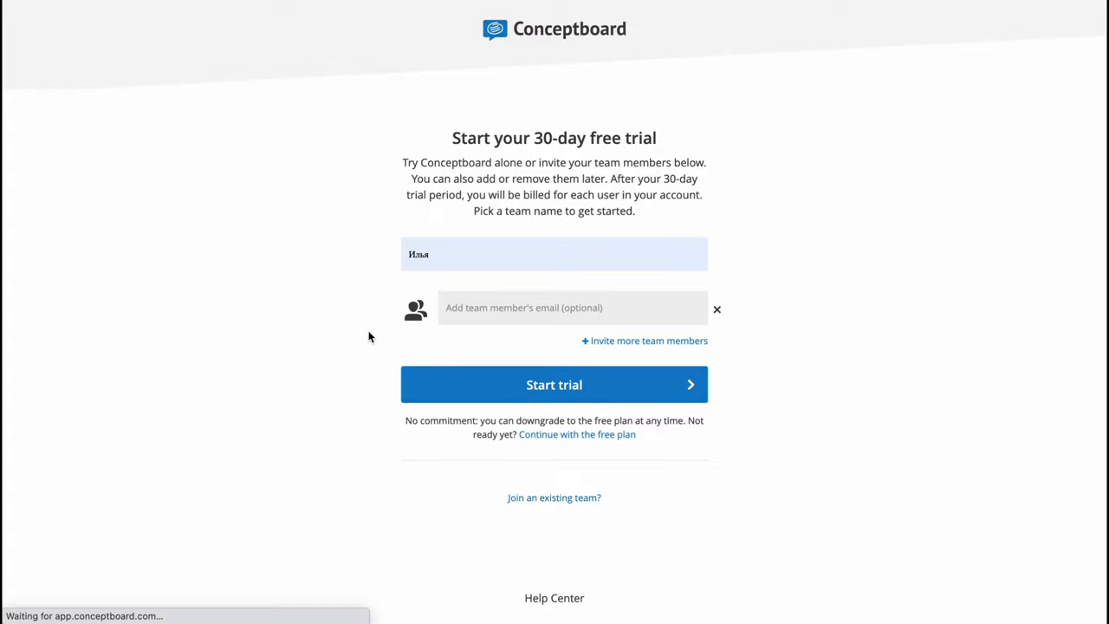
left_click(554, 384)
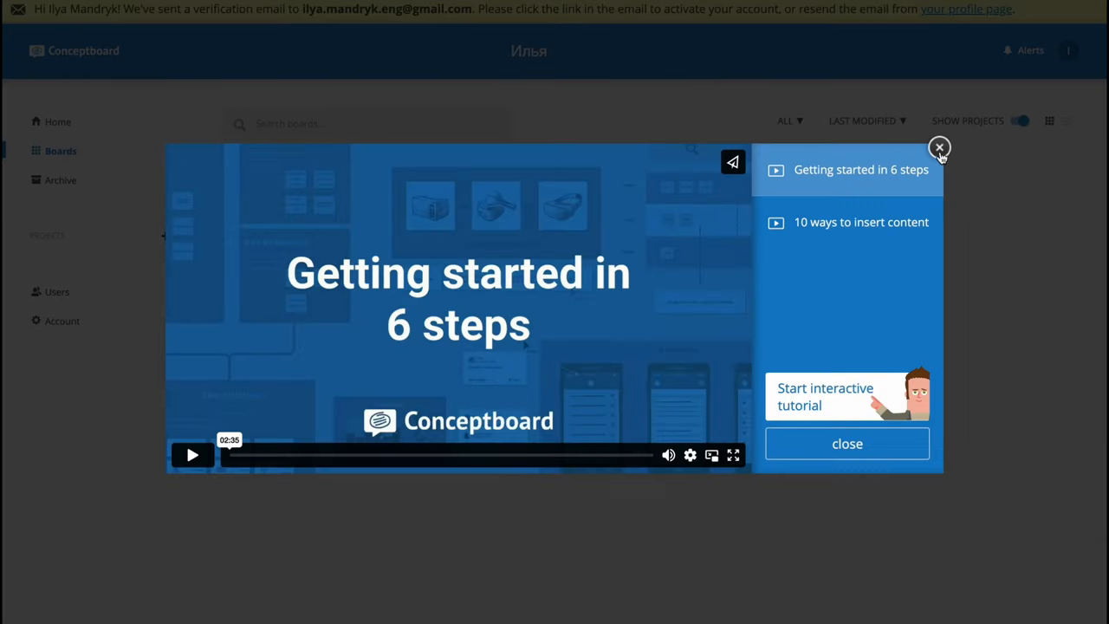
Step: Close the welcome video, check the profile menu, and browse Home, Boards and Archive
left_click(939, 147)
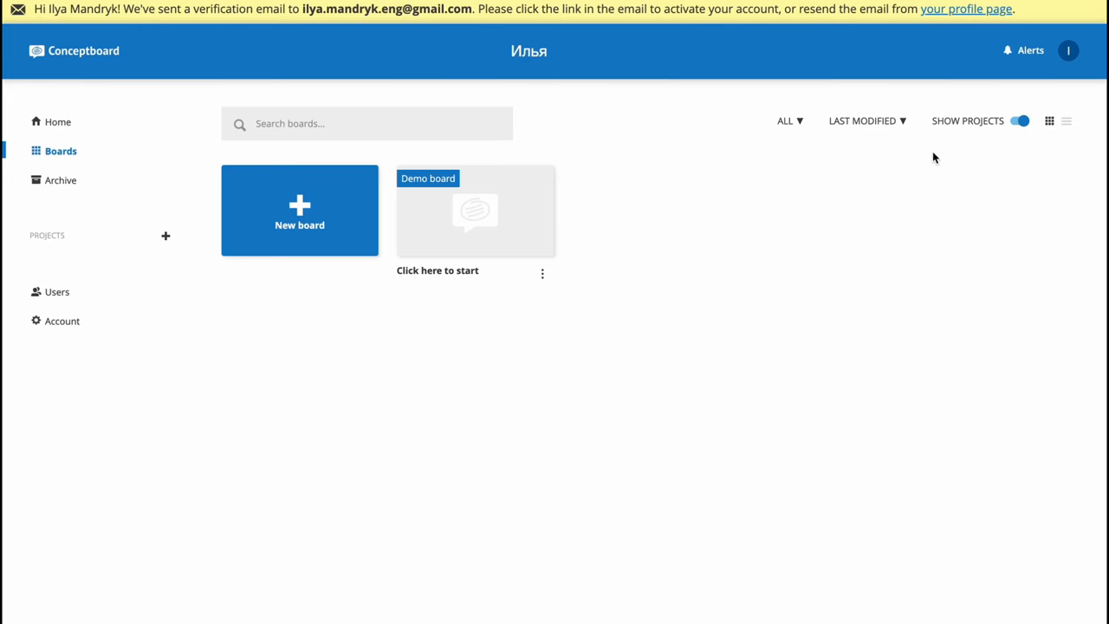
mouse_move(641, 118)
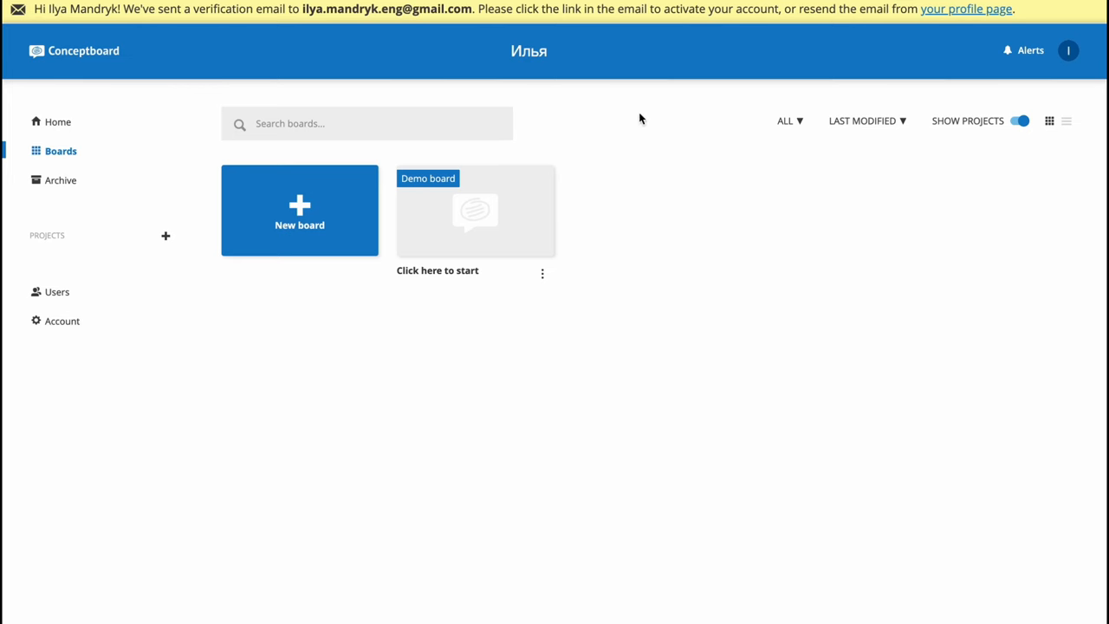
mouse_move(159, 58)
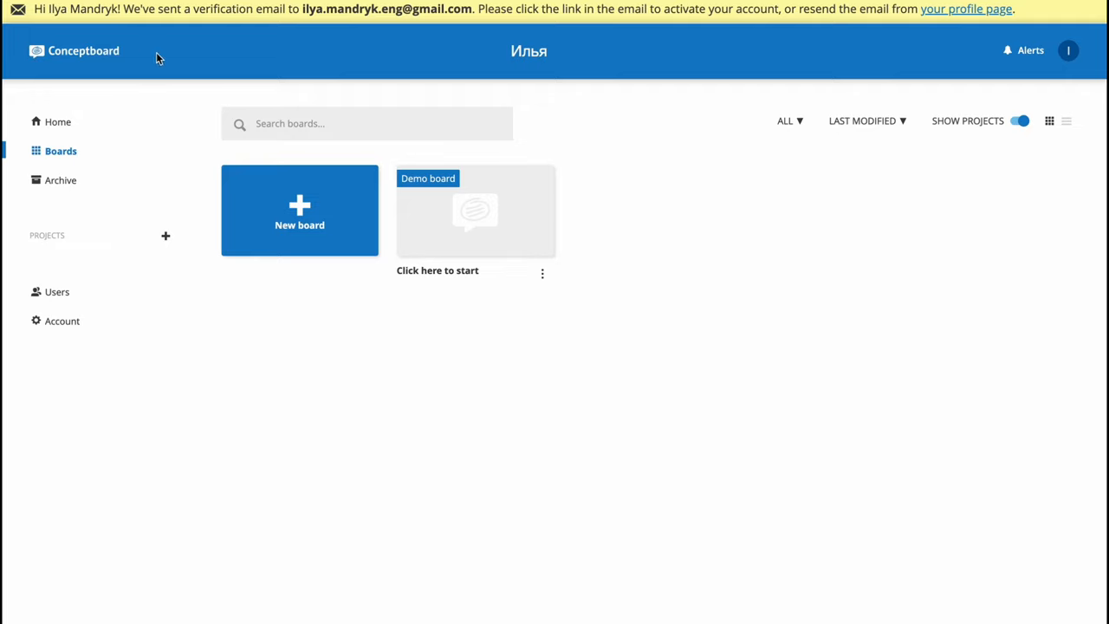
left_click(1068, 50)
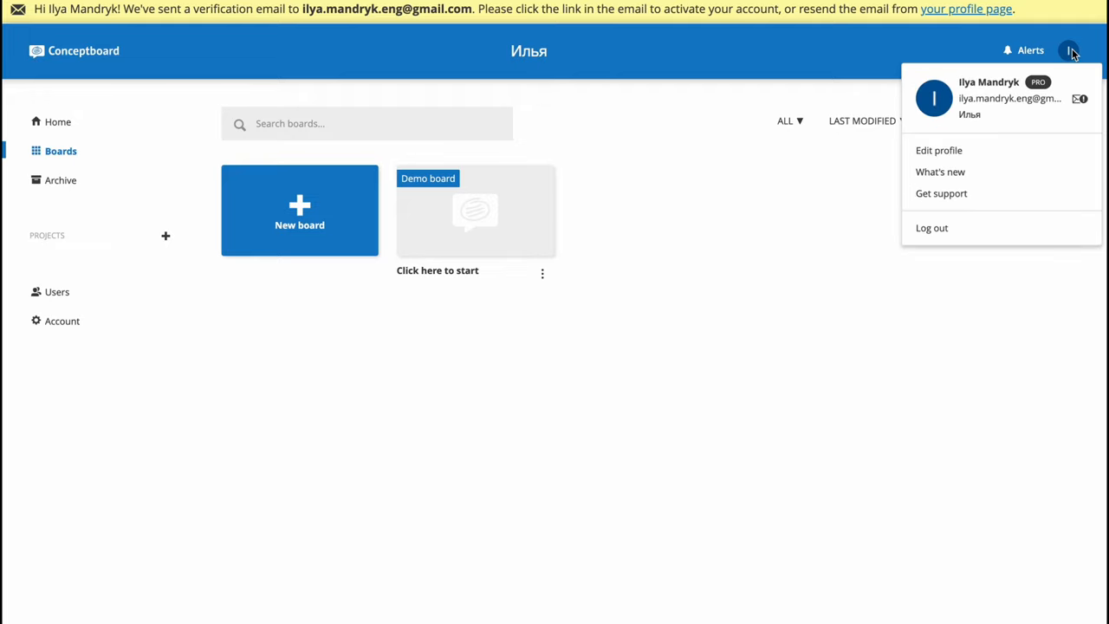
mouse_move(965, 156)
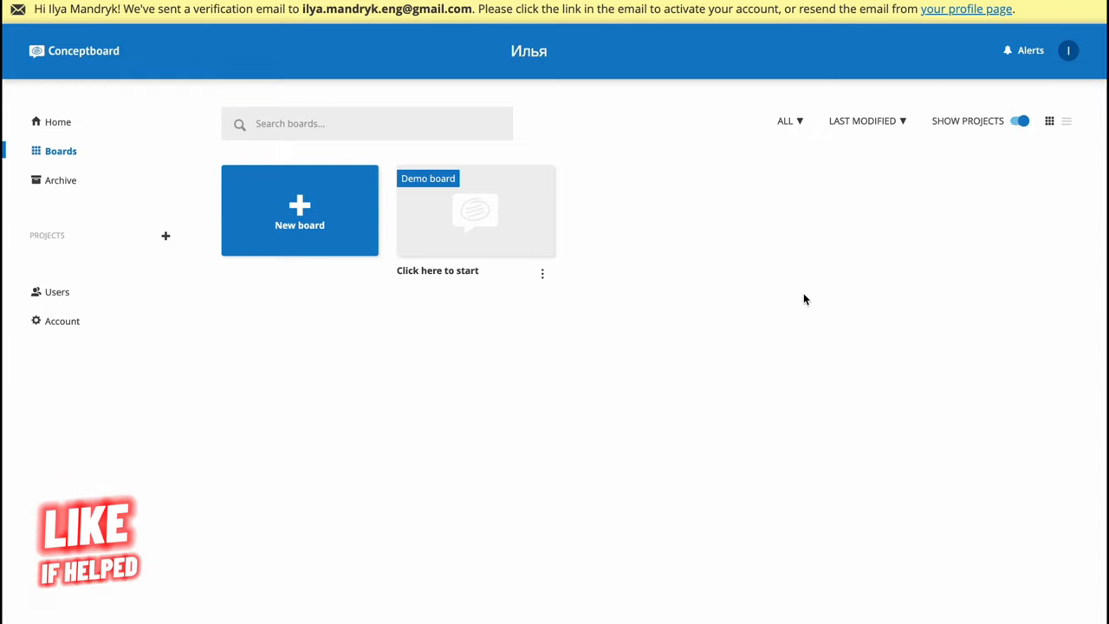
mouse_move(309, 164)
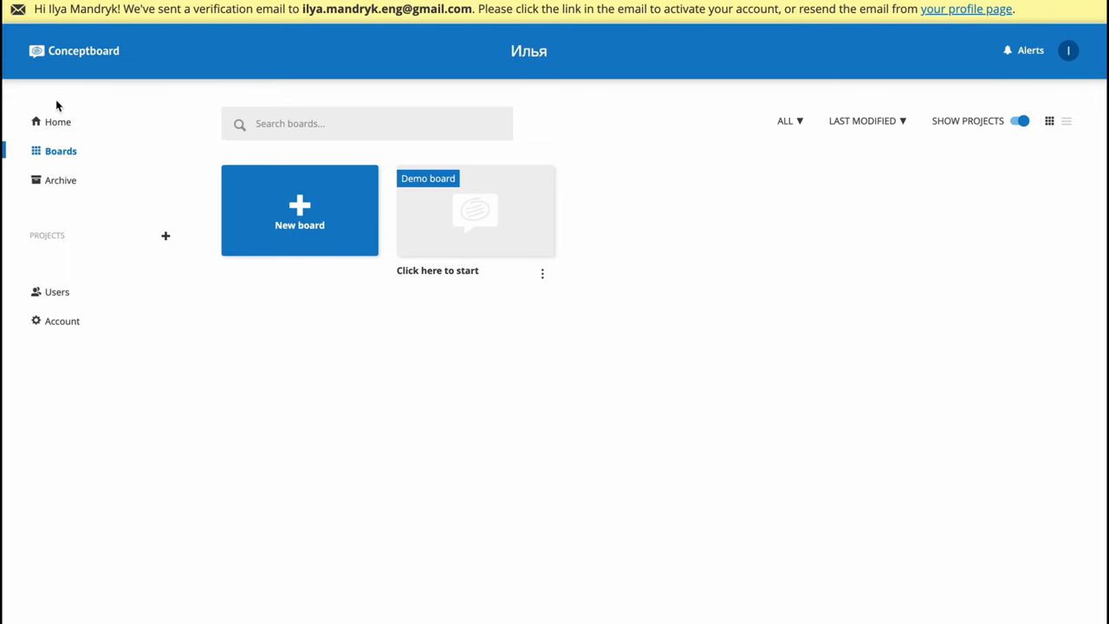
left_click(58, 121)
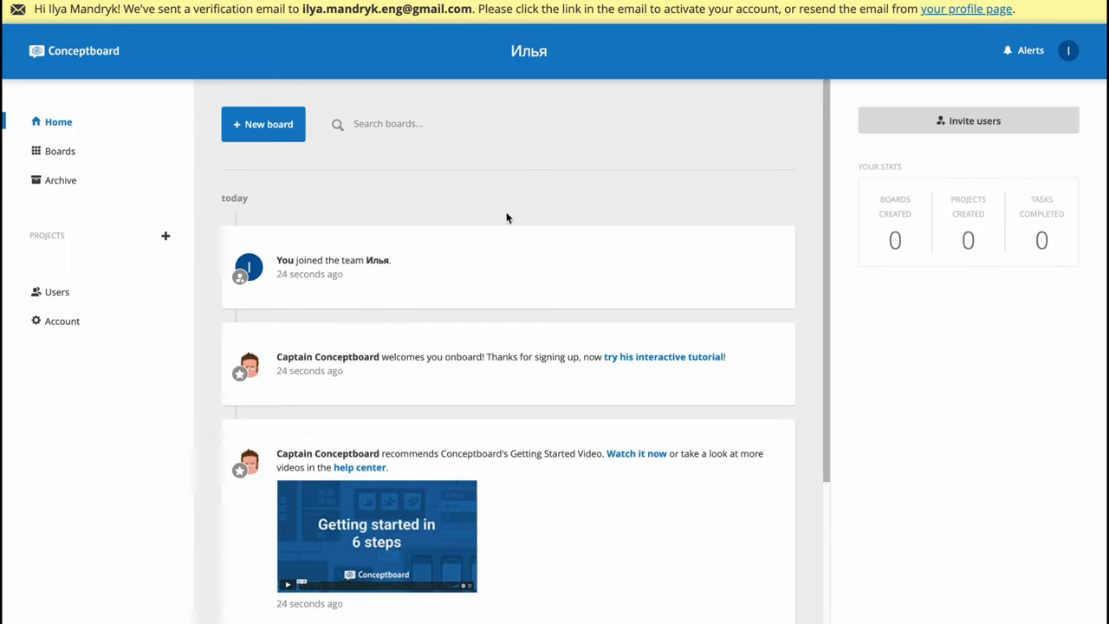
mouse_move(604, 391)
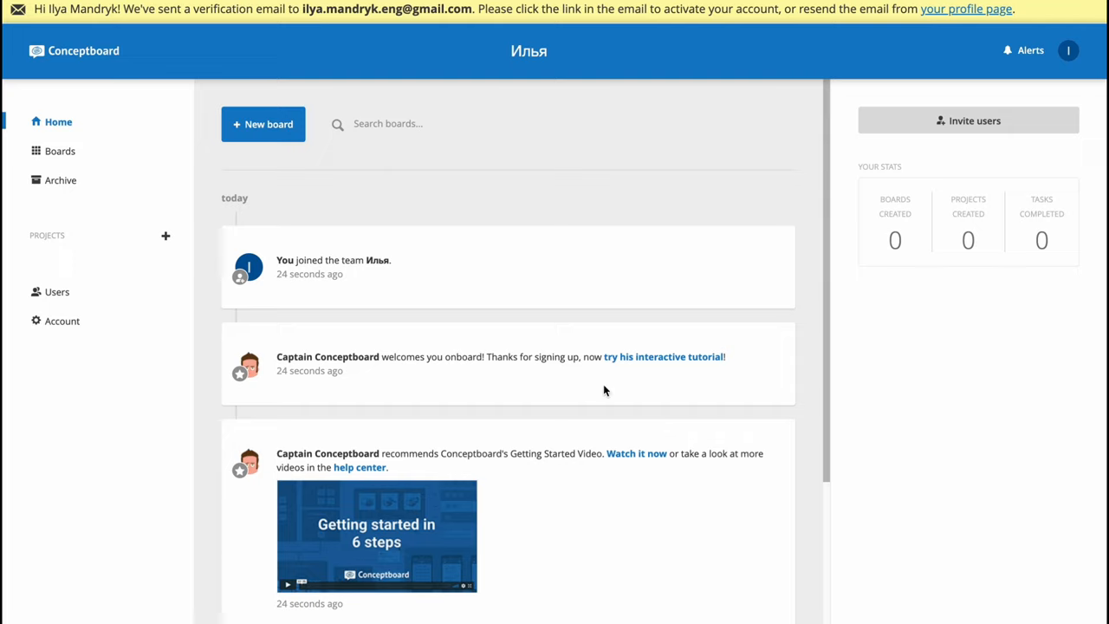
mouse_move(993, 143)
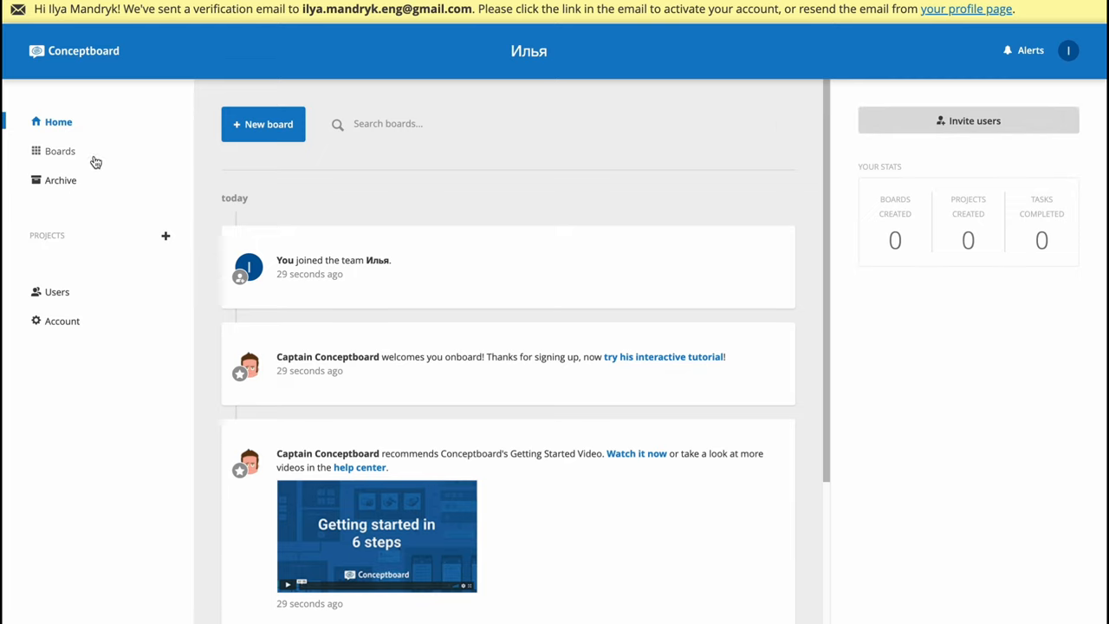
left_click(59, 151)
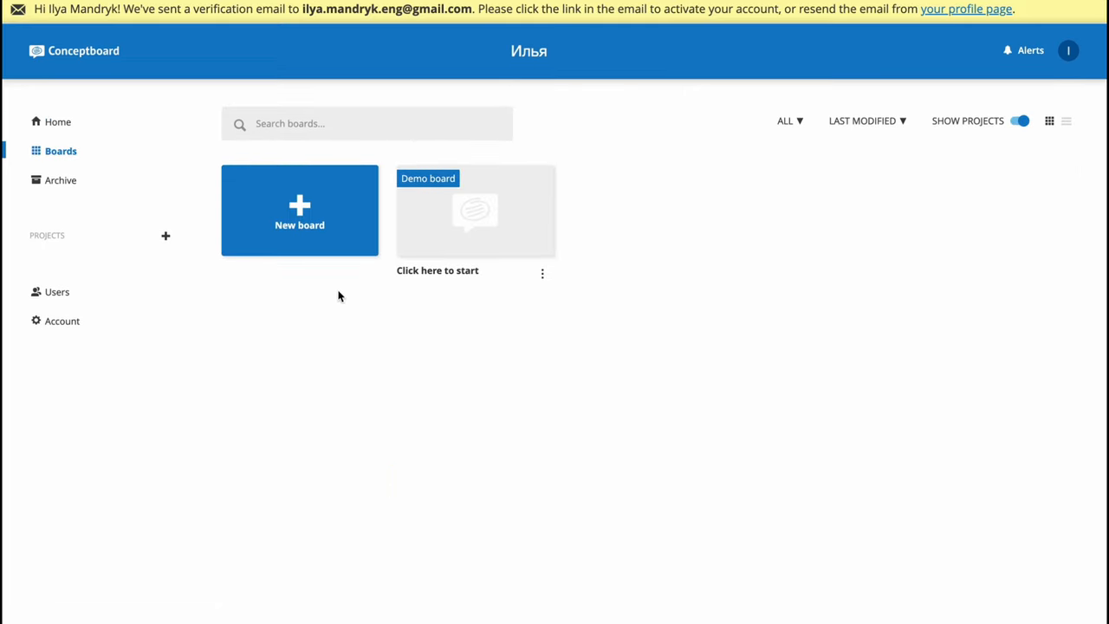
mouse_move(248, 261)
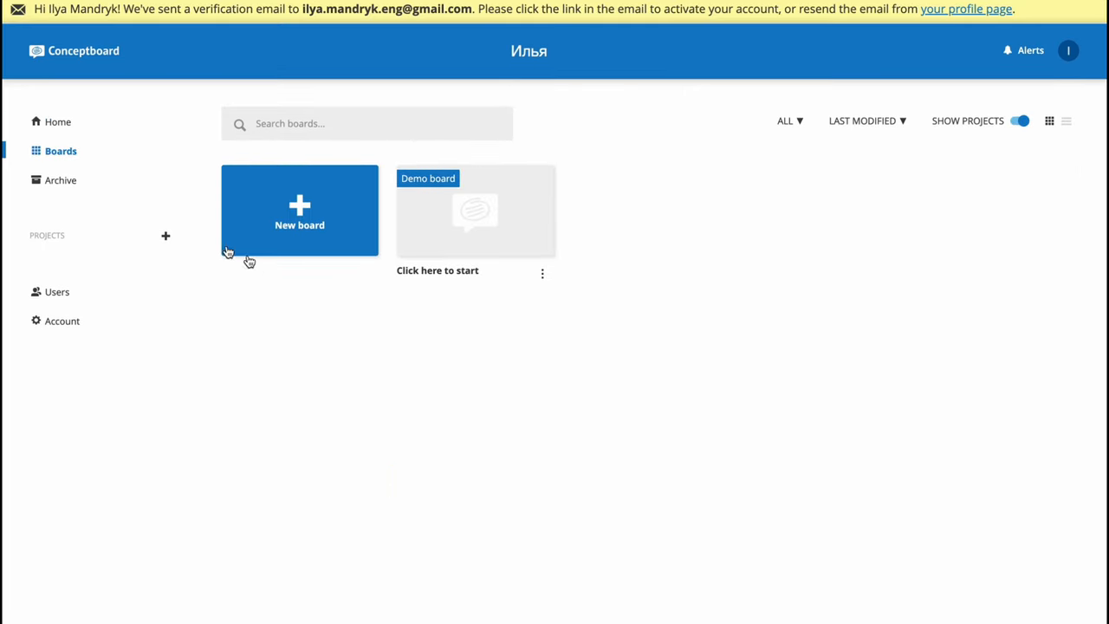
left_click(61, 180)
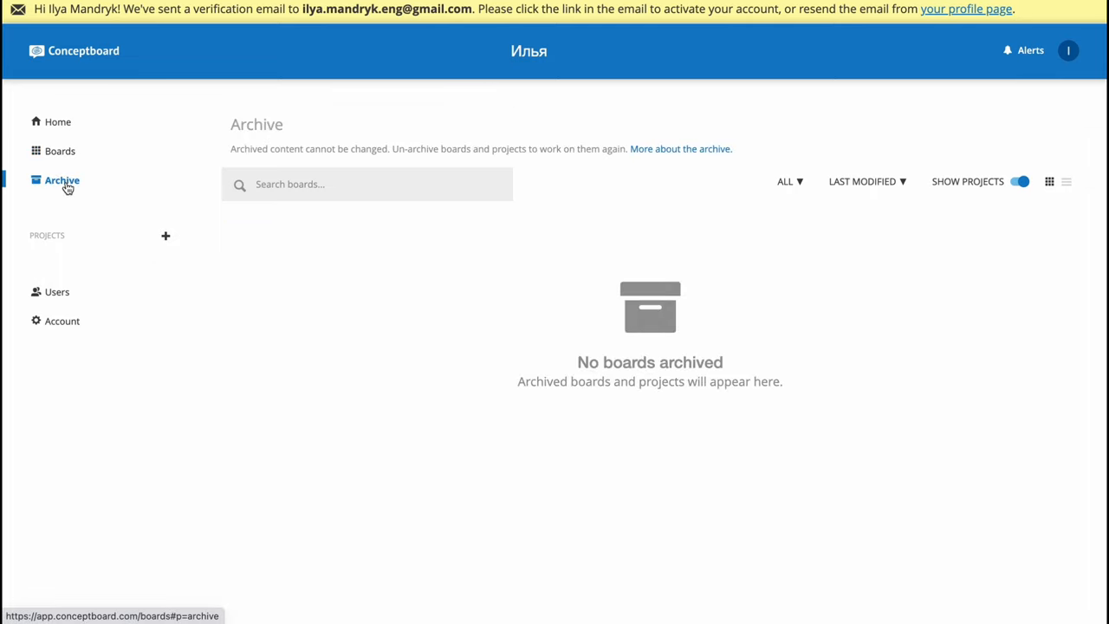
left_click(60, 151)
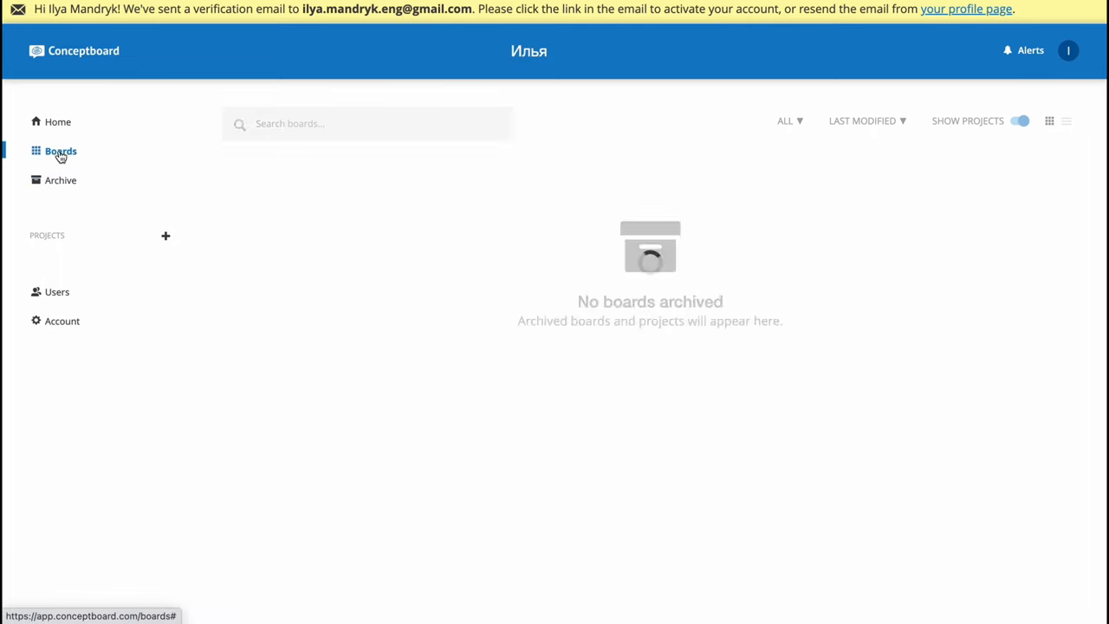
left_click(61, 150)
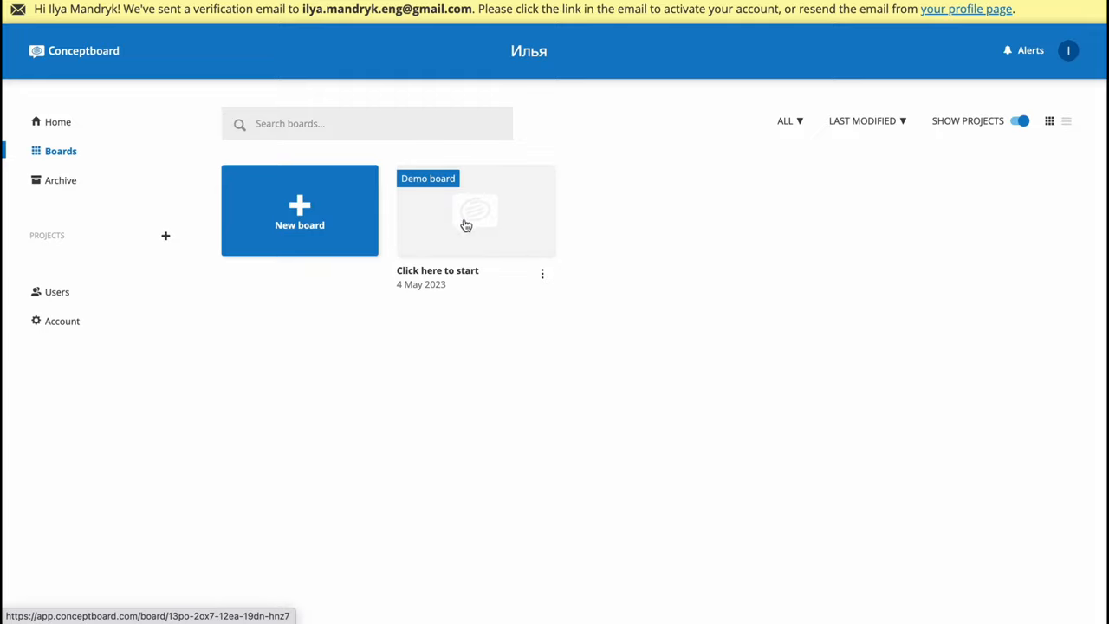
left_click(299, 210)
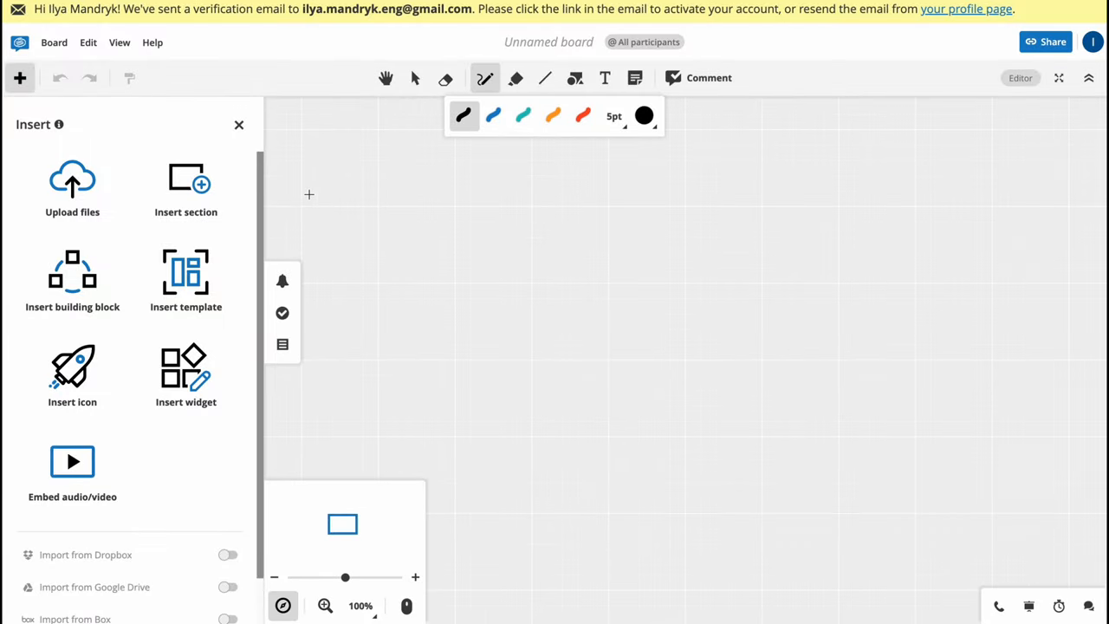
mouse_move(889, 213)
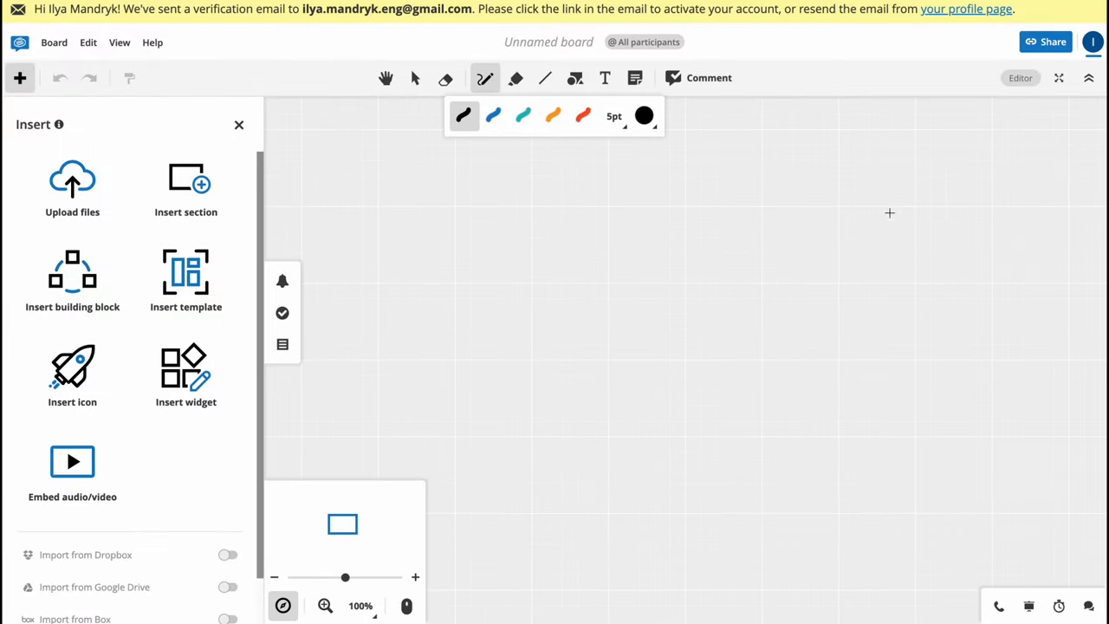
mouse_move(686, 305)
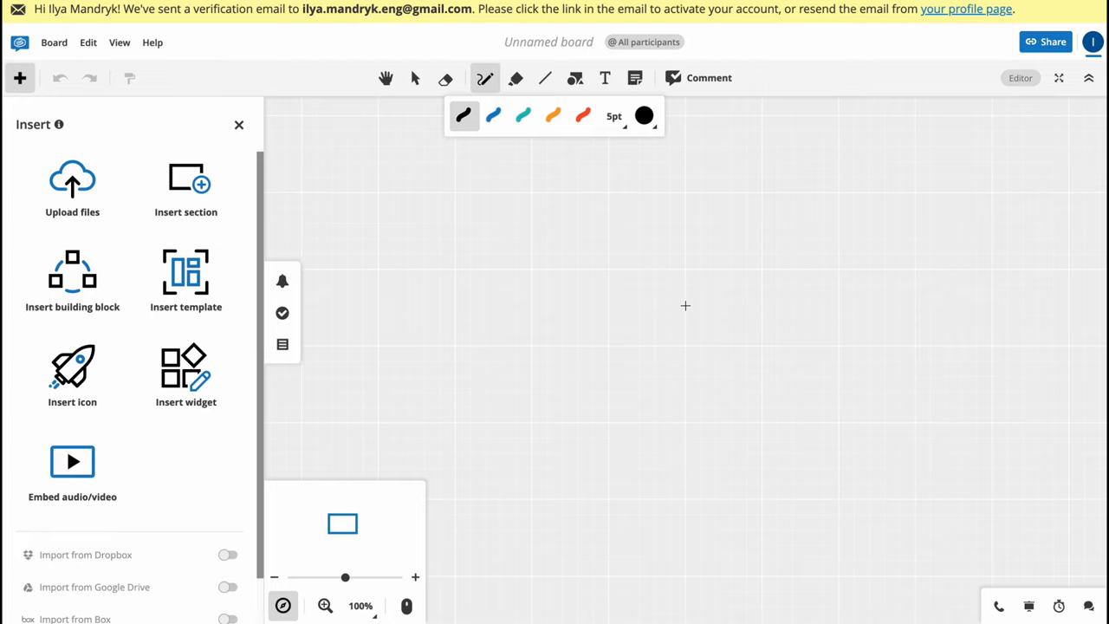
mouse_move(197, 31)
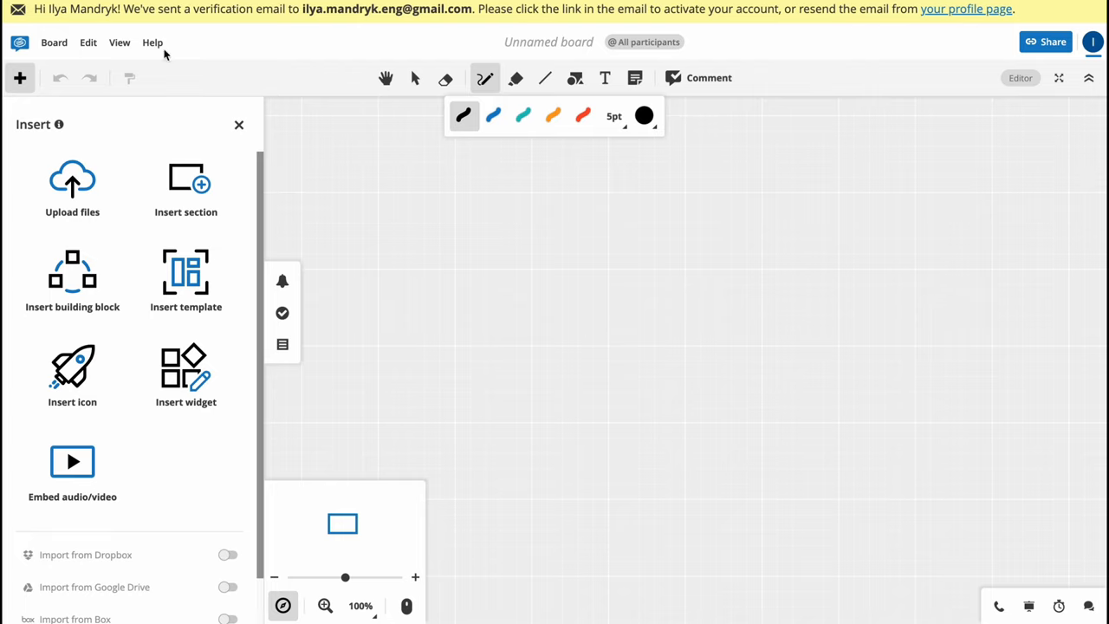
mouse_move(120, 42)
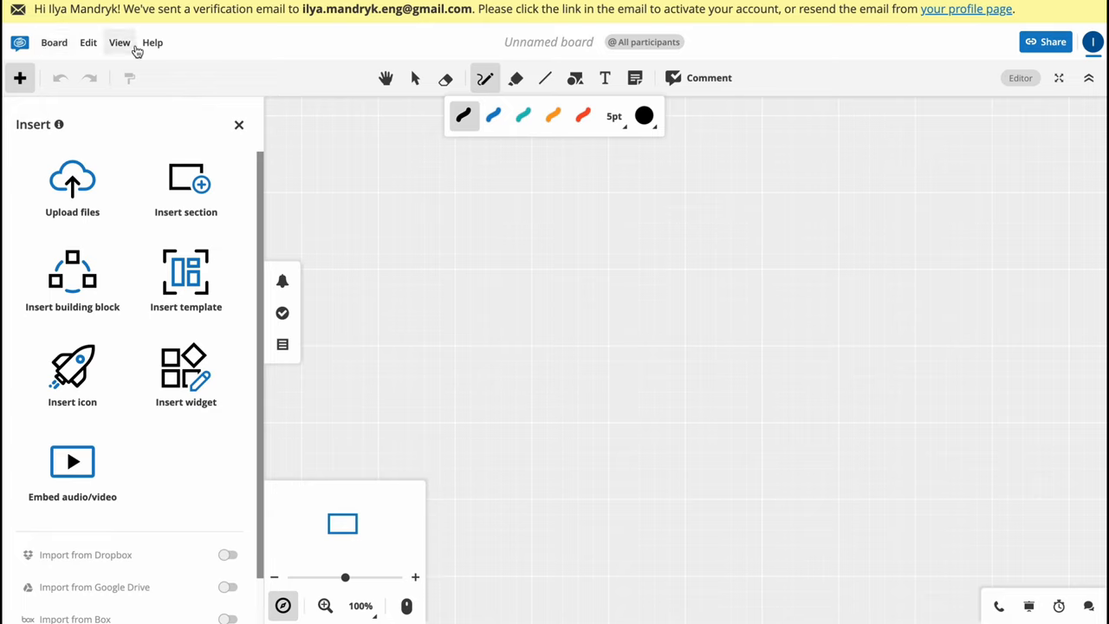
left_click(119, 41)
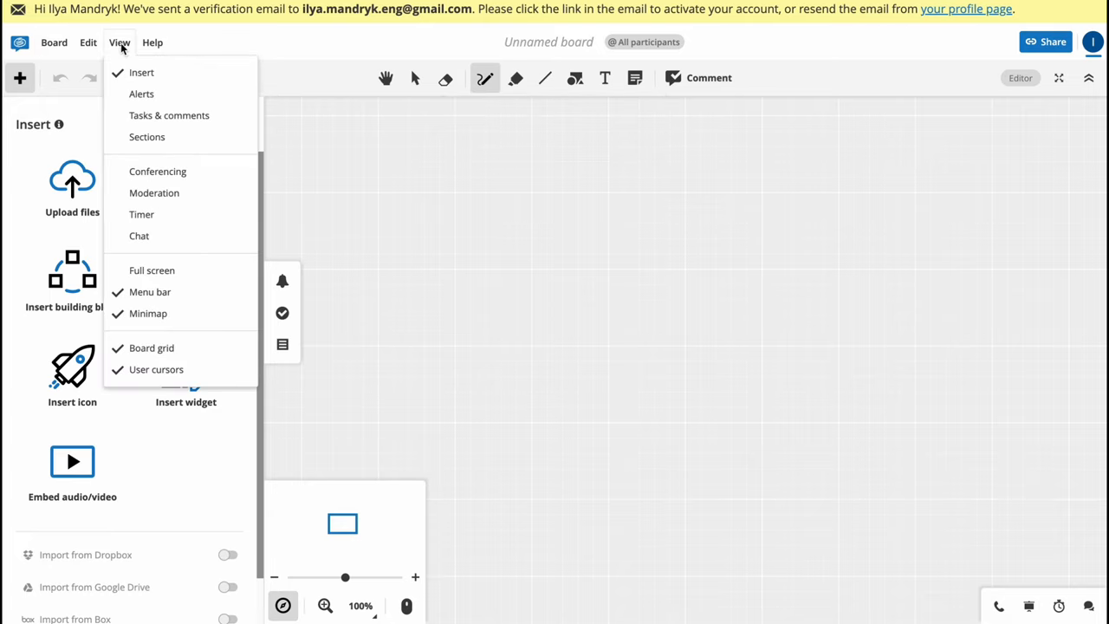
mouse_move(192, 163)
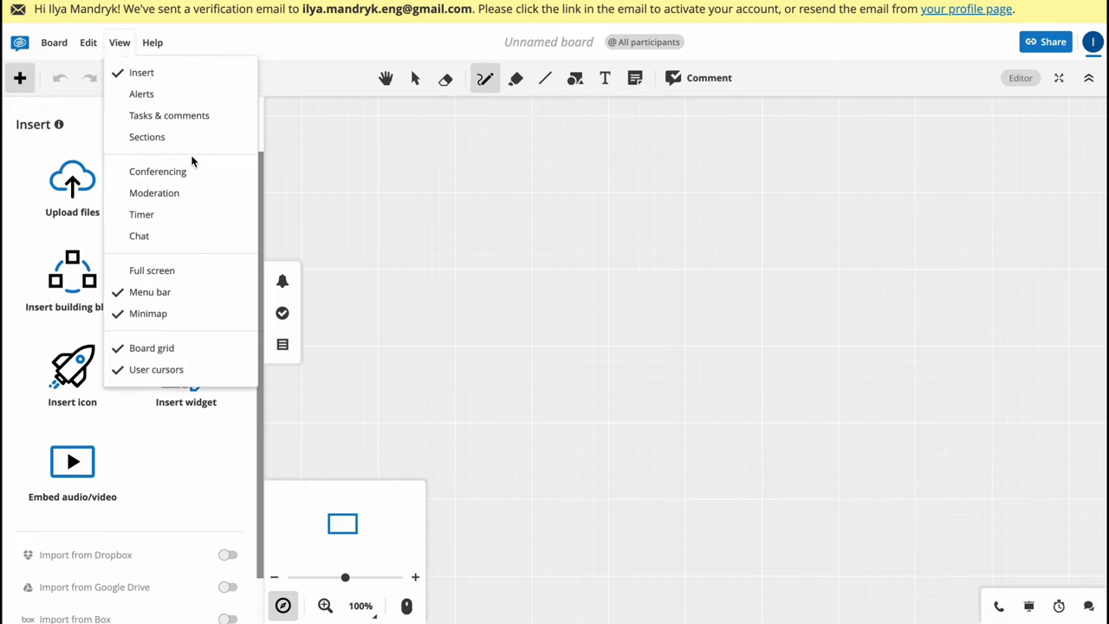
left_click(87, 41)
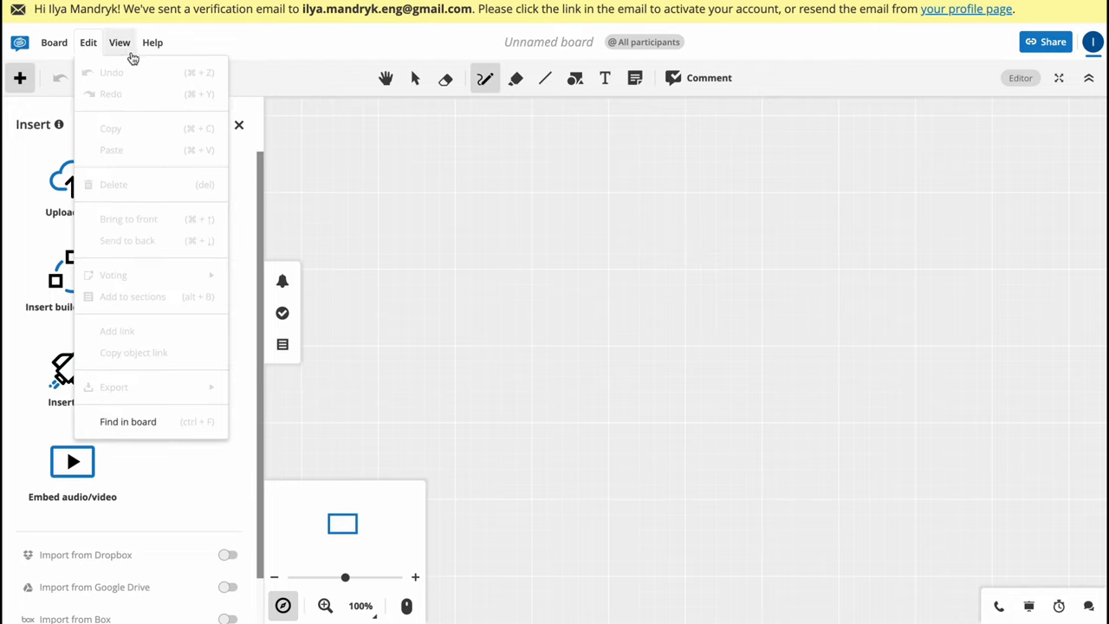
mouse_move(164, 101)
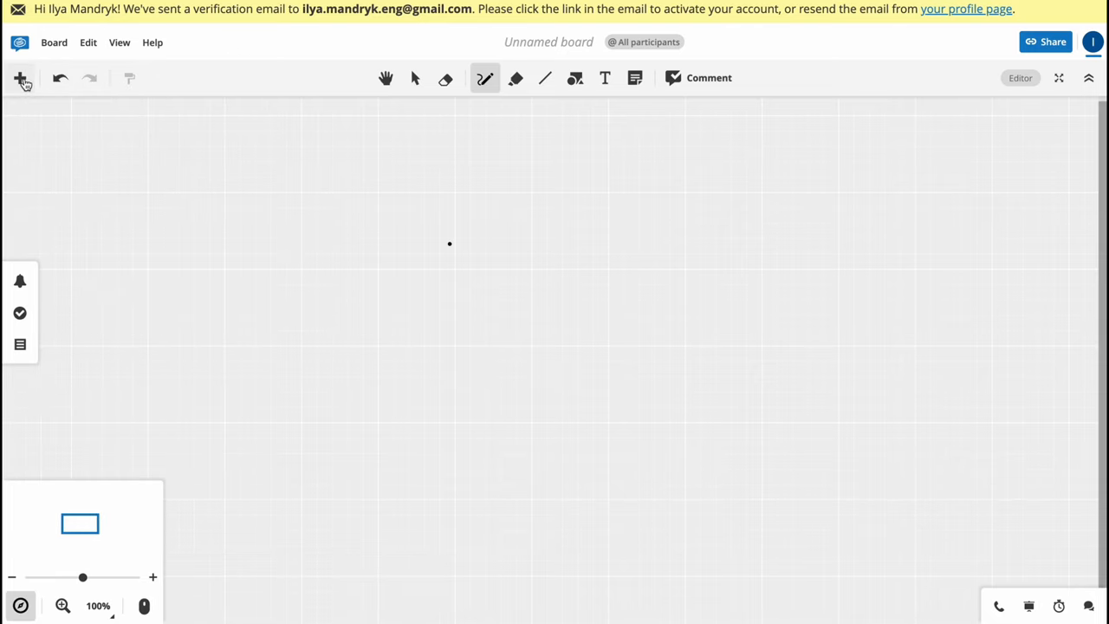
left_click(20, 78)
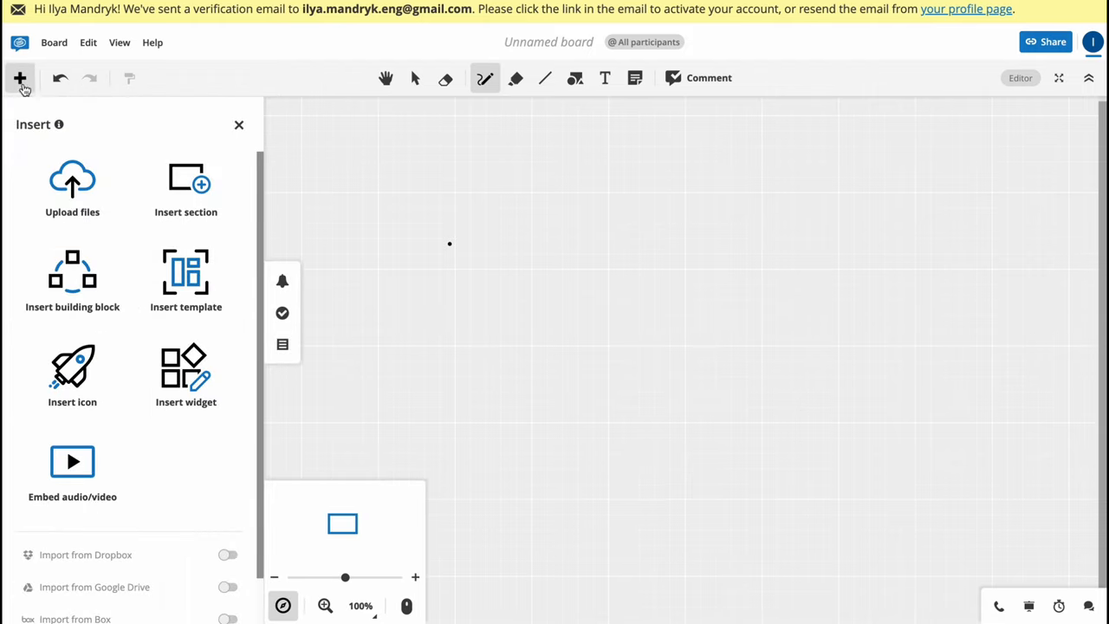
mouse_move(146, 295)
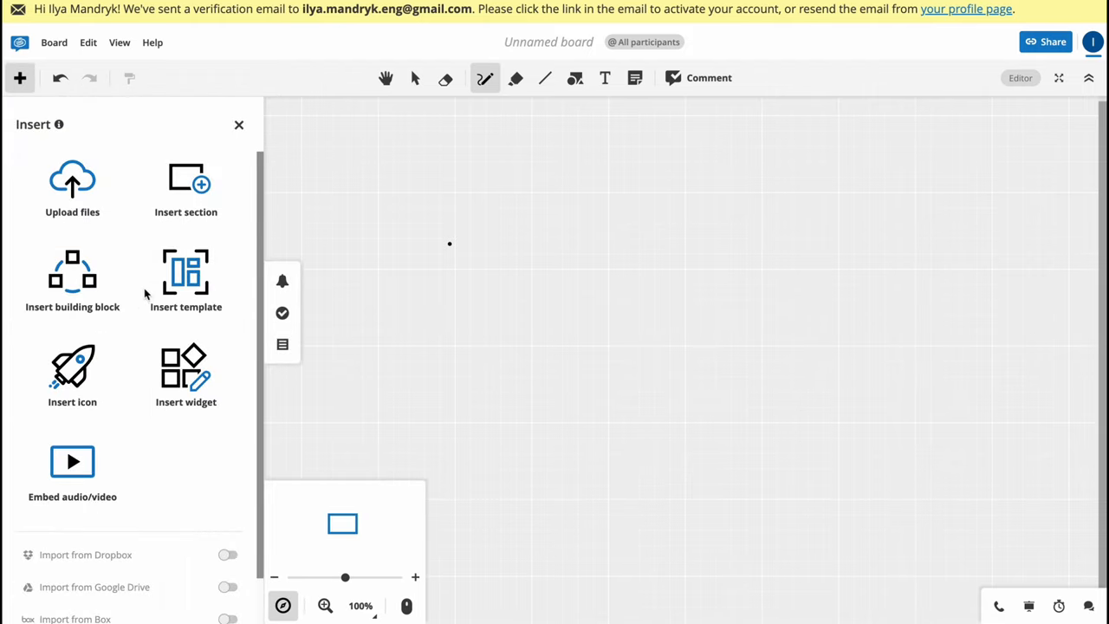
mouse_move(102, 215)
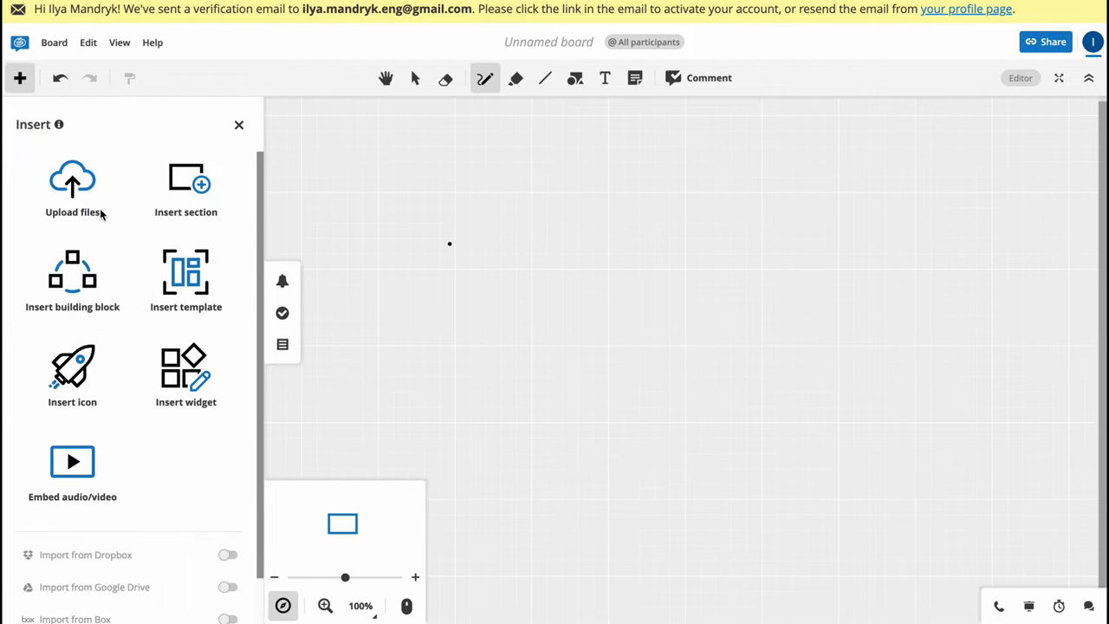
mouse_move(190, 184)
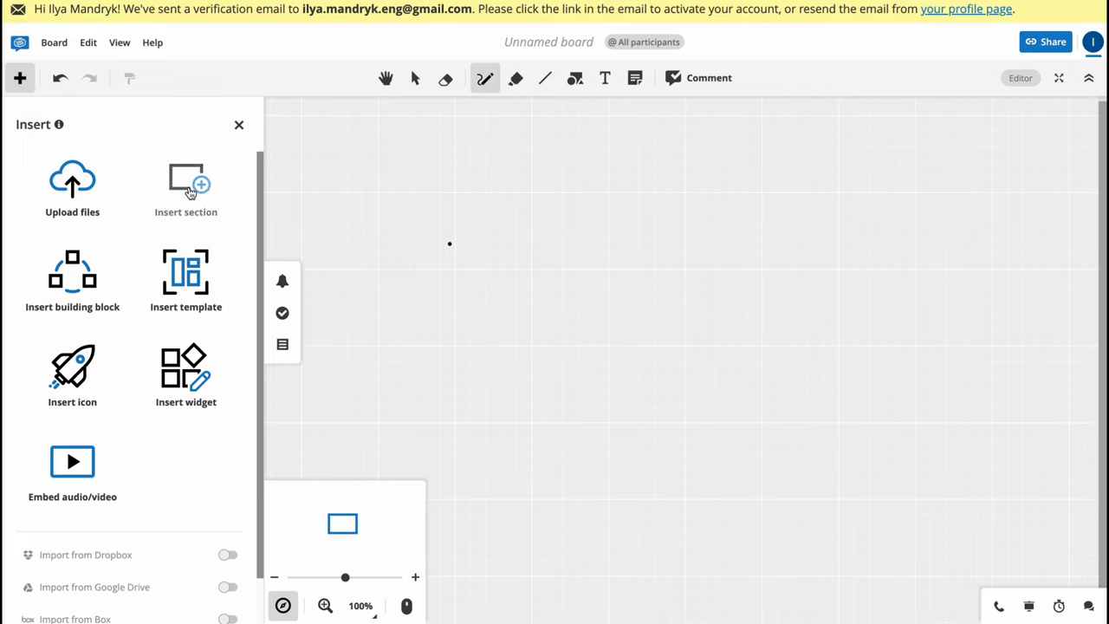
mouse_move(73, 277)
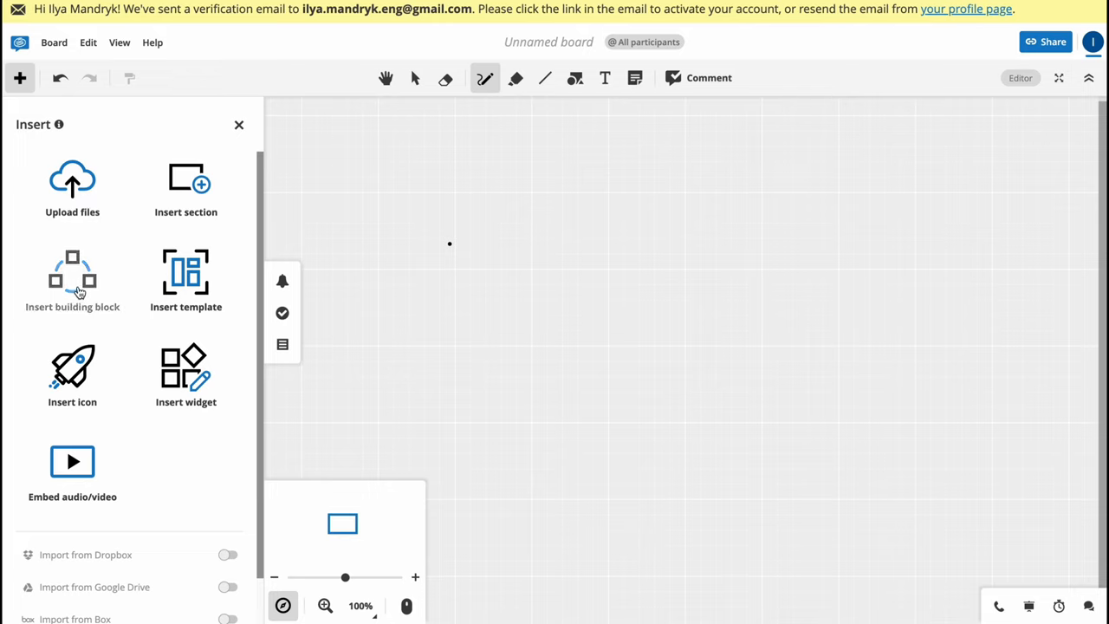
mouse_move(73, 368)
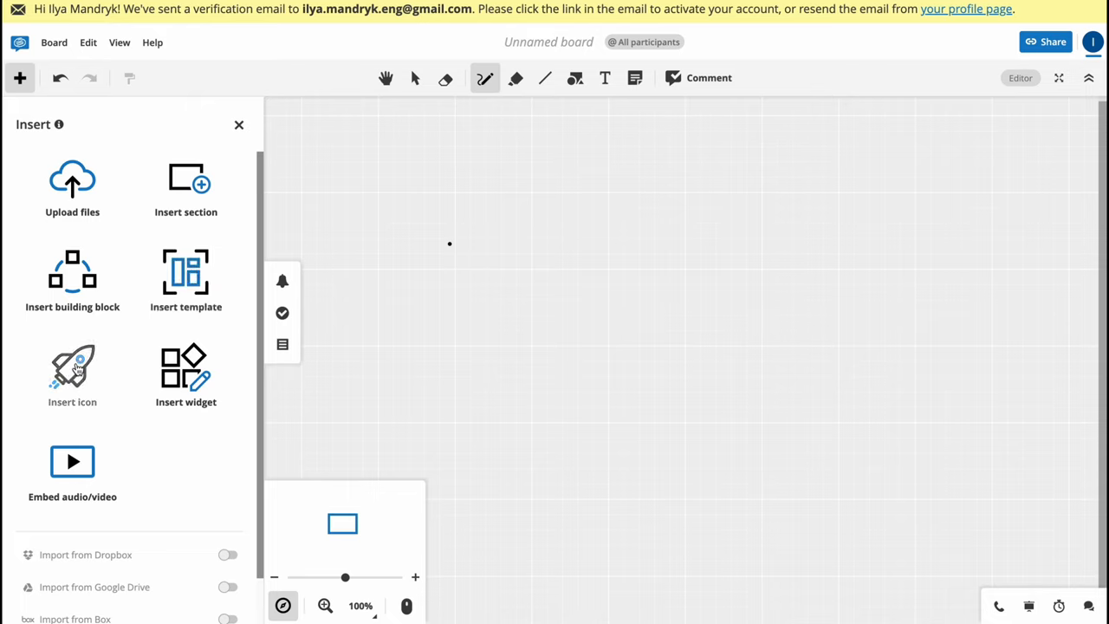
mouse_move(72, 473)
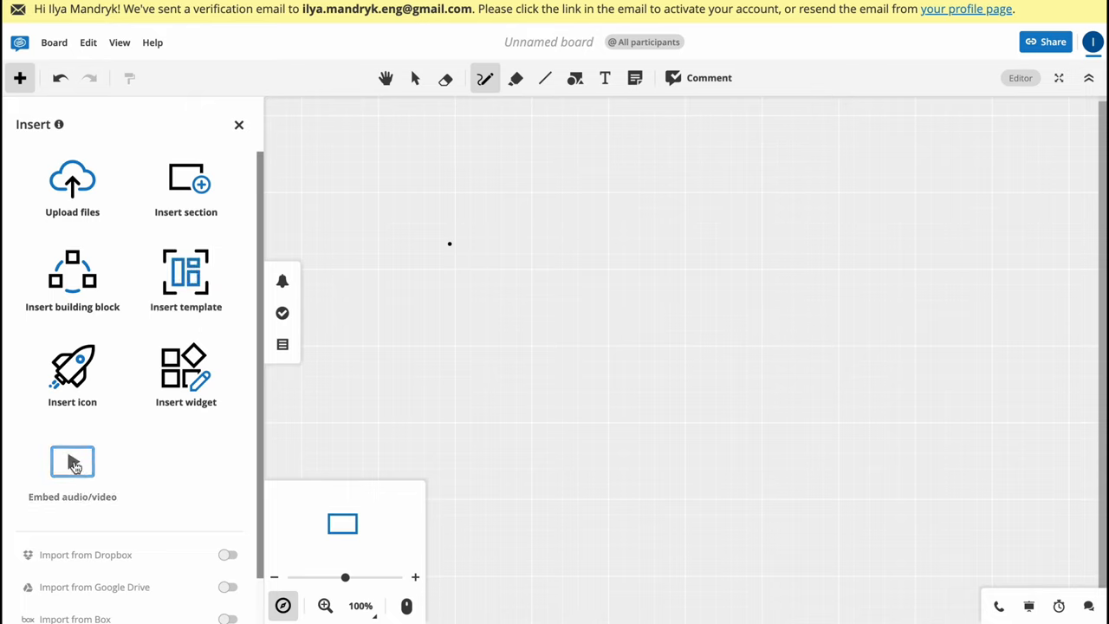
scroll("down", 3)
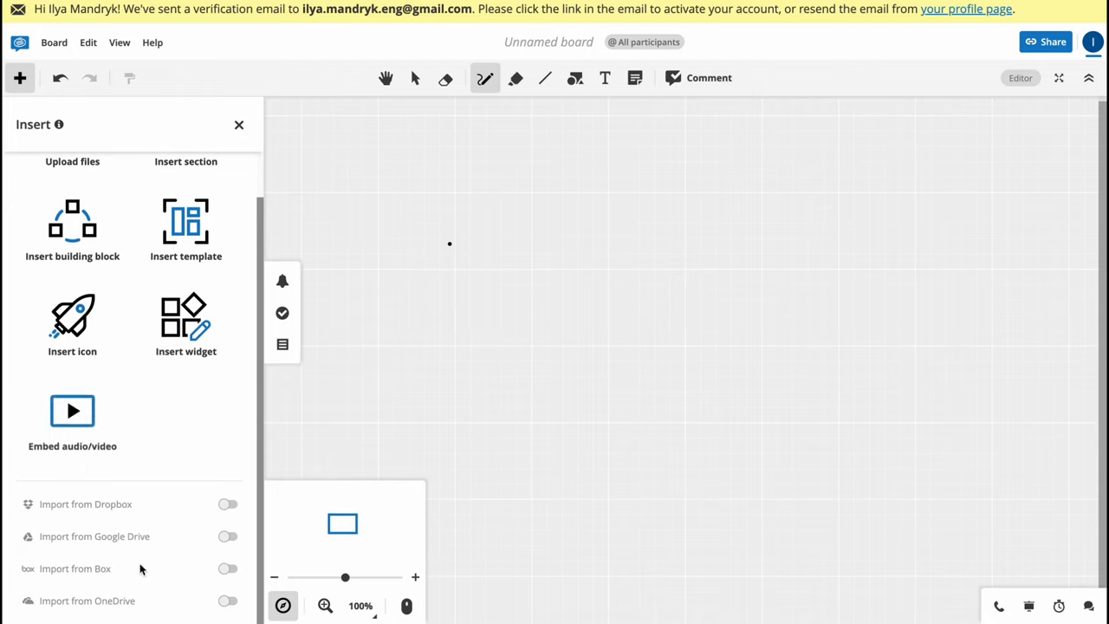
mouse_move(87, 537)
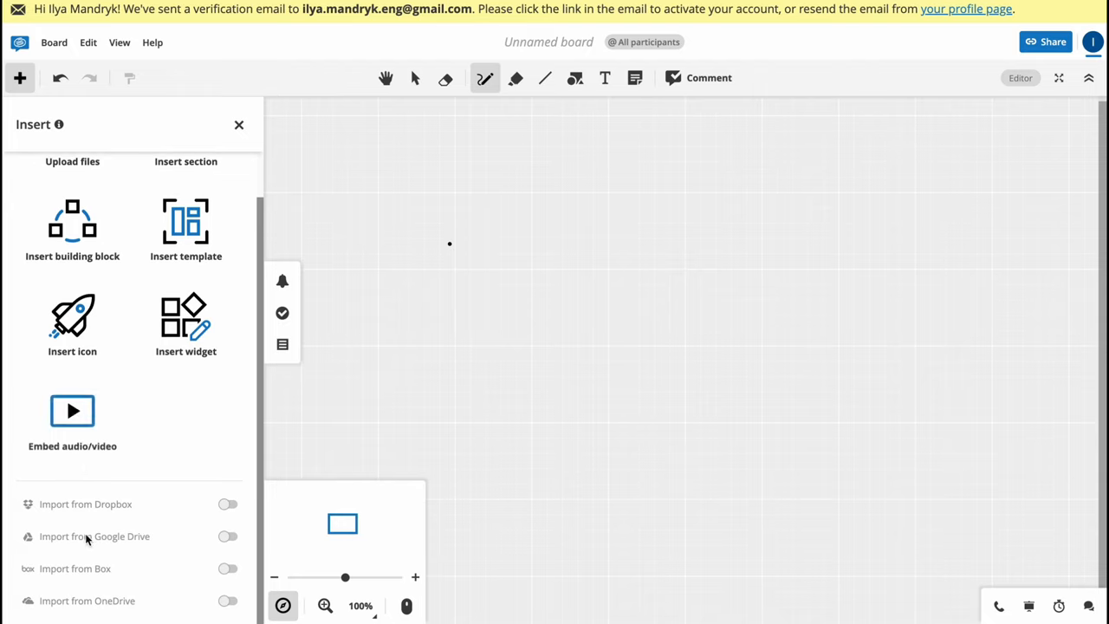
mouse_move(91, 600)
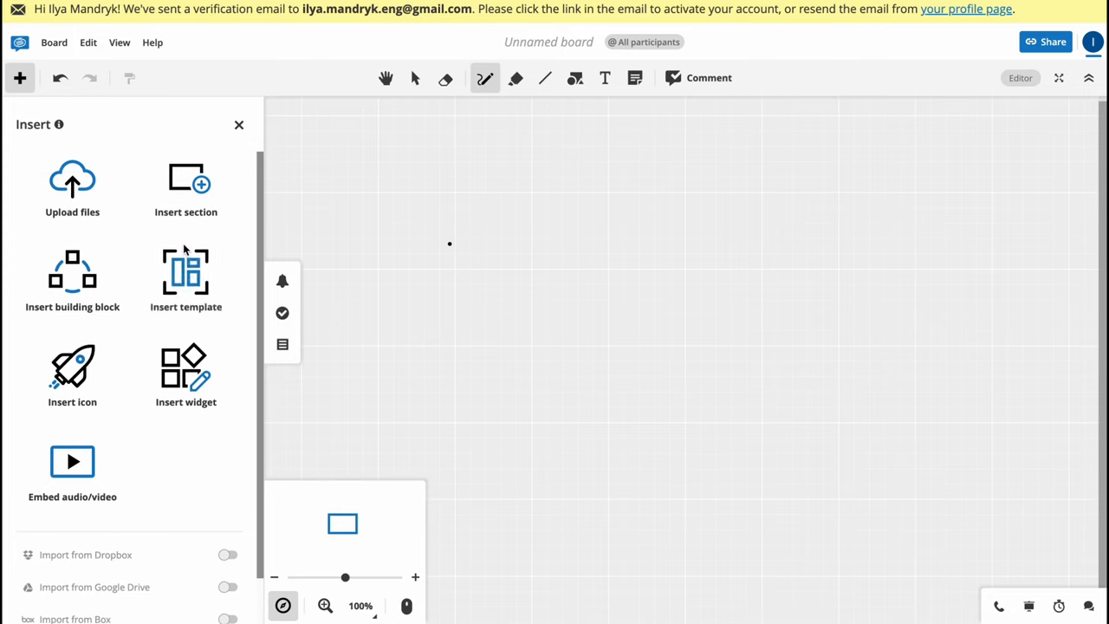
Step: Browse template categories, then add 4 Ls Retrospective from Agile Methodology
left_click(186, 278)
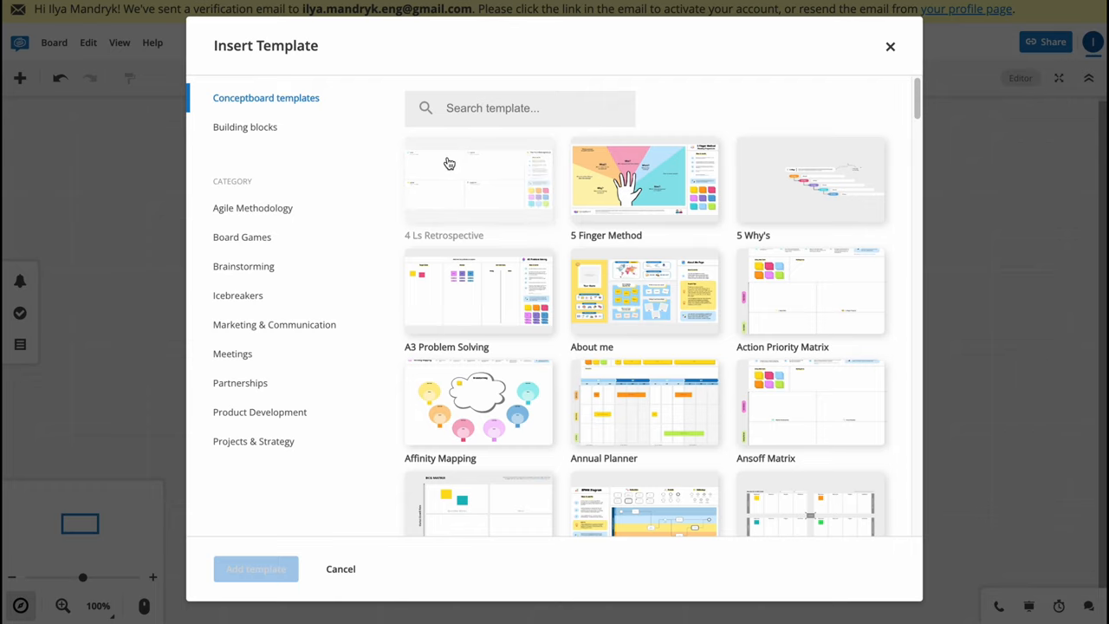
left_click(253, 207)
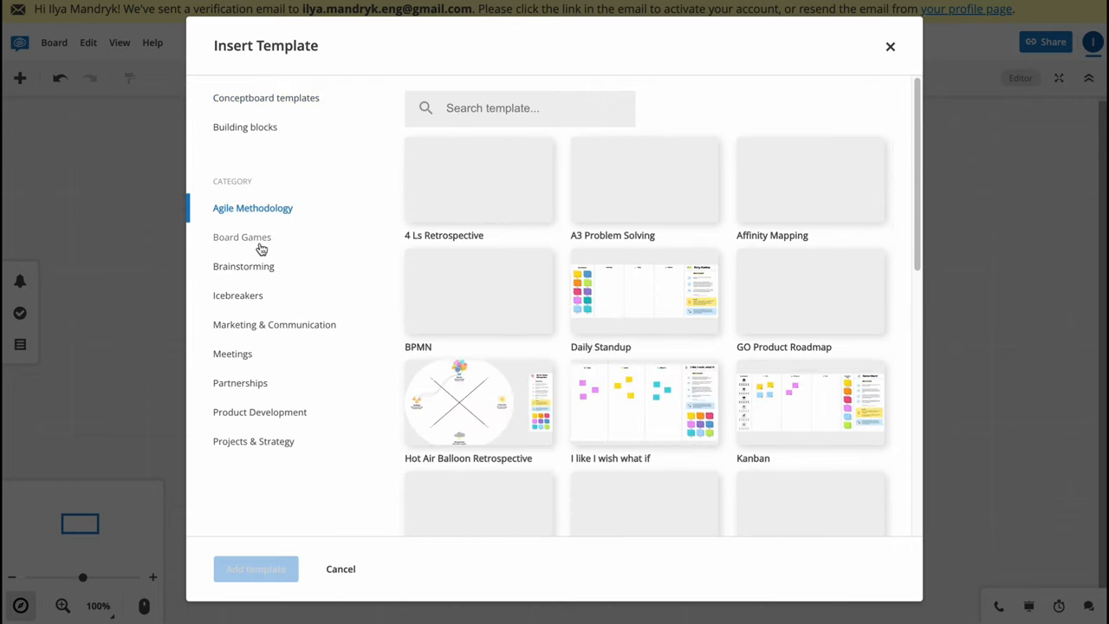
left_click(243, 266)
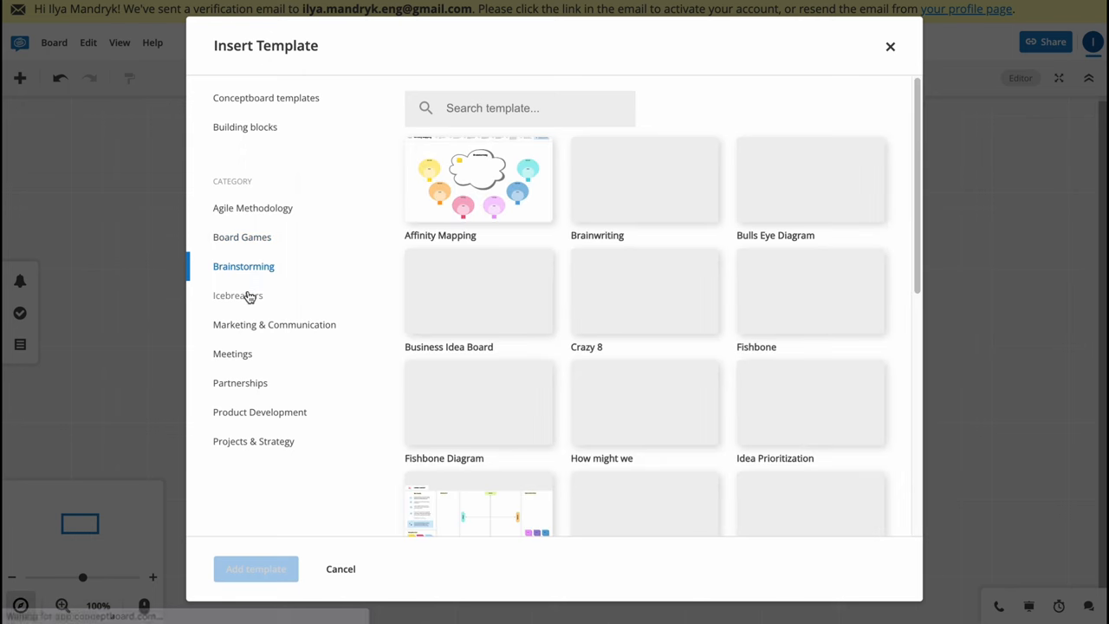
left_click(237, 295)
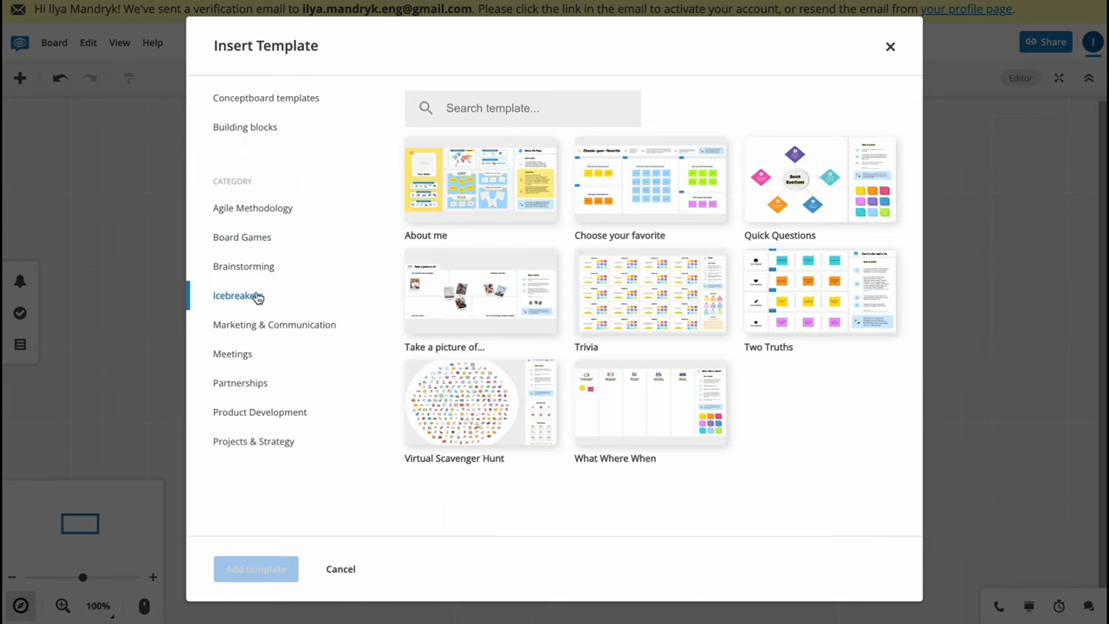
mouse_move(250, 355)
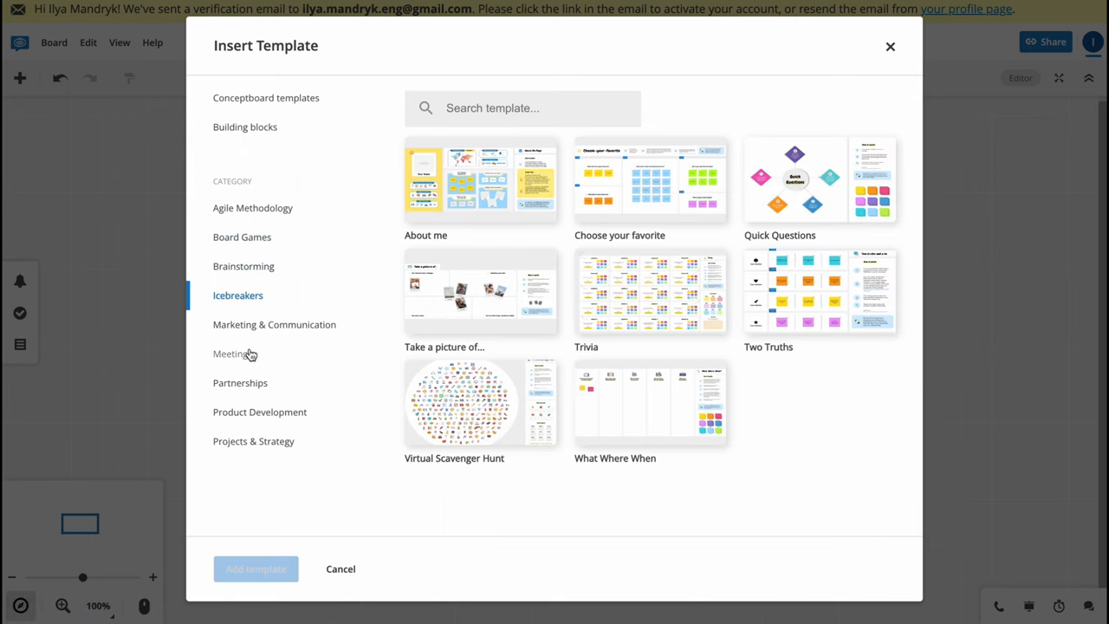
left_click(274, 325)
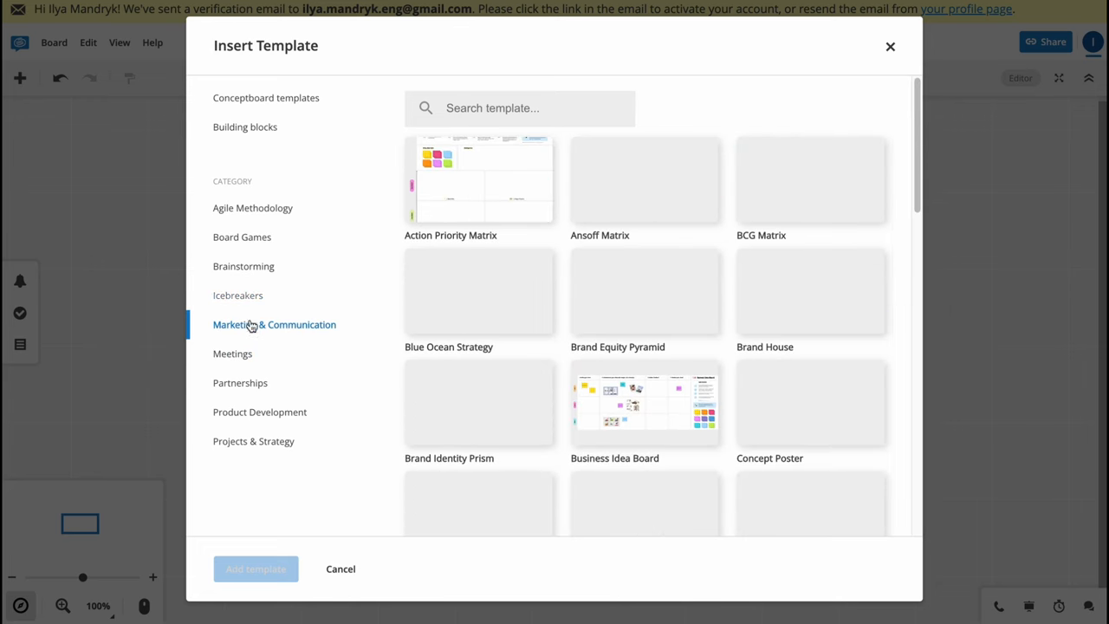
left_click(252, 208)
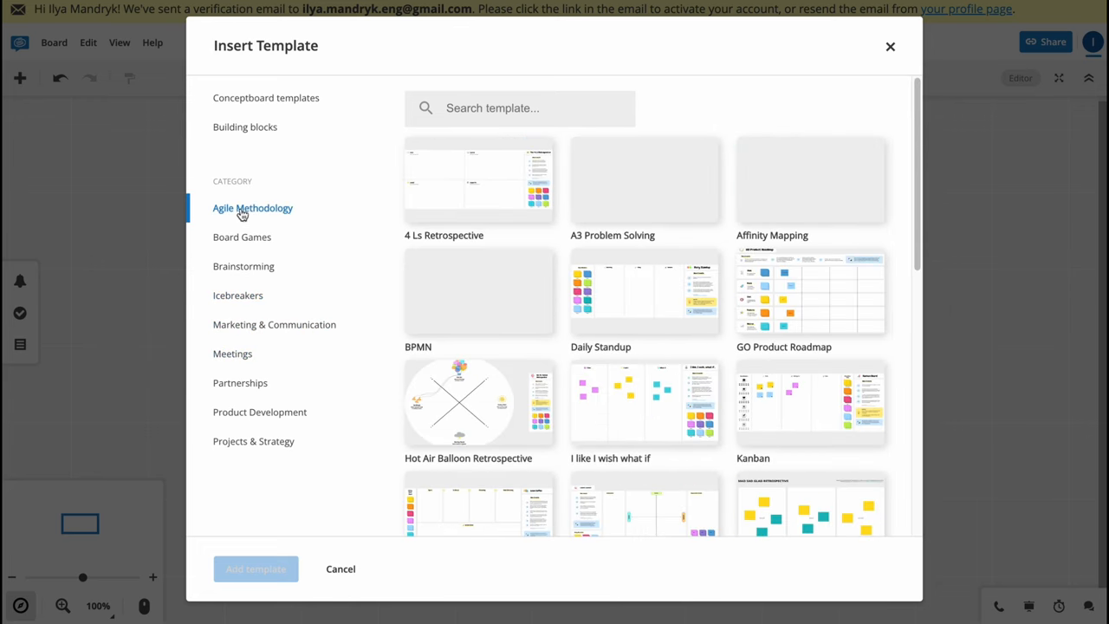
left_click(479, 179)
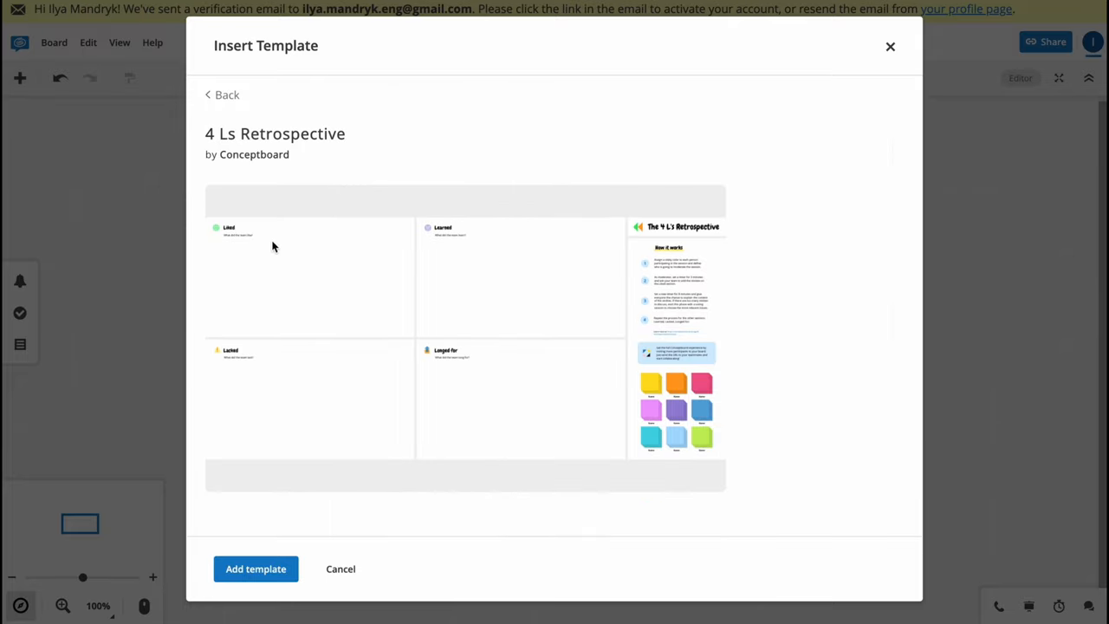
left_click(256, 569)
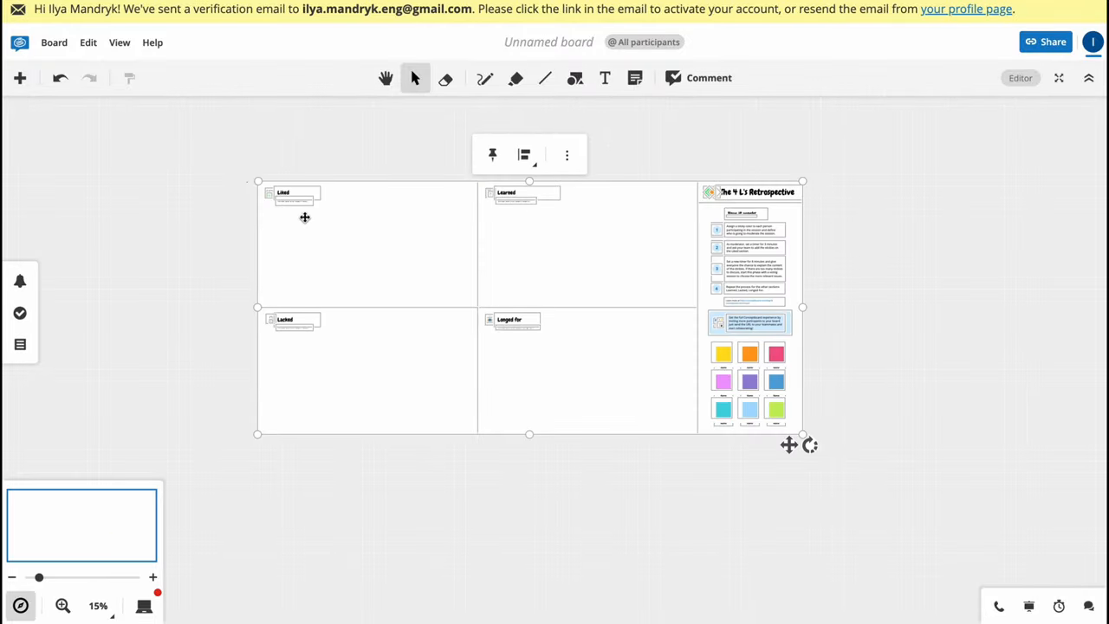
mouse_move(892, 439)
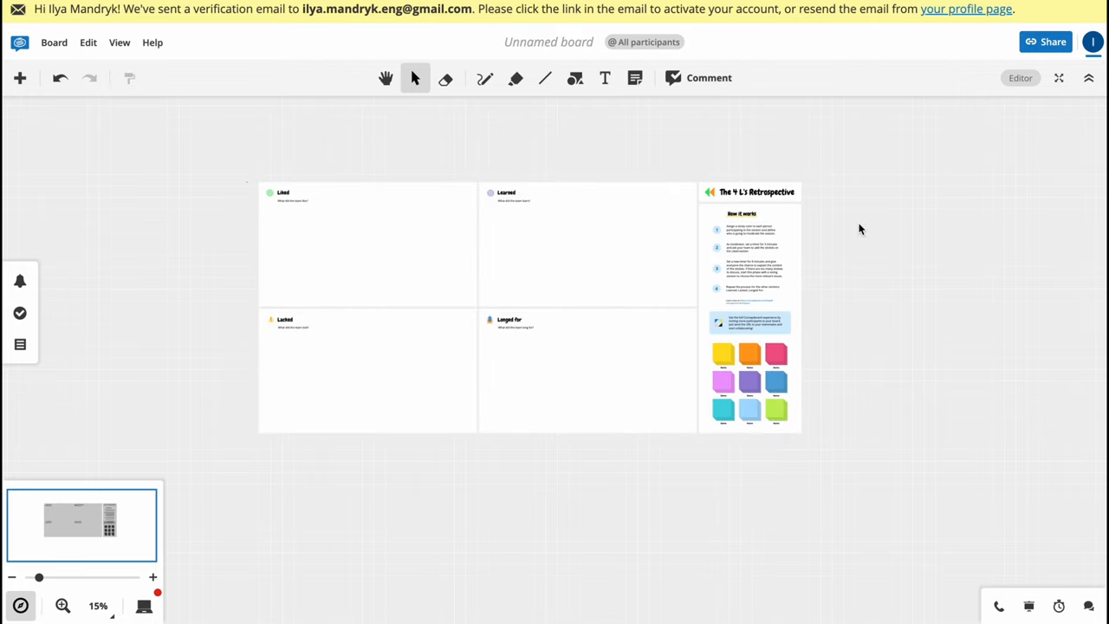
mouse_move(761, 150)
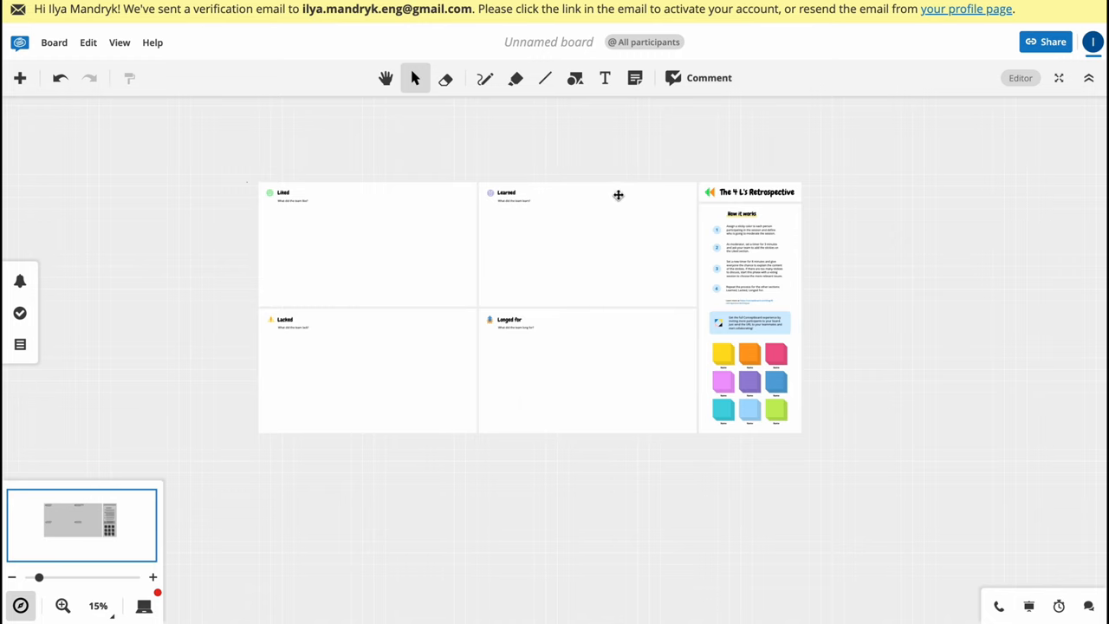
Step: Reopen the Insert panel beside the placed retrospective template
left_click(20, 78)
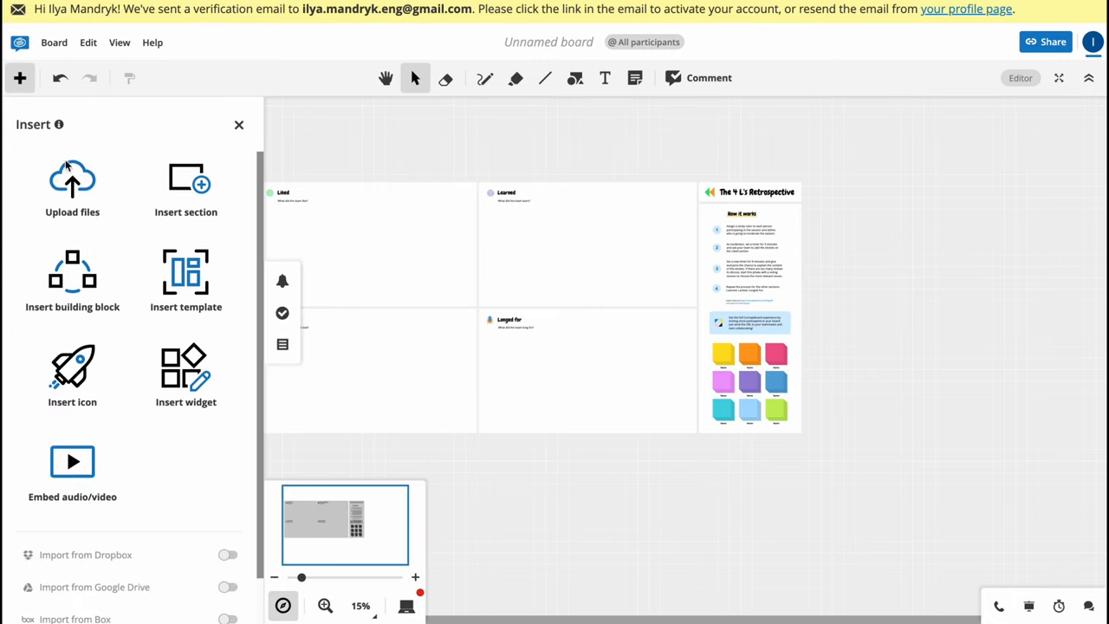
Step: Add the Basic Cycle template right of the retrospective and zoom out
left_click(185, 277)
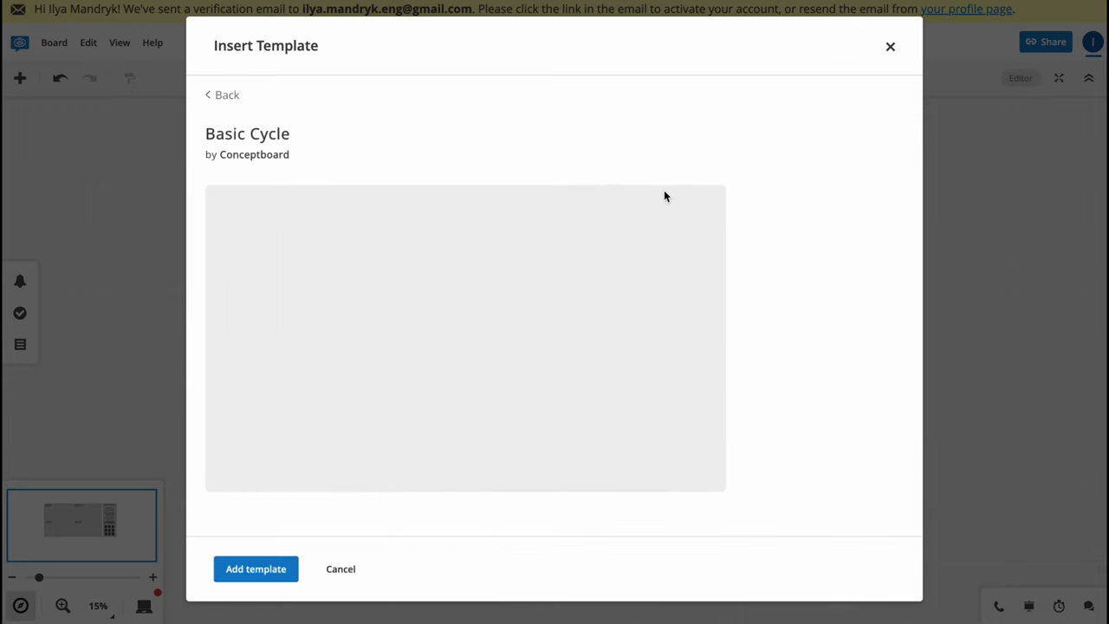
left_click(256, 568)
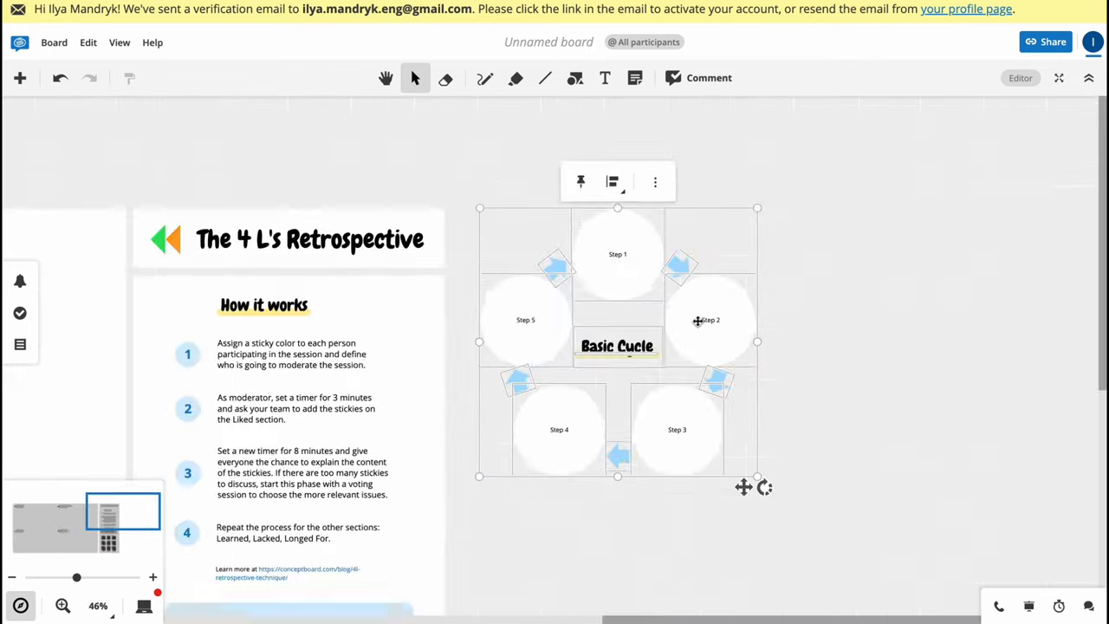
scroll("down", 3)
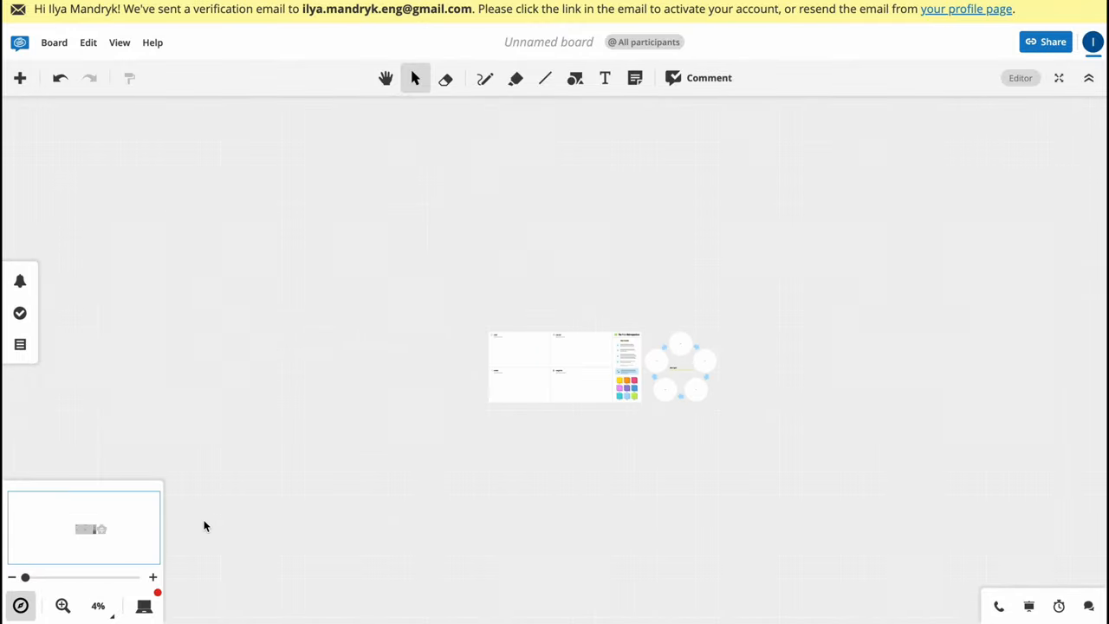
Step: Zoom to 23% and pan the canvas over to the Basic Cycle diagram
left_click_drag(25, 576, 54, 576)
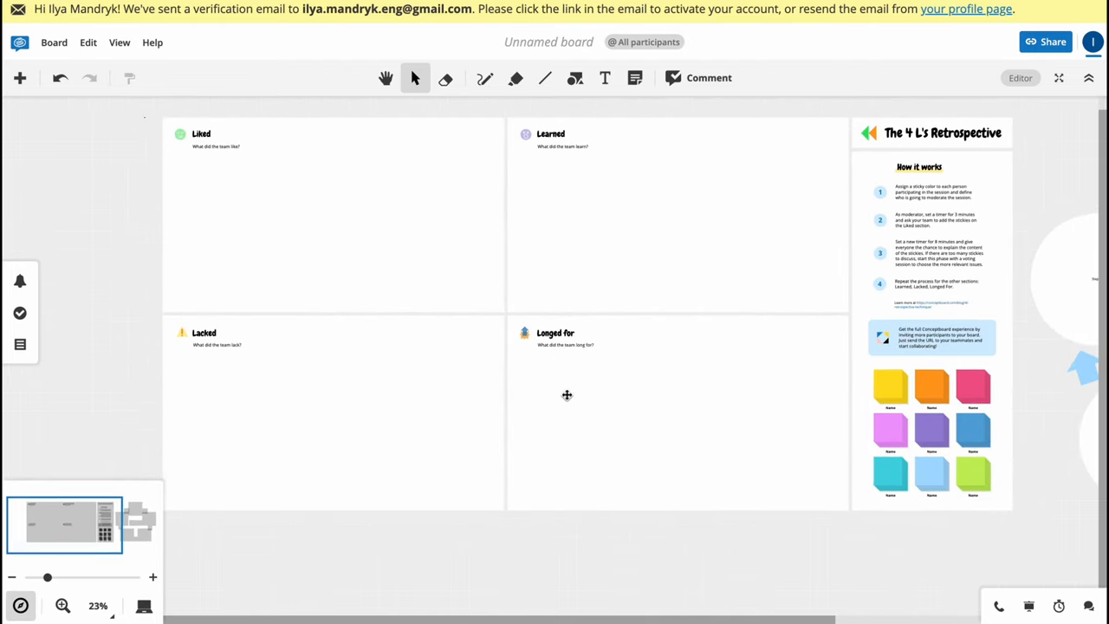
left_click_drag(567, 395, 617, 373)
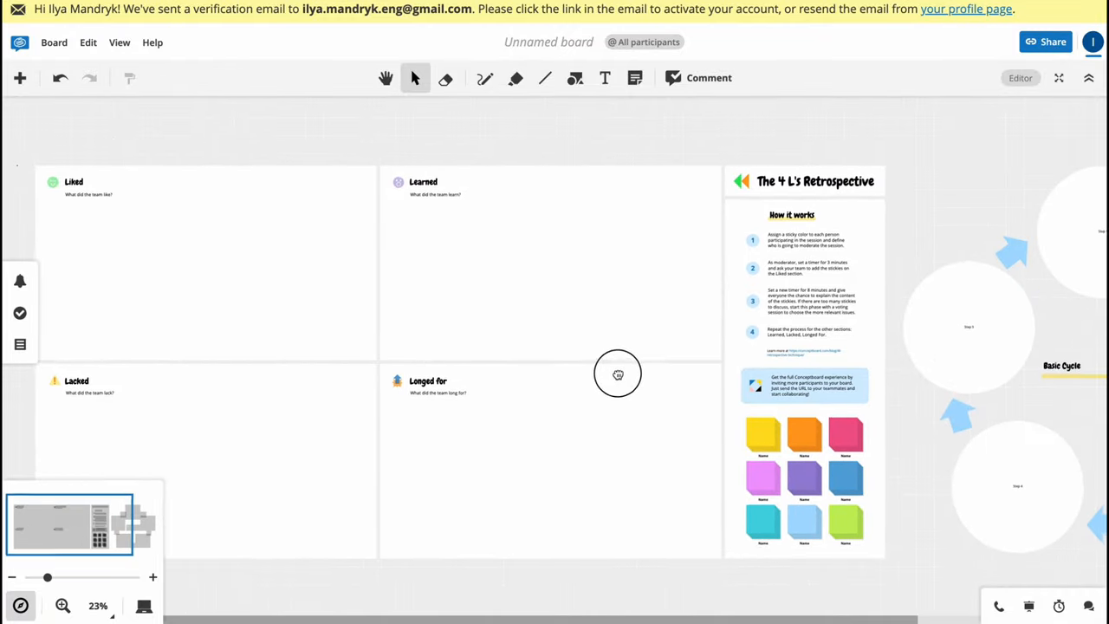
left_click_drag(618, 374, 684, 368)
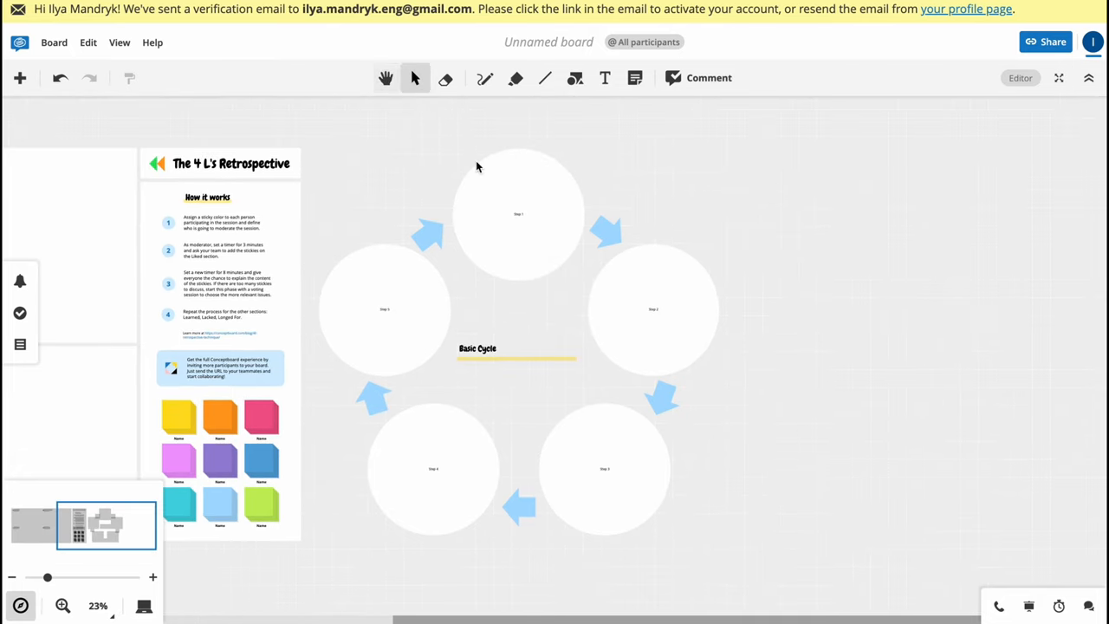
left_click(445, 78)
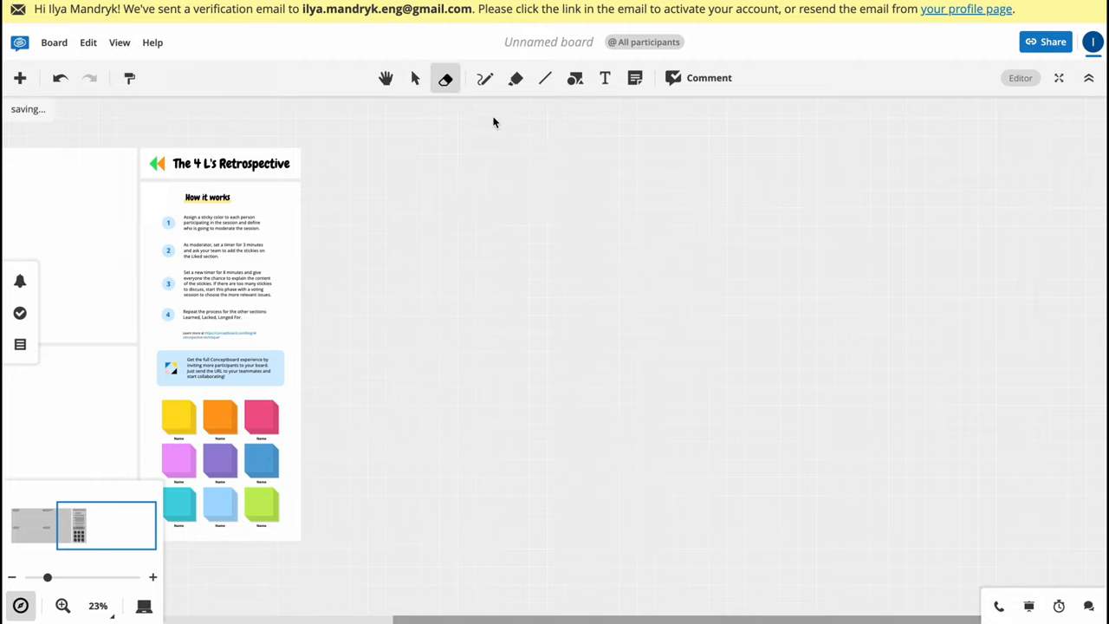
left_click(484, 78)
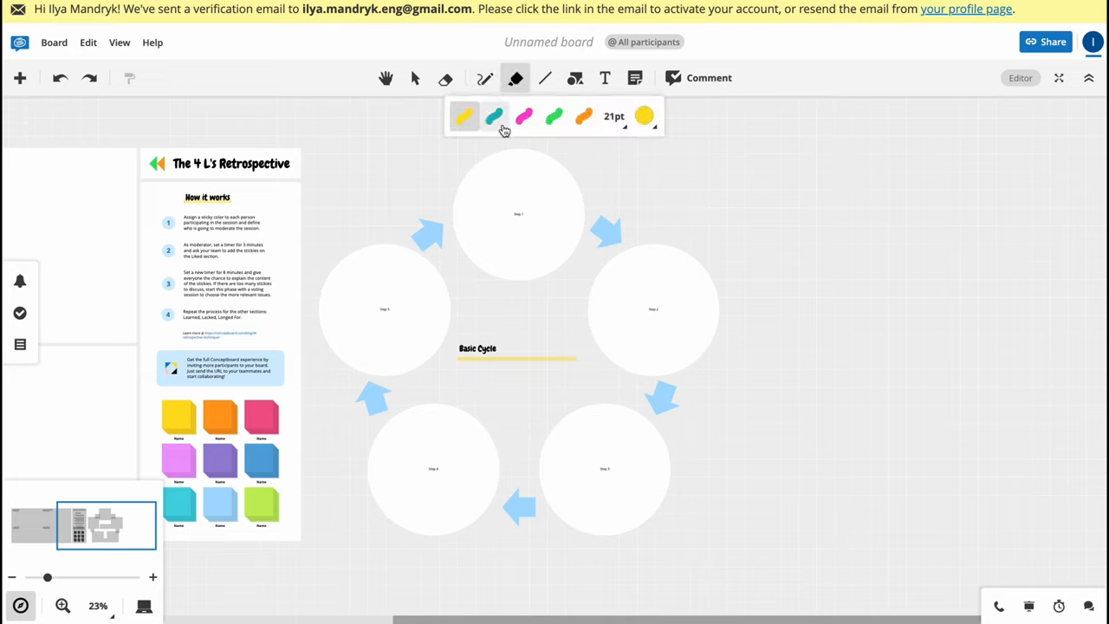
left_click_drag(501, 215, 575, 213)
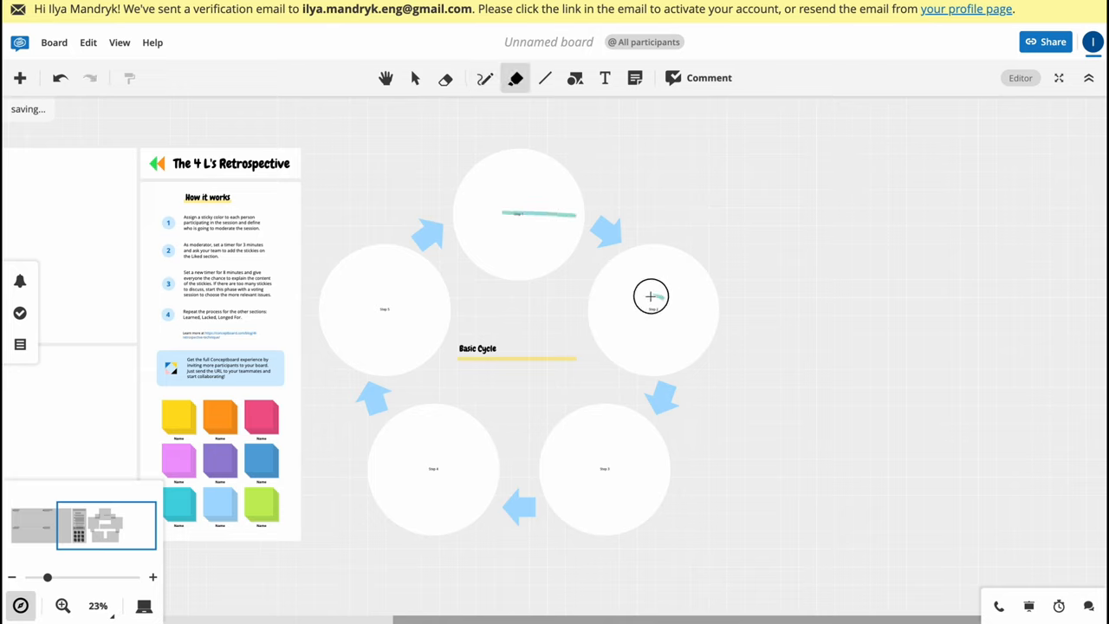
left_click_drag(651, 297, 666, 319)
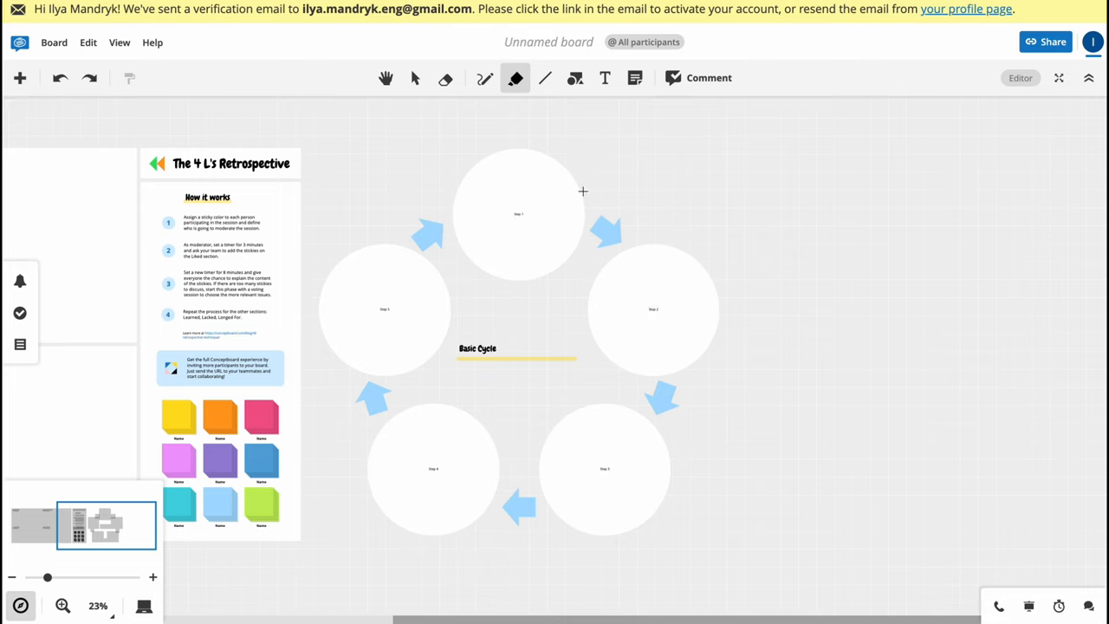
left_click(545, 78)
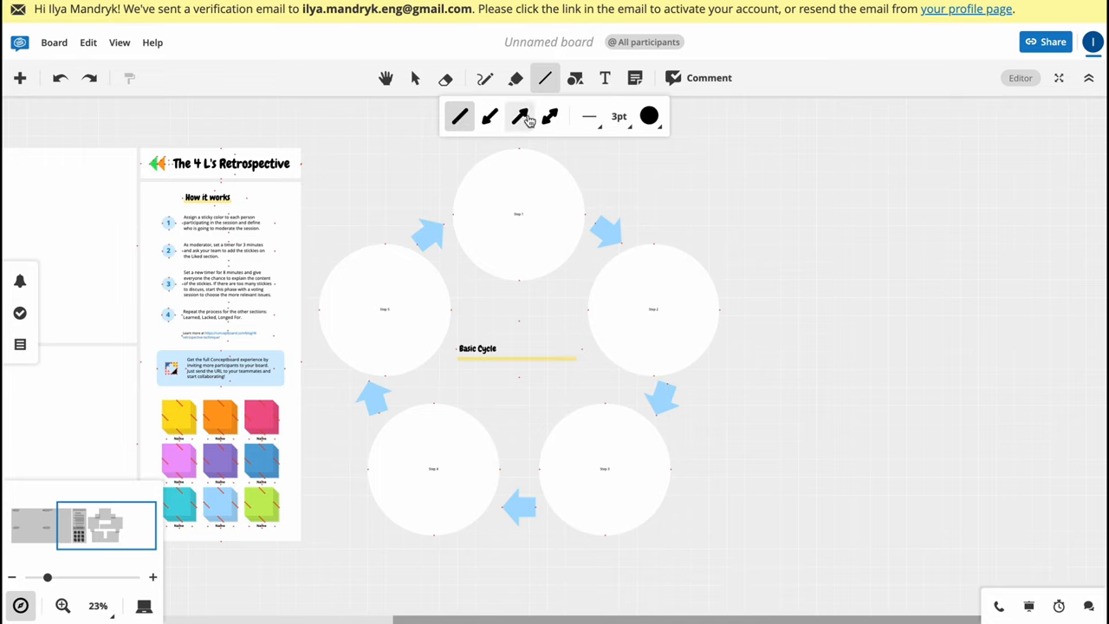
left_click(549, 116)
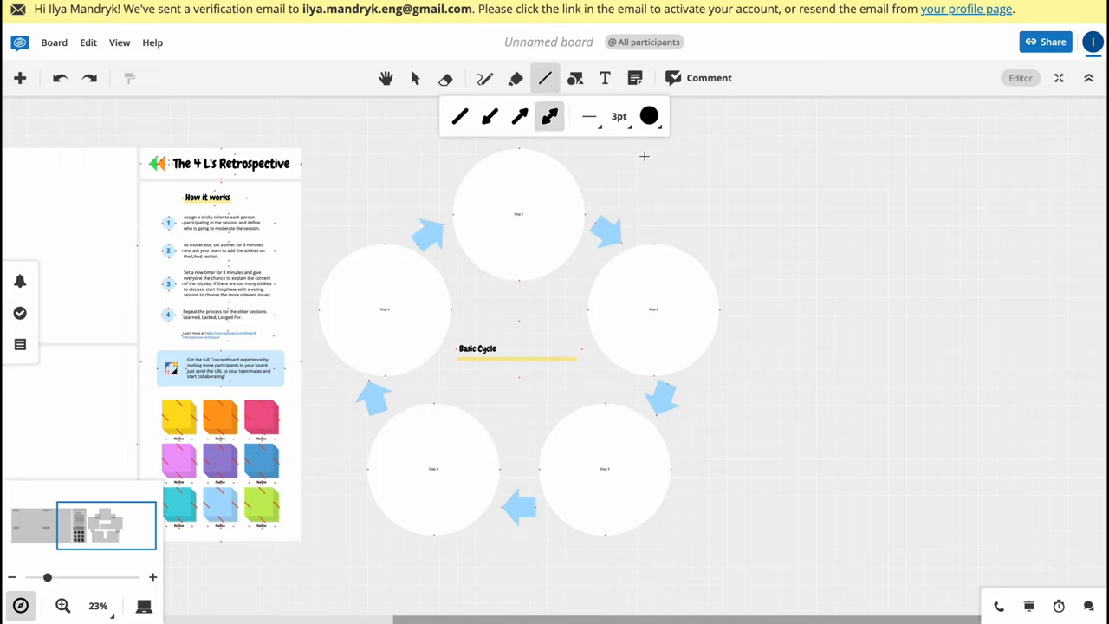
left_click_drag(690, 150, 819, 237)
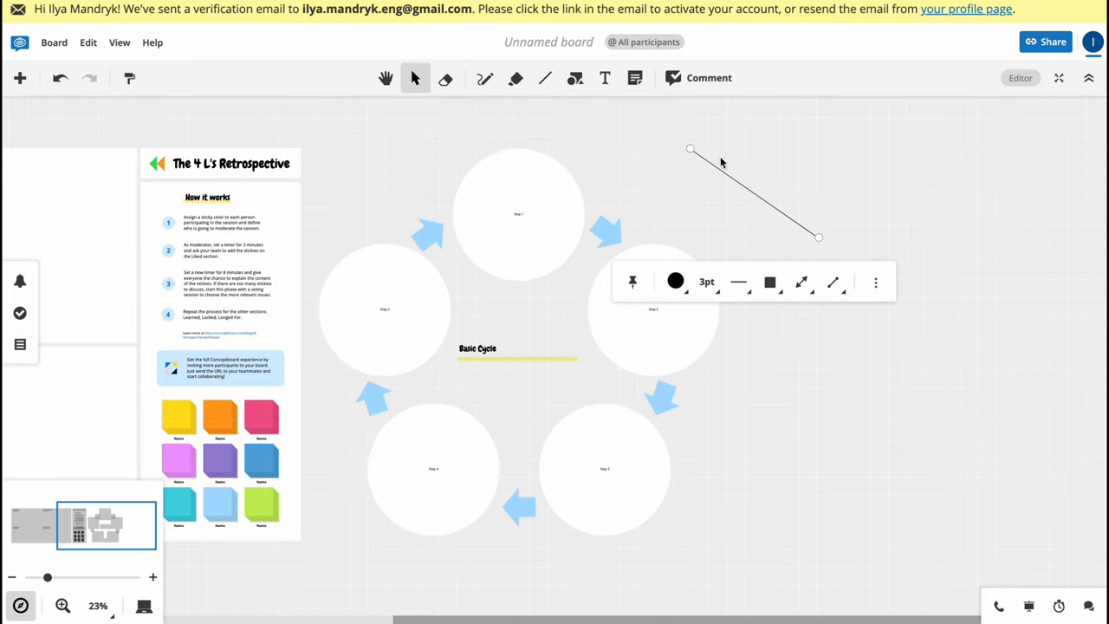
left_click(694, 152)
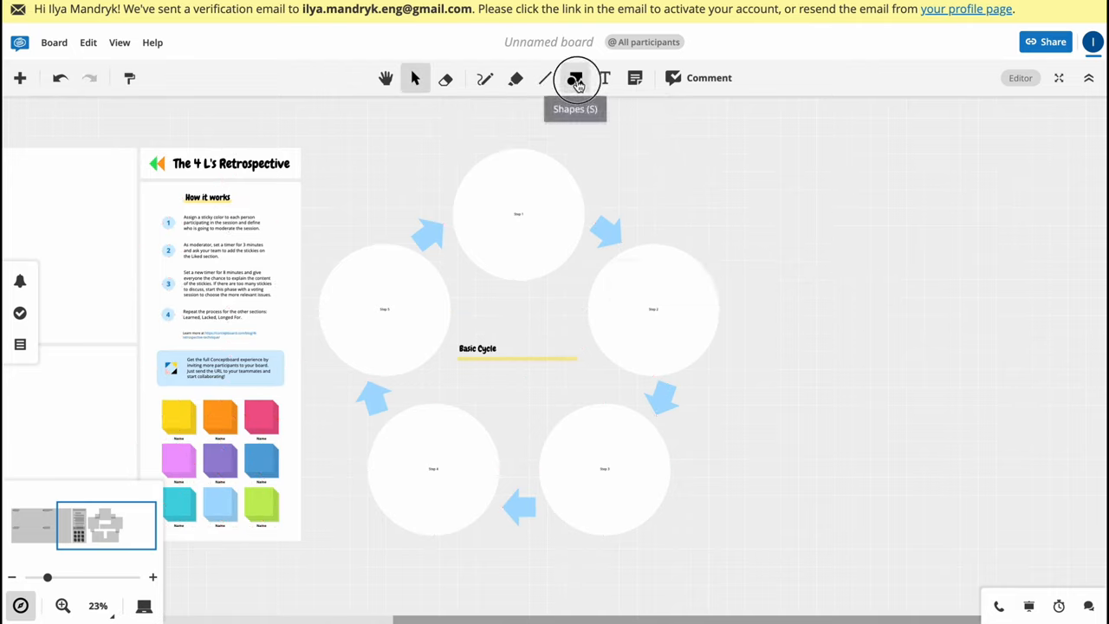
Step: Draw a rectangle right of the Basic Cycle, coloured blue with a 21 pt border
left_click(575, 78)
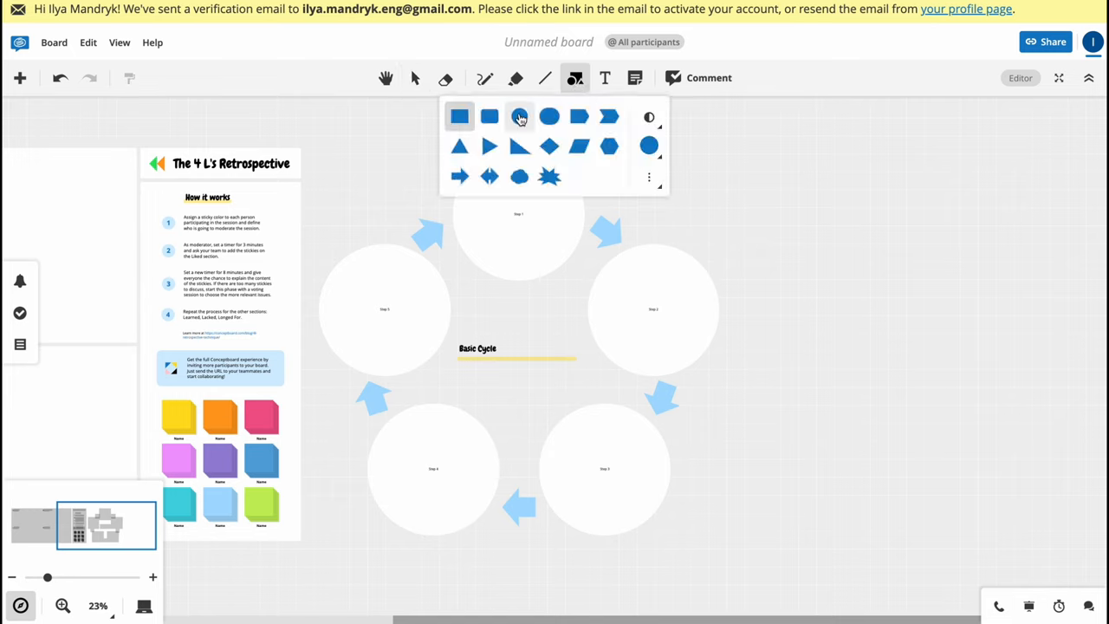
left_click(649, 117)
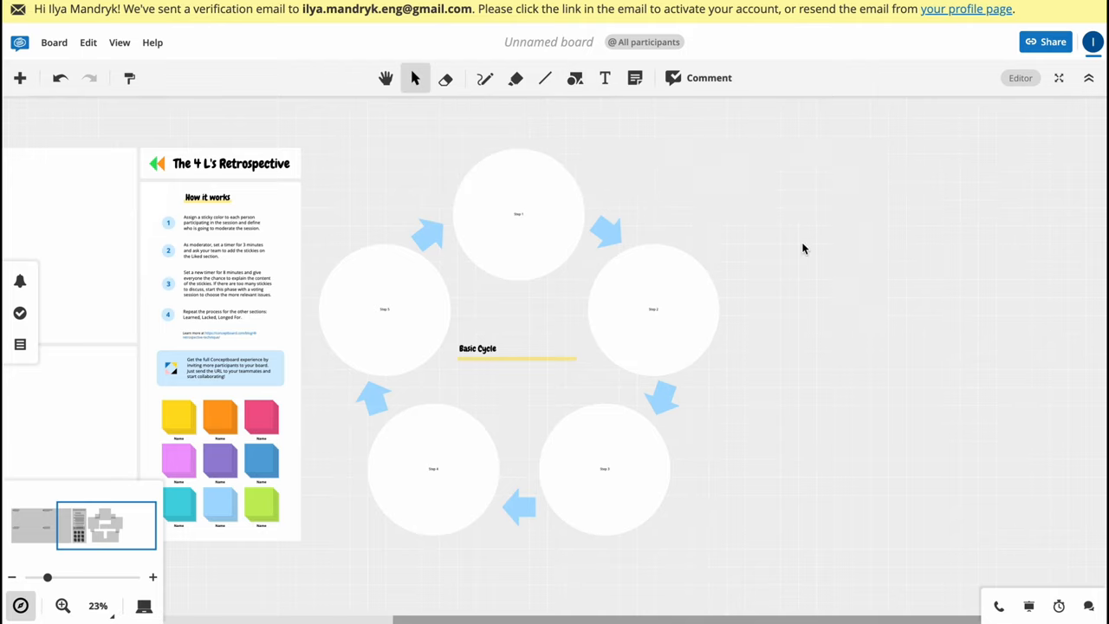
left_click(574, 78)
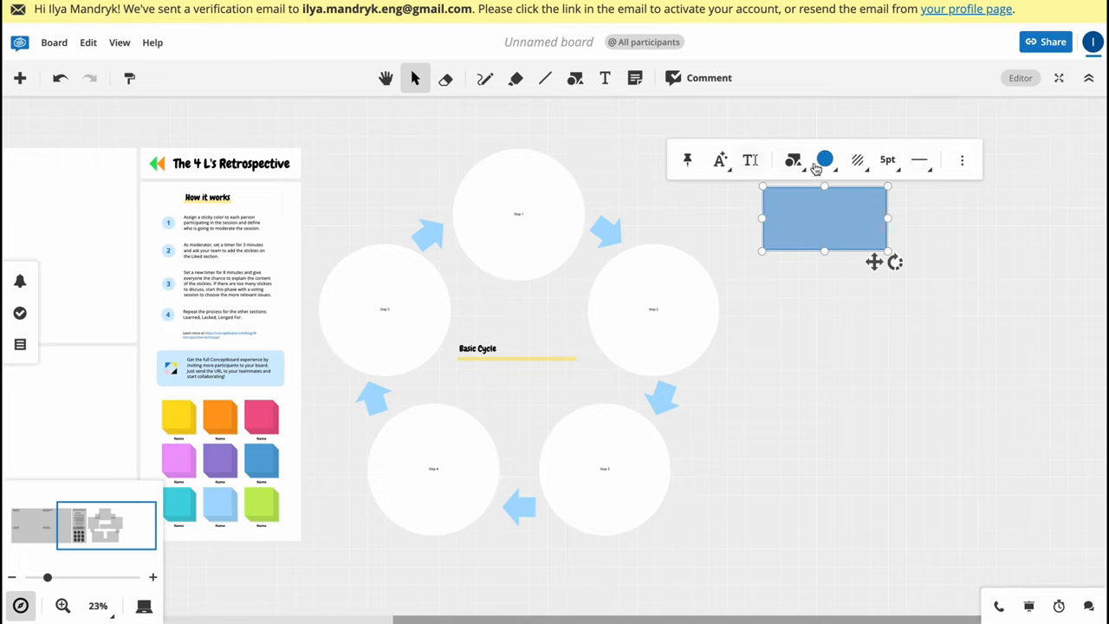
mouse_move(720, 159)
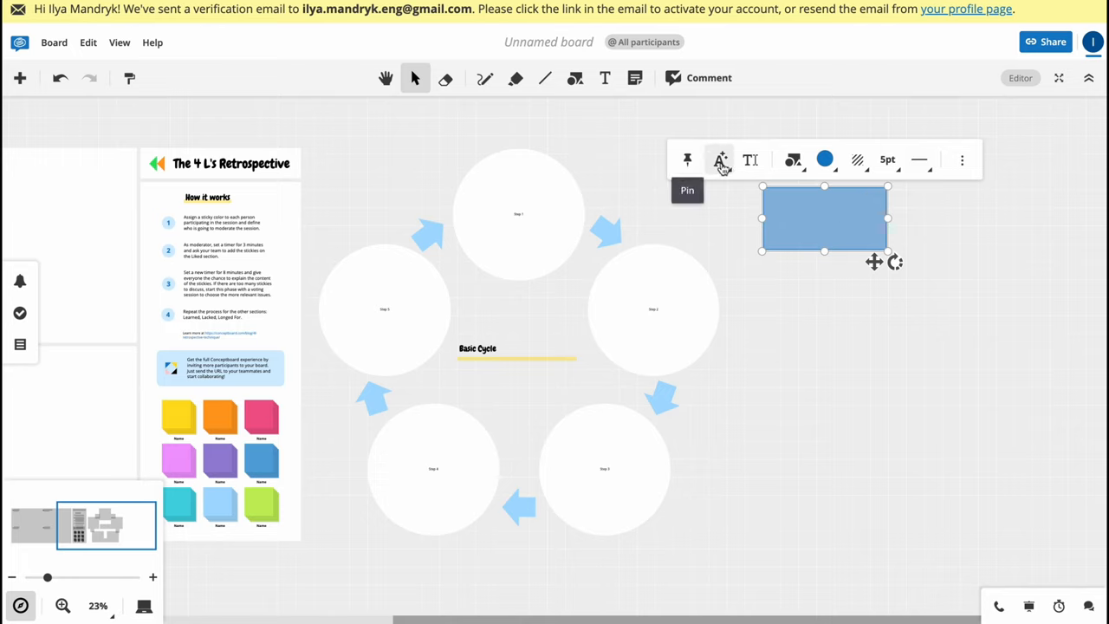
mouse_move(720, 160)
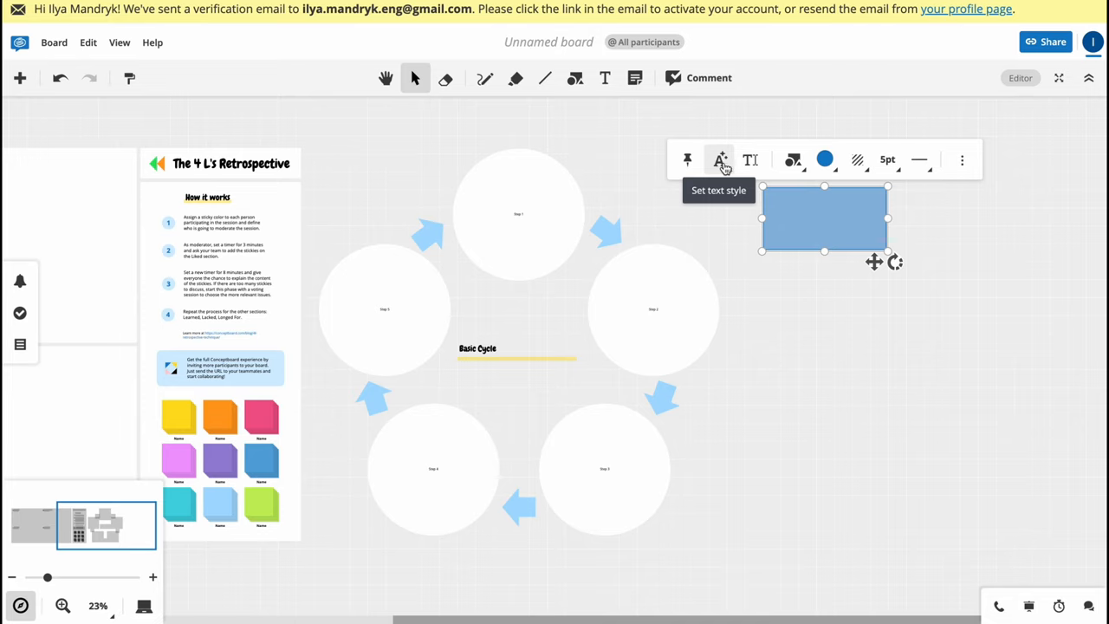
mouse_move(751, 160)
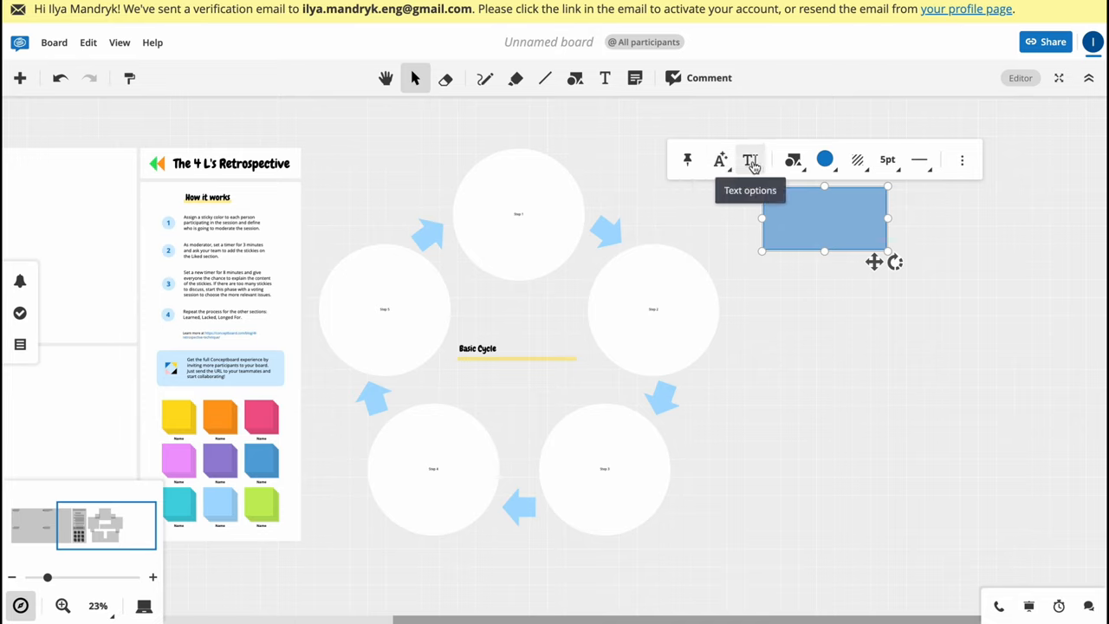
mouse_move(793, 161)
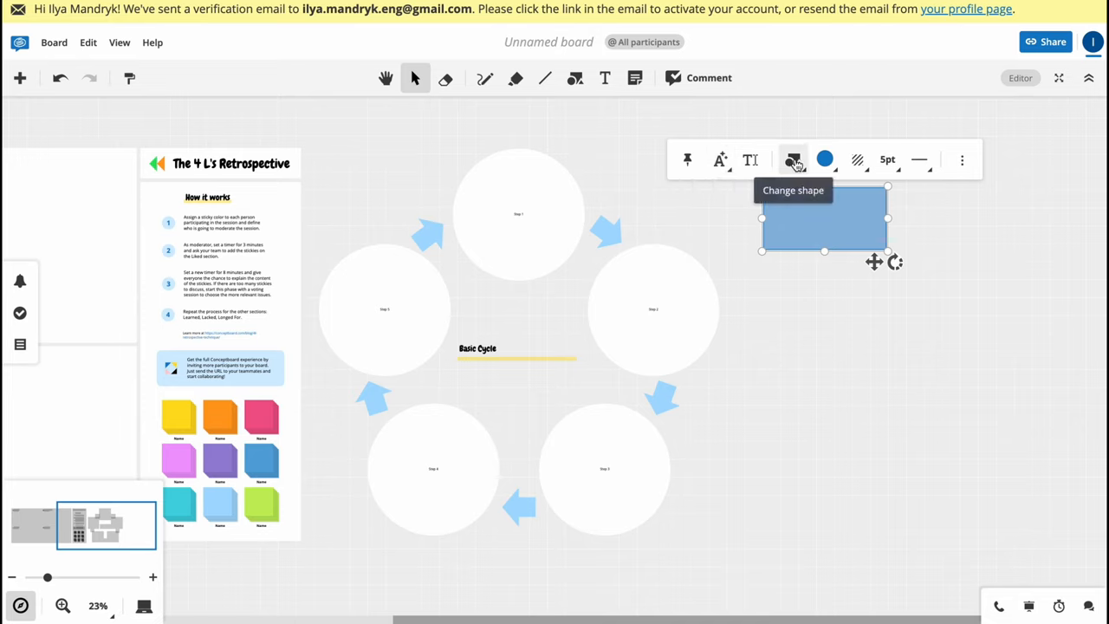
mouse_move(824, 159)
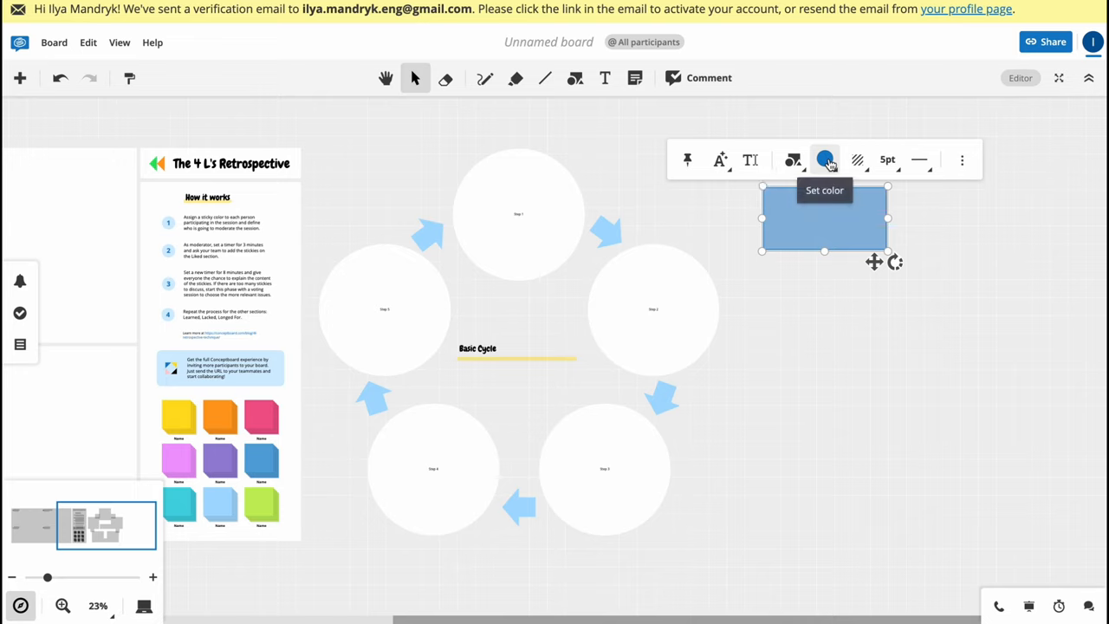
mouse_move(857, 159)
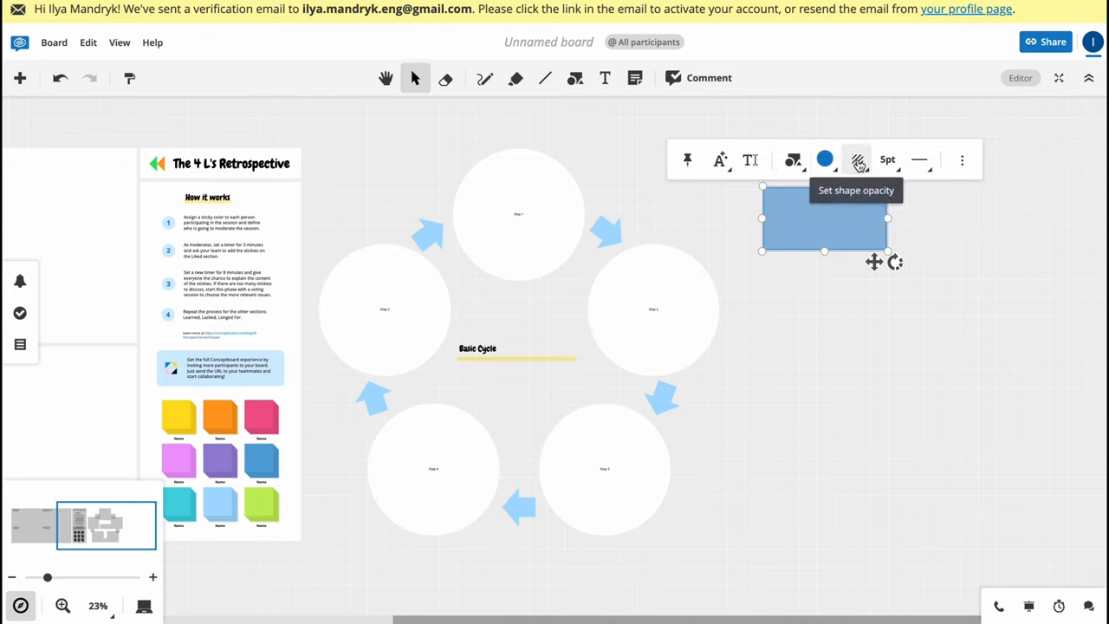
mouse_move(887, 159)
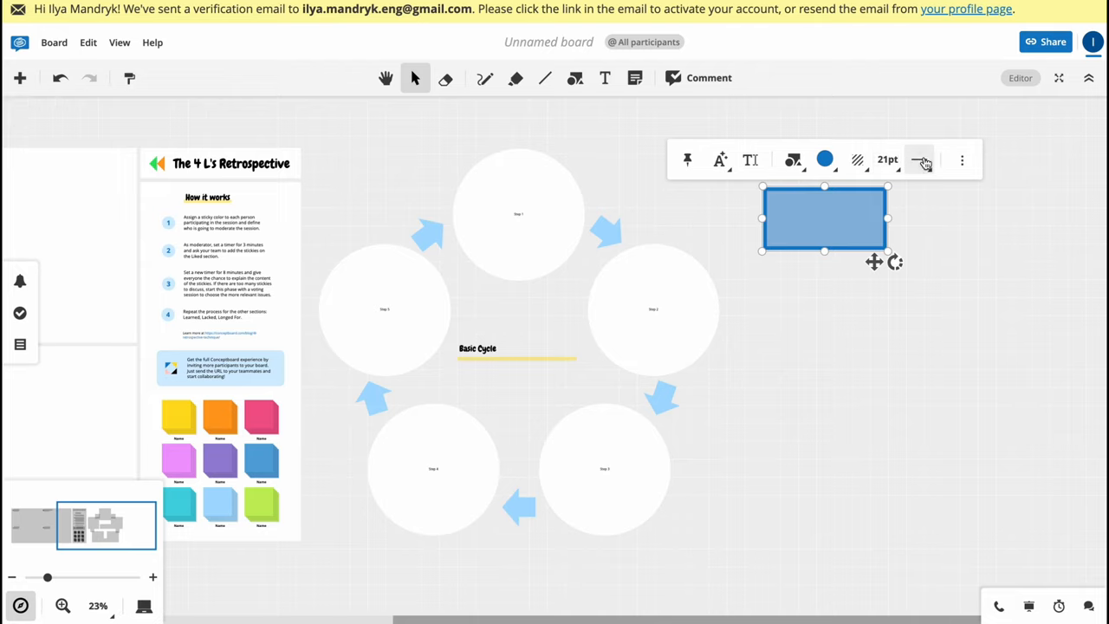
left_click(920, 160)
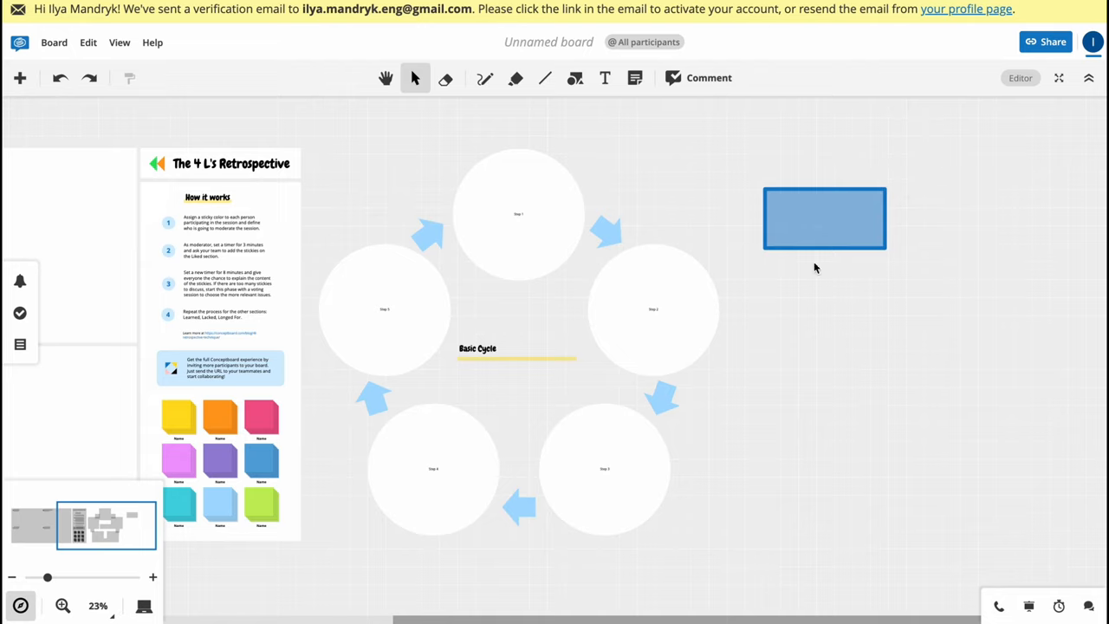
Step: Delete the cycle's Step 5, stretch its arrow to Step 1, and draw a second rectangle
left_click(604, 78)
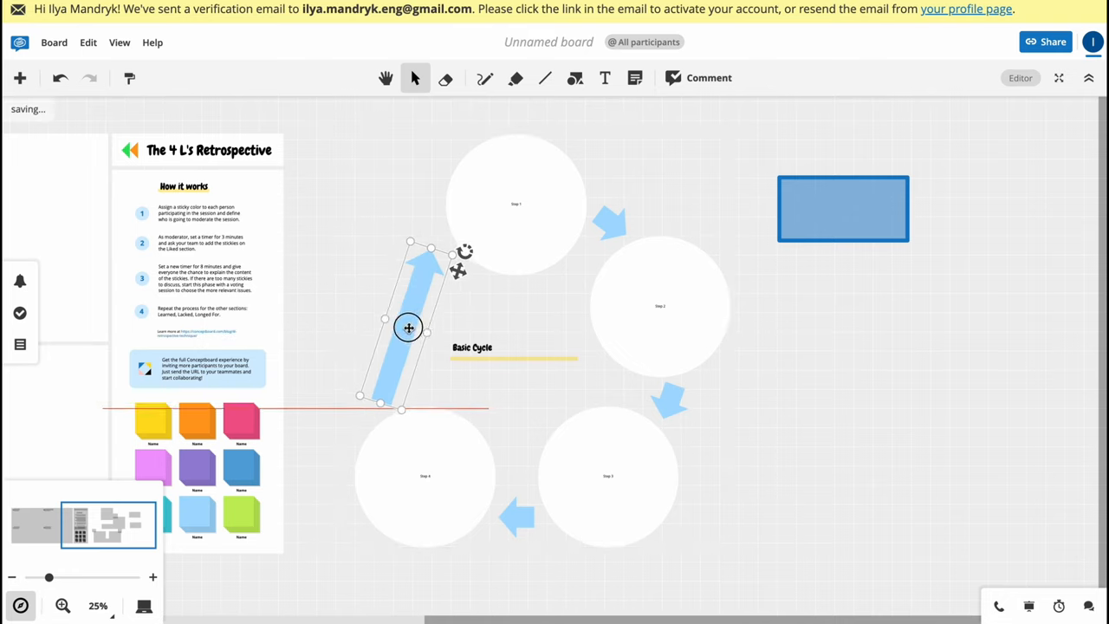
left_click(408, 328)
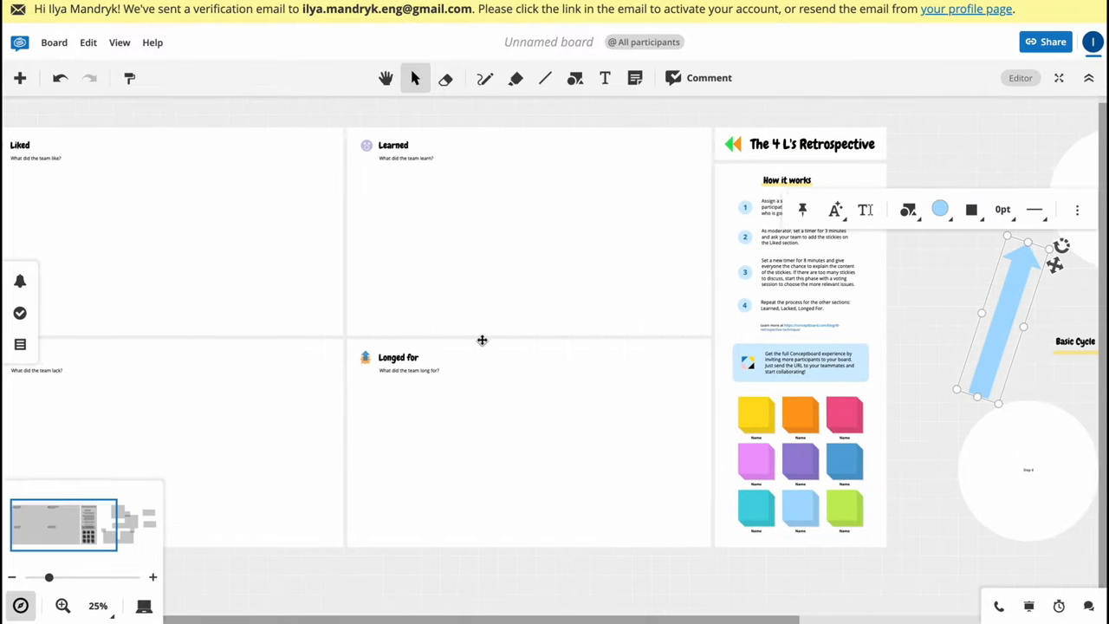
left_click_drag(481, 341, 753, 350)
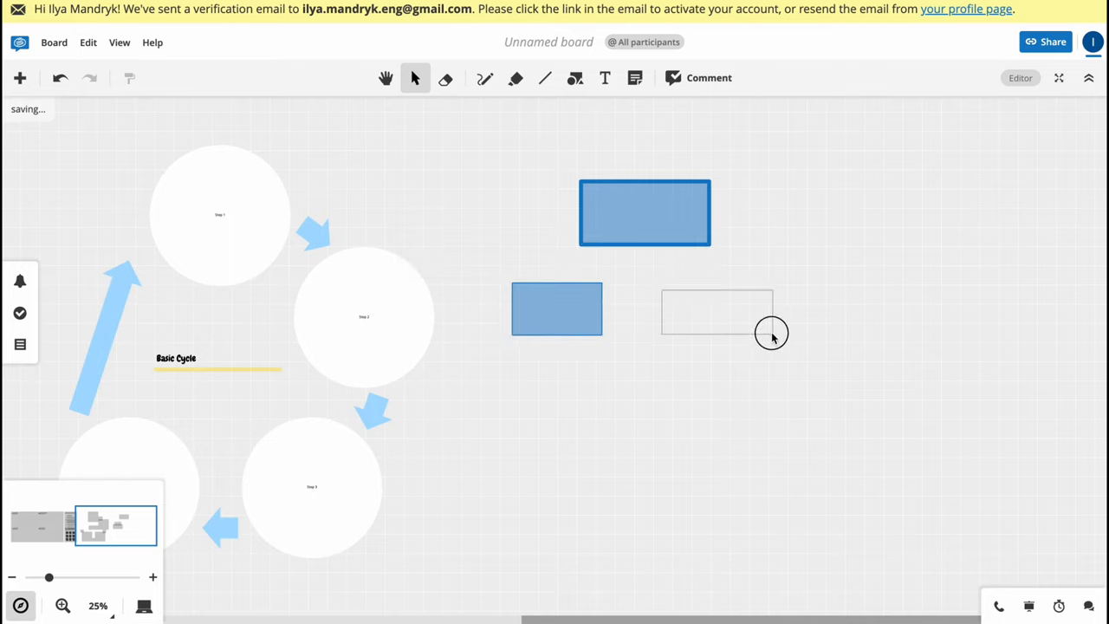
Step: Draw a third rectangle, then two blue pills with the rounded rectangle shape
left_click(574, 77)
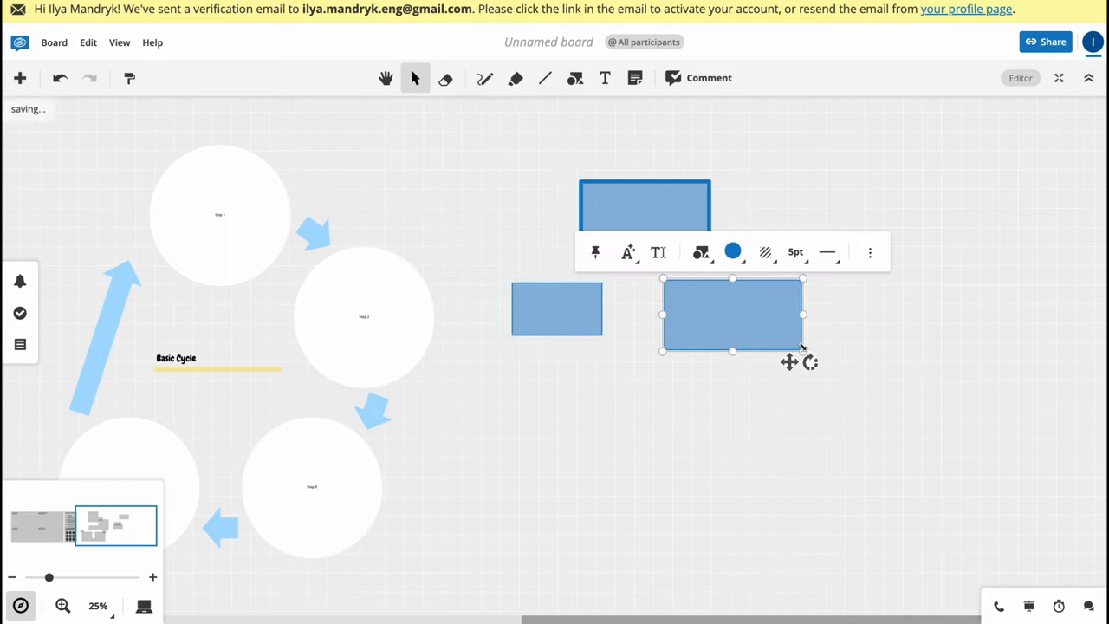
left_click(576, 78)
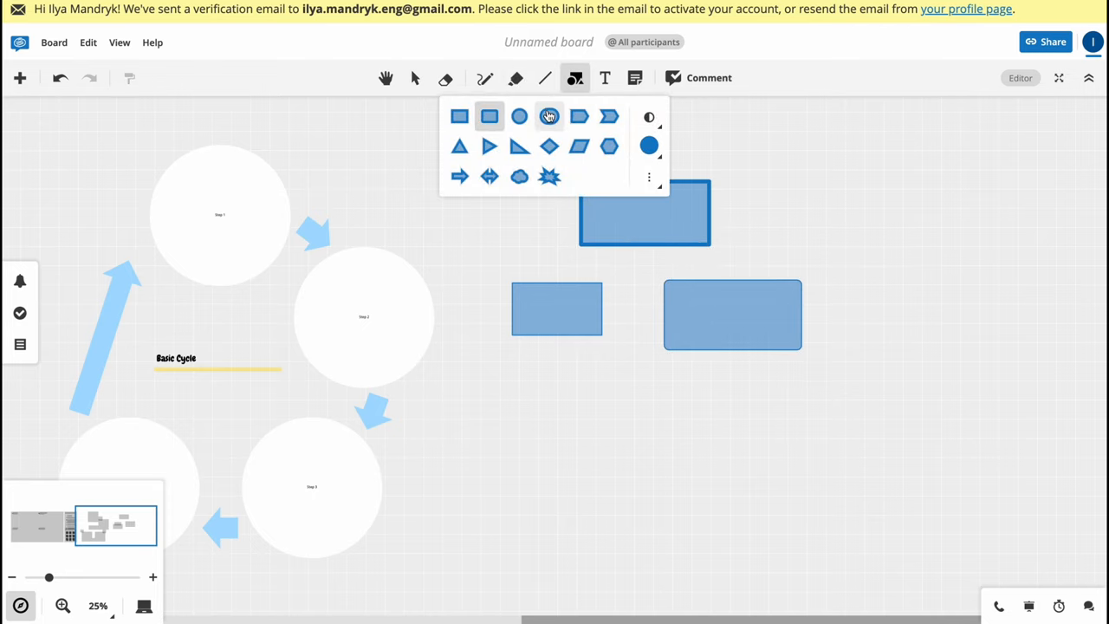
left_click(550, 116)
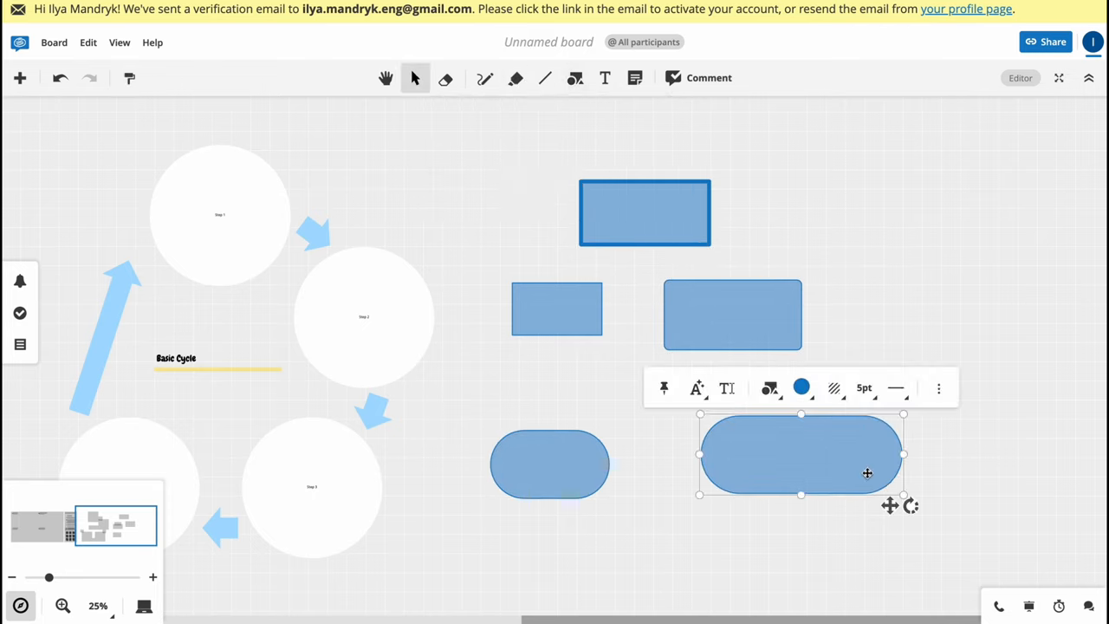
left_click(484, 78)
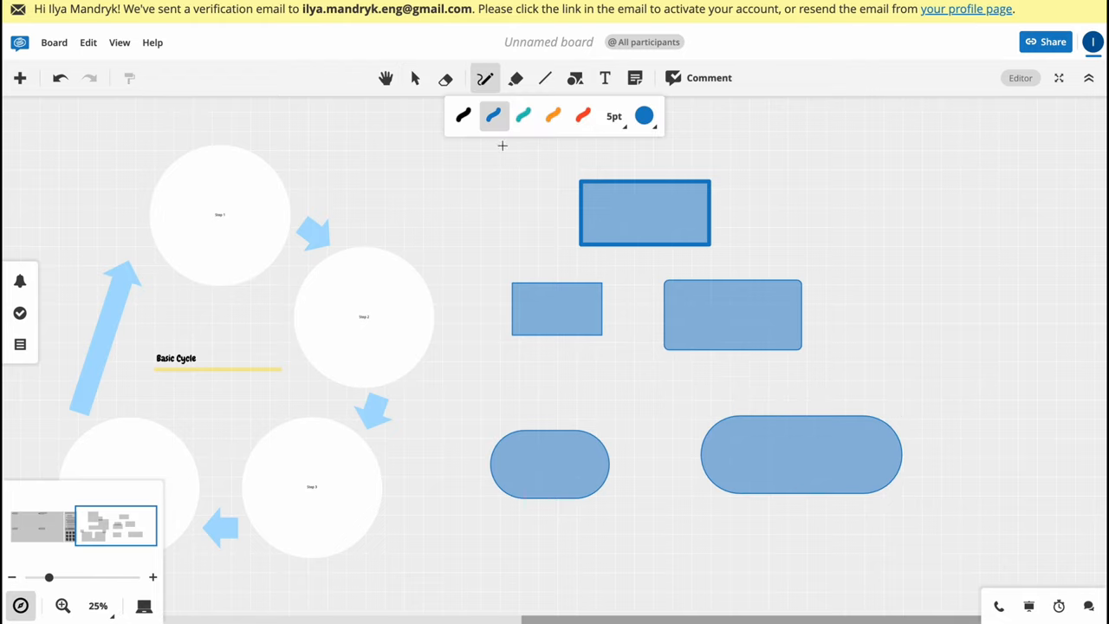
Step: Sketch a blue arrow down from the top rectangle toward the shapes below
left_click_drag(598, 221, 567, 269)
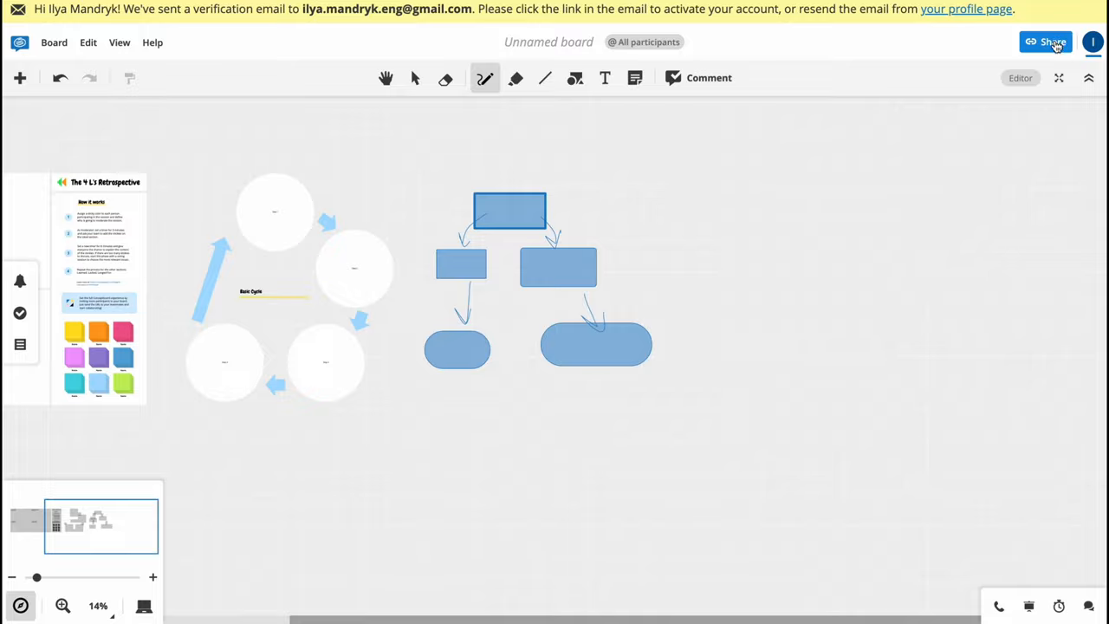
Step: Save the board name Board1 from Share, view its access settings, and close the dialog
left_click(1046, 42)
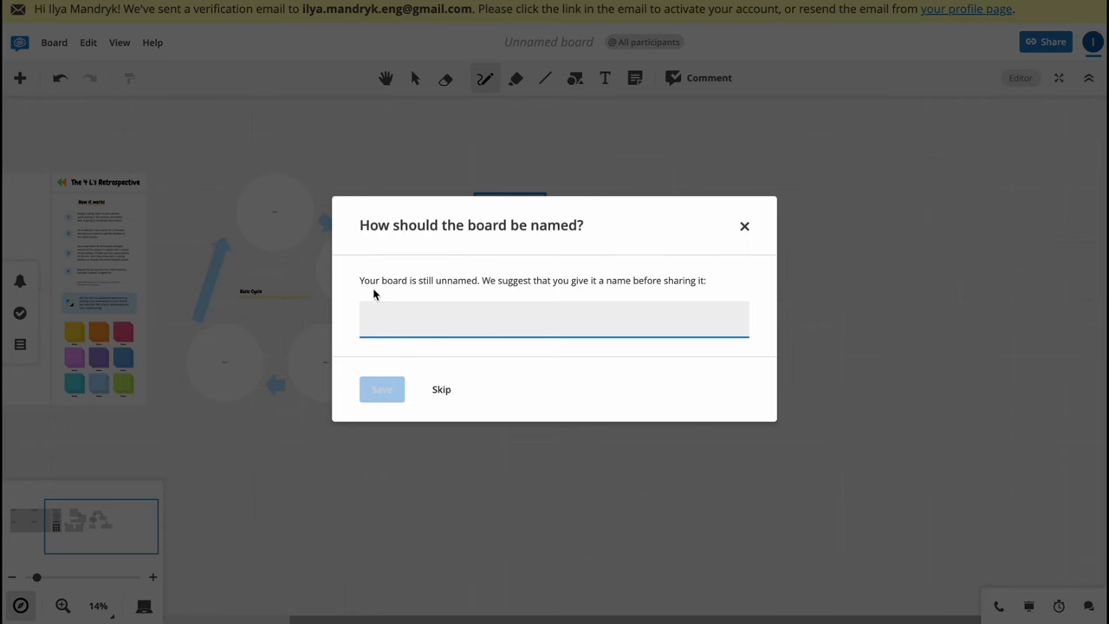
mouse_move(370, 275)
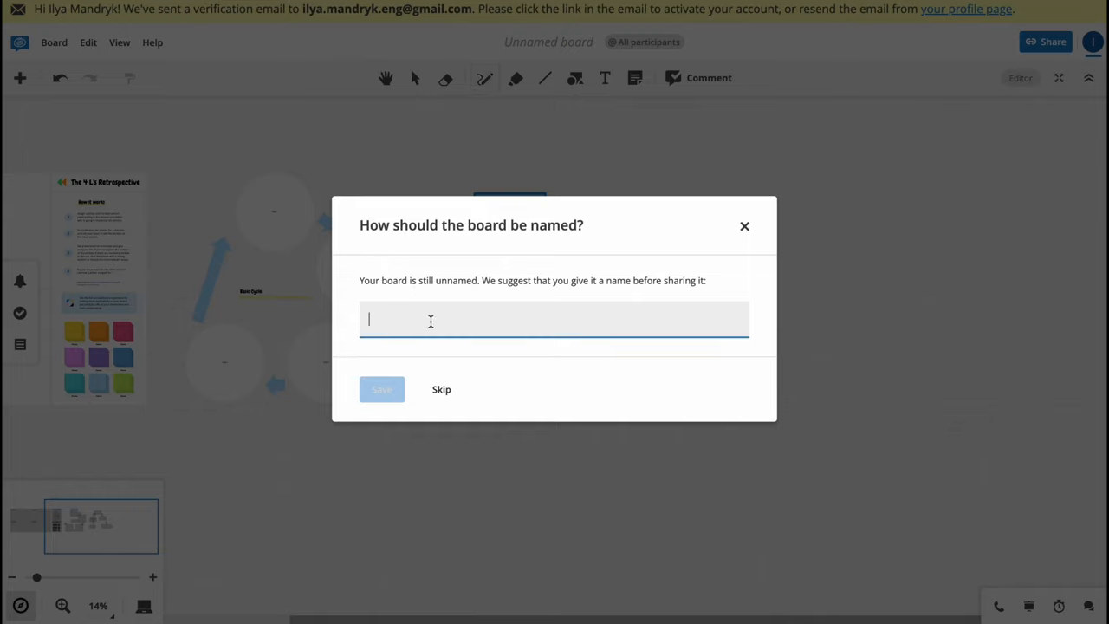
type("Board")
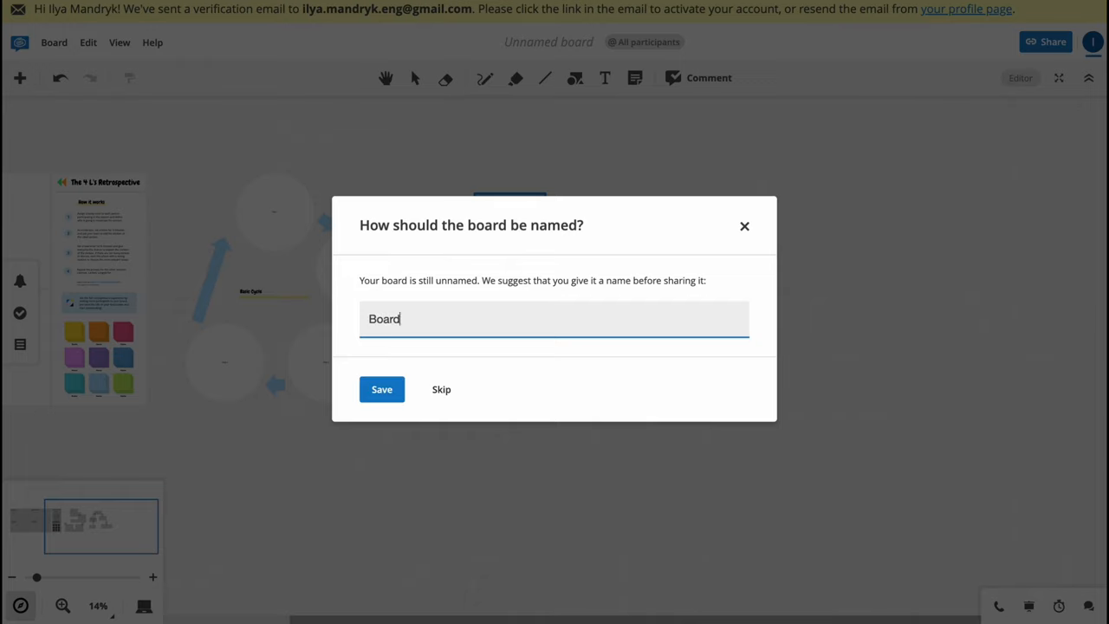
left_click(381, 389)
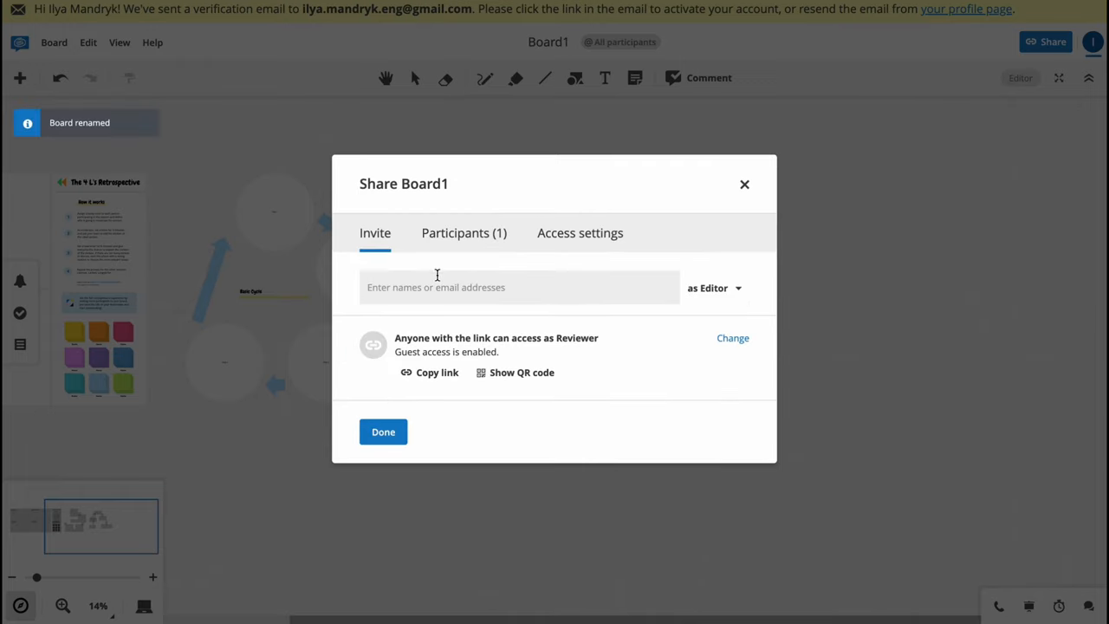
mouse_move(578, 364)
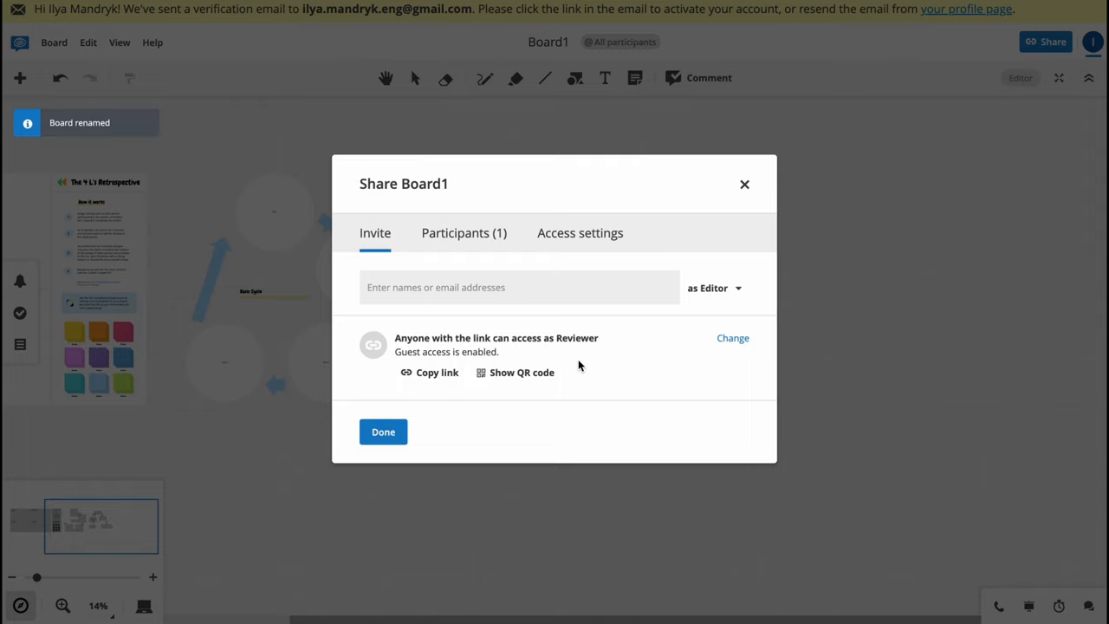
mouse_move(563, 365)
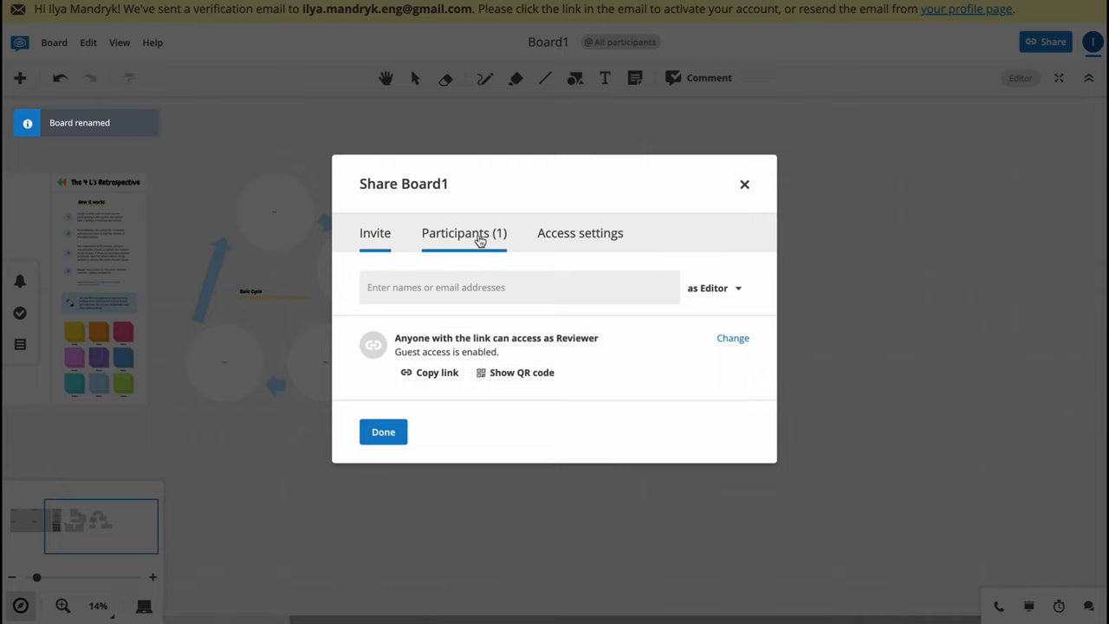
left_click(580, 233)
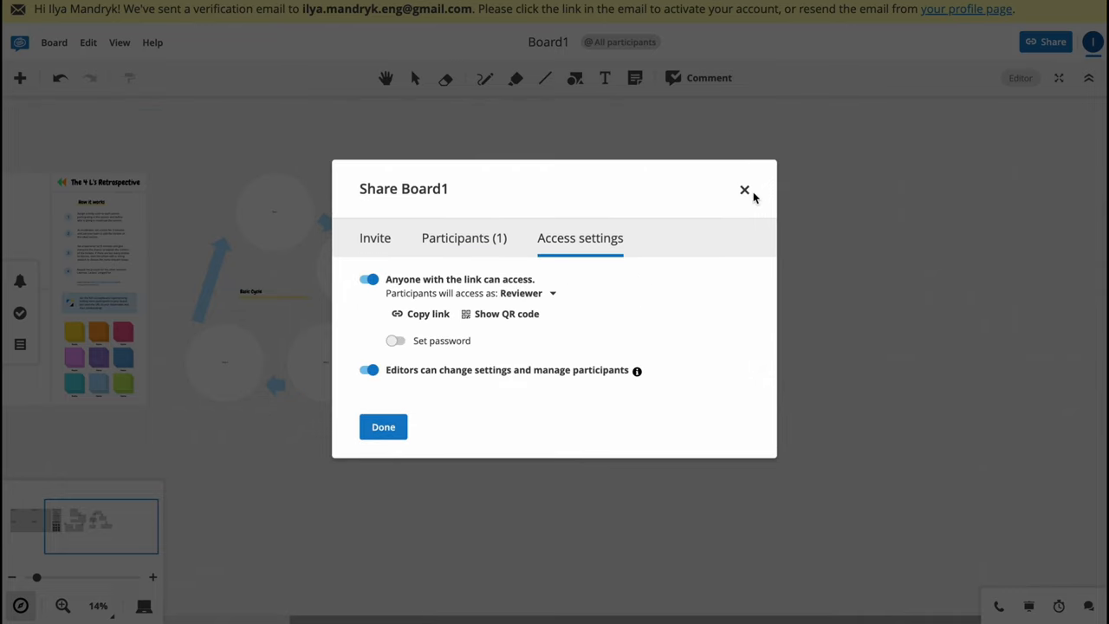
left_click(743, 189)
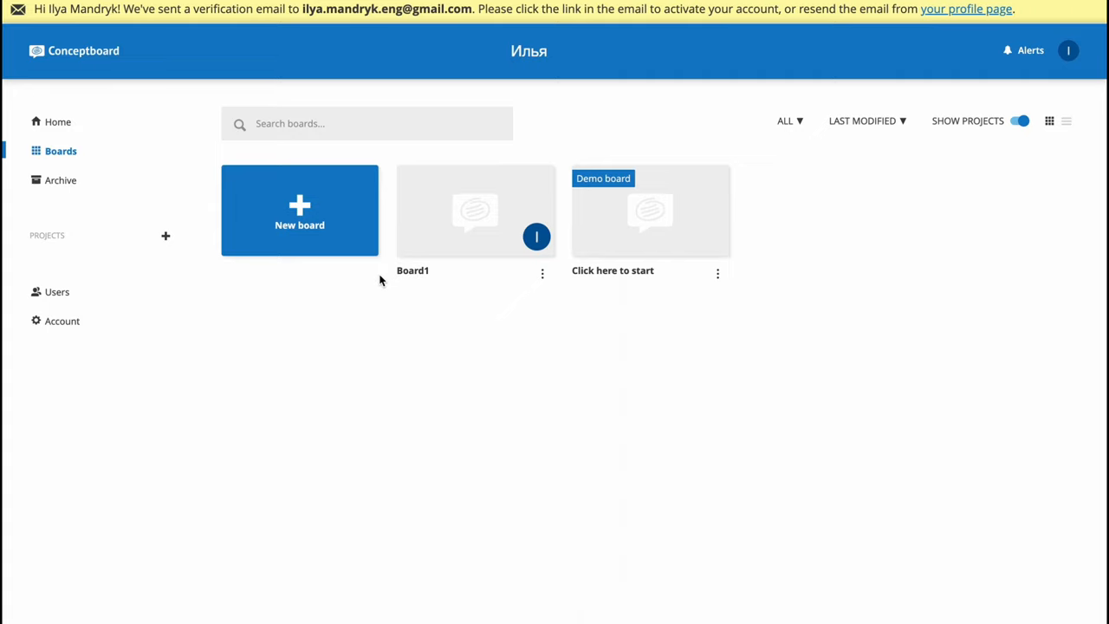
Step: Archive Board1 from its card's options menu and confirm moving it to the archive
left_click(542, 274)
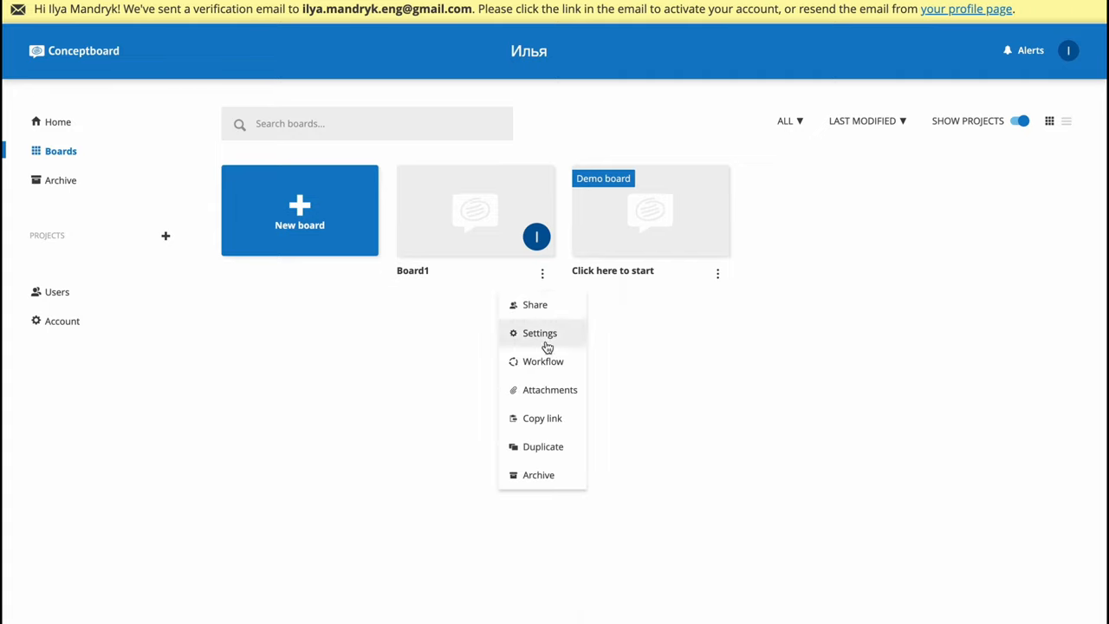
mouse_move(550, 389)
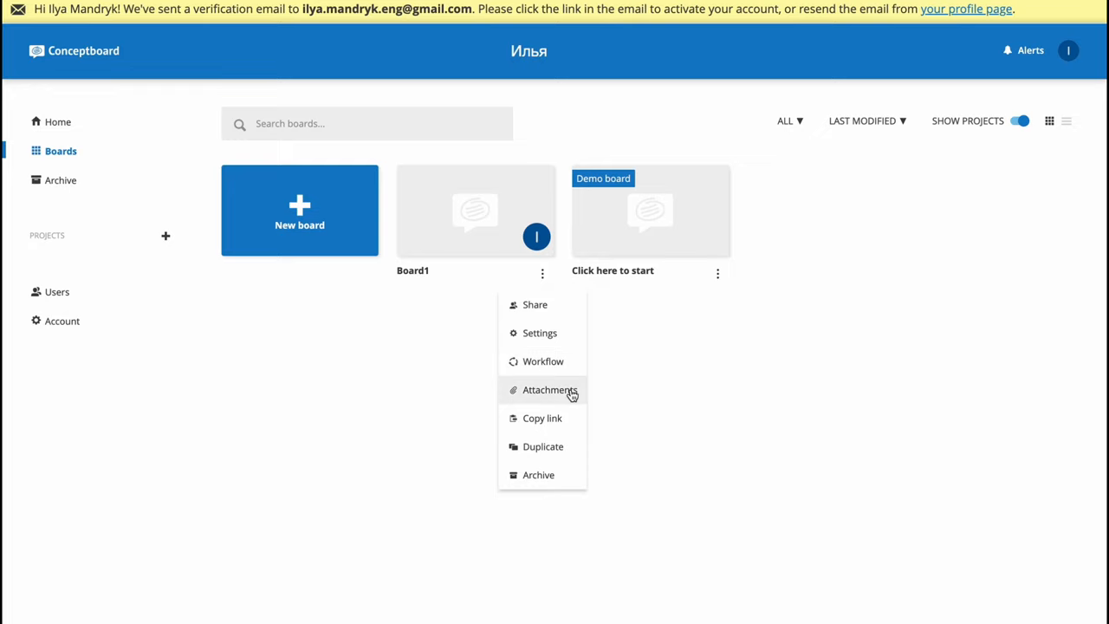
mouse_move(555, 464)
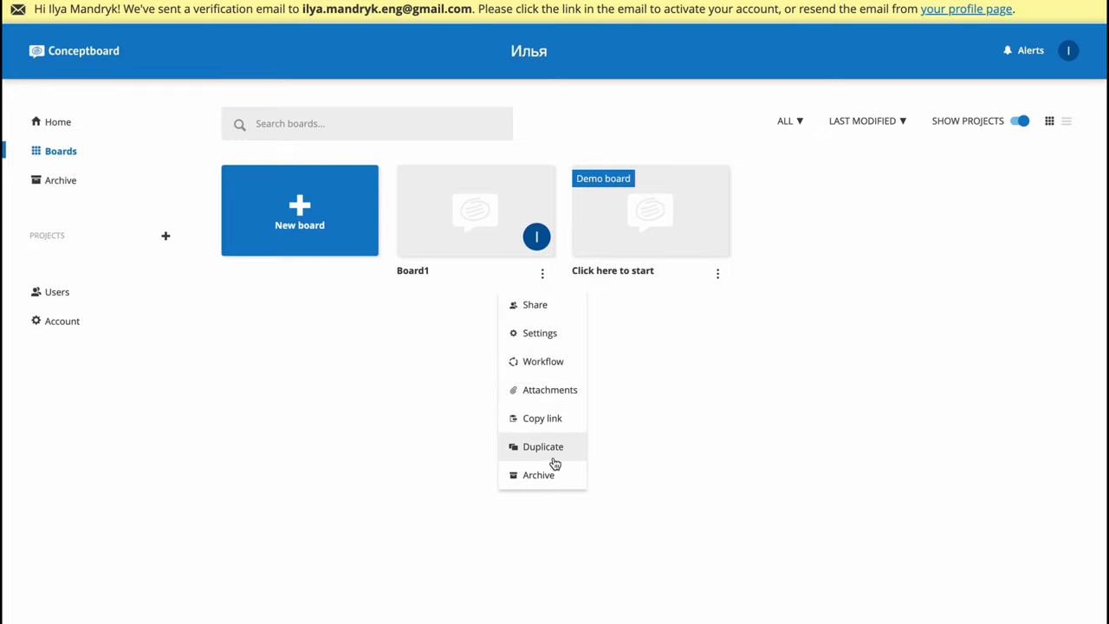
mouse_move(541, 474)
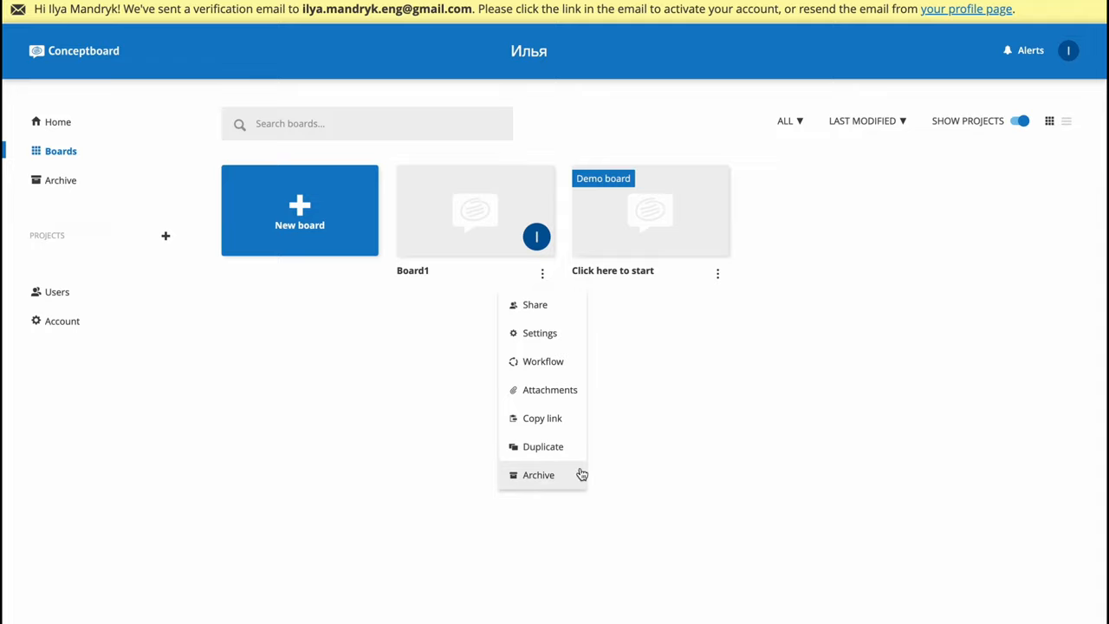
left_click(538, 474)
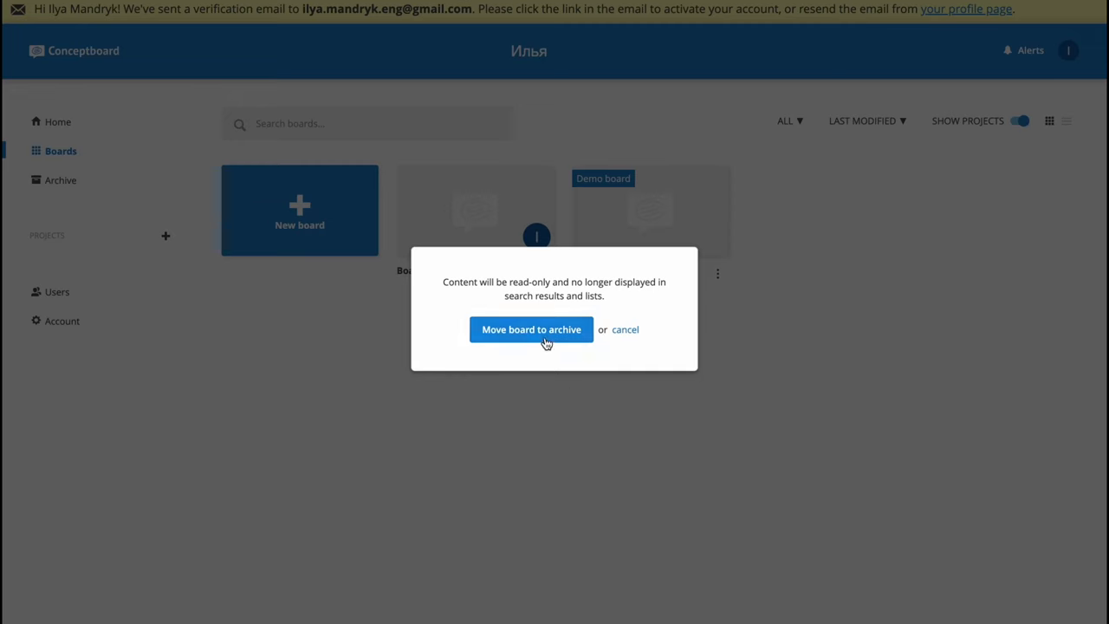
left_click(531, 329)
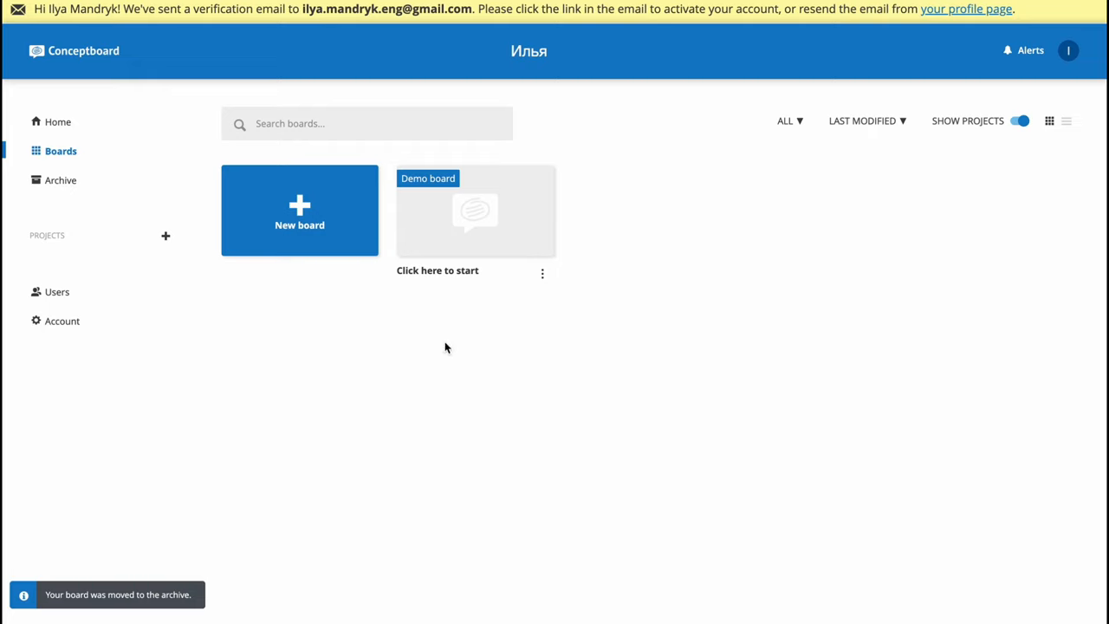
left_click(61, 179)
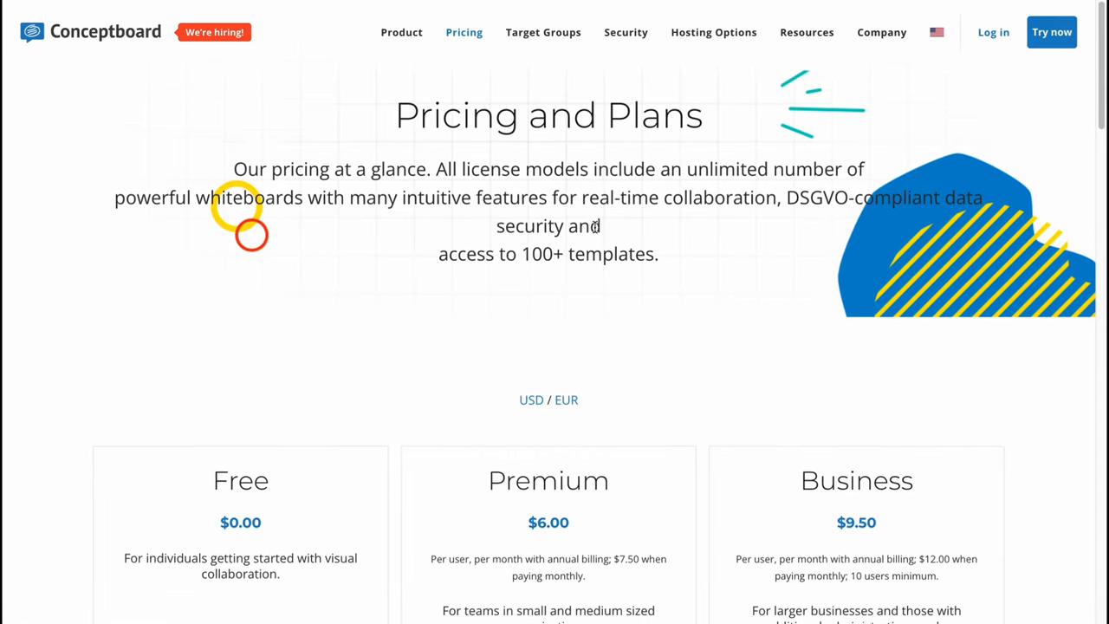
Step: Review the Free, Premium, Business and Enterprise plan features, then return to the homepage
scroll("down", 3)
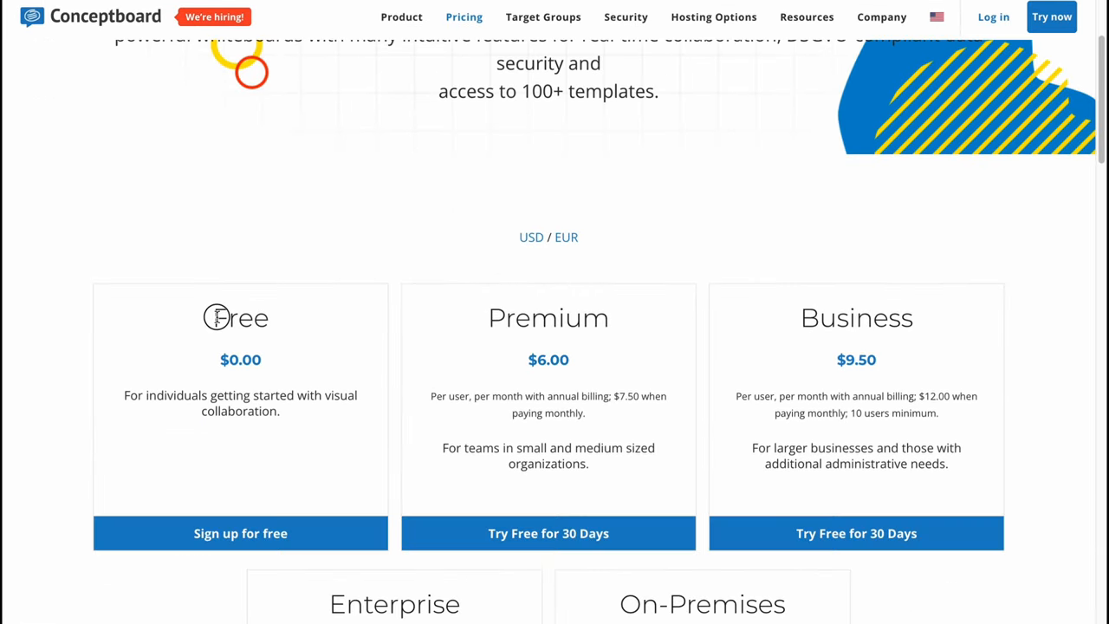
double_click(856, 318)
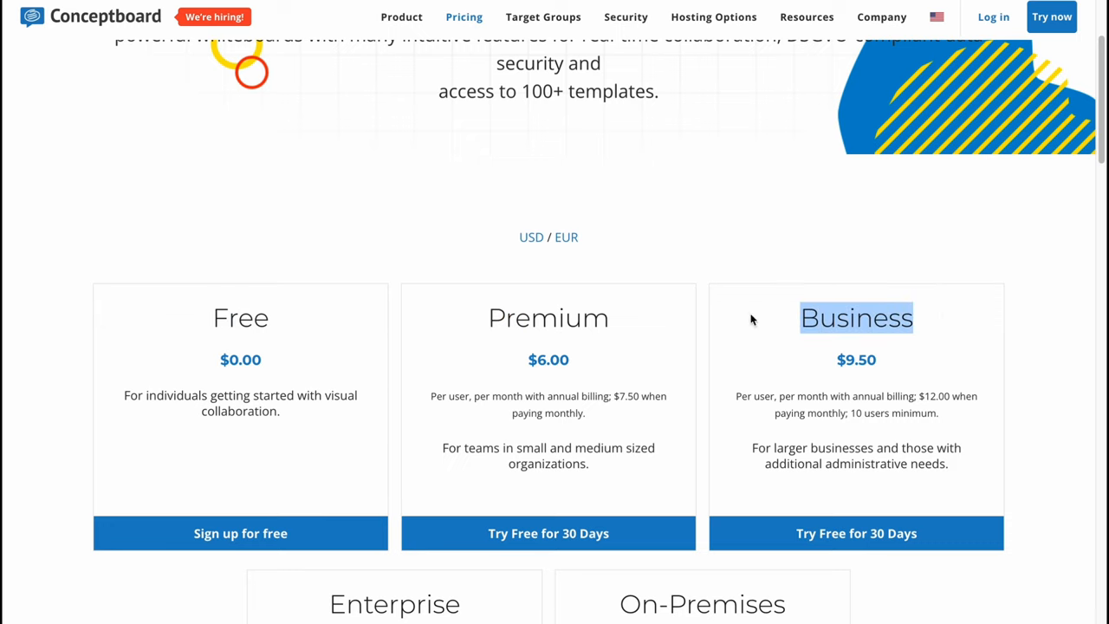
scroll("down", 3)
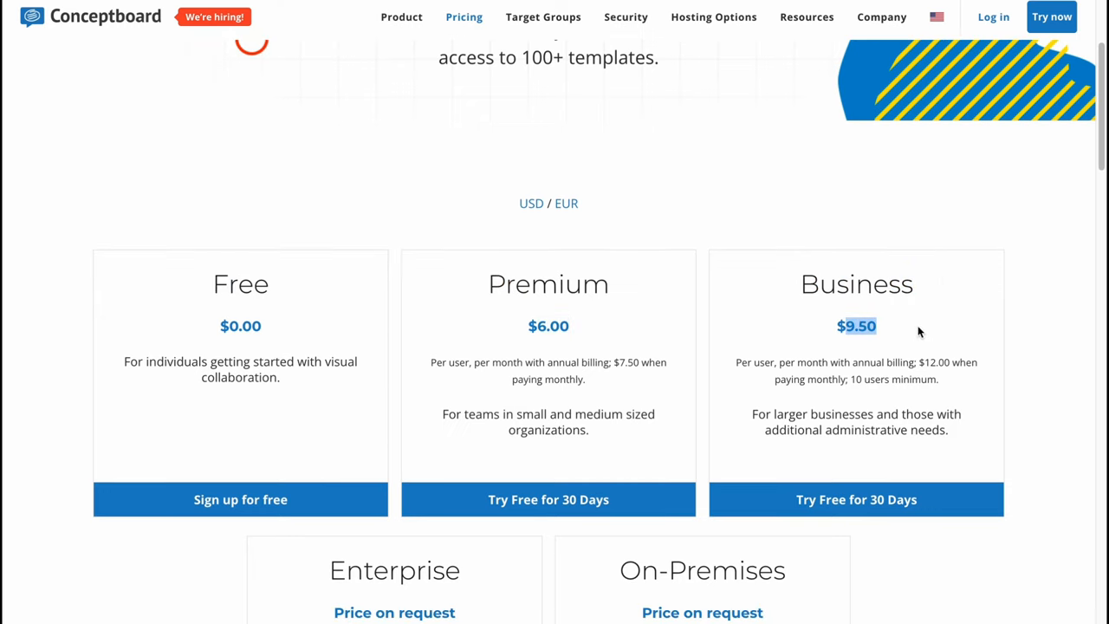
scroll("down", 3)
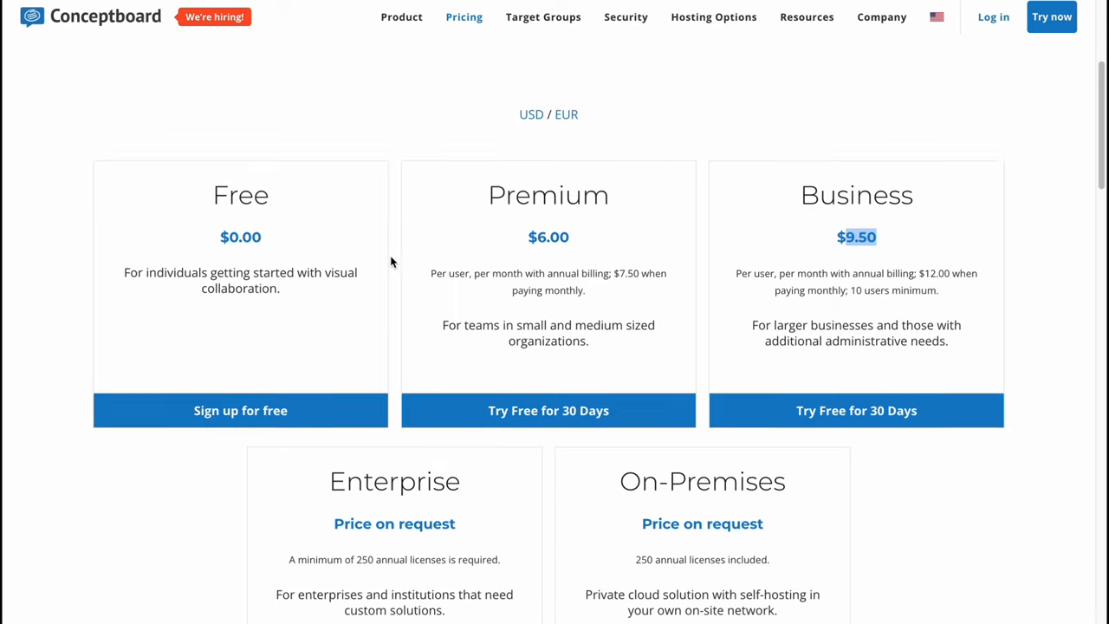
scroll("down", 3)
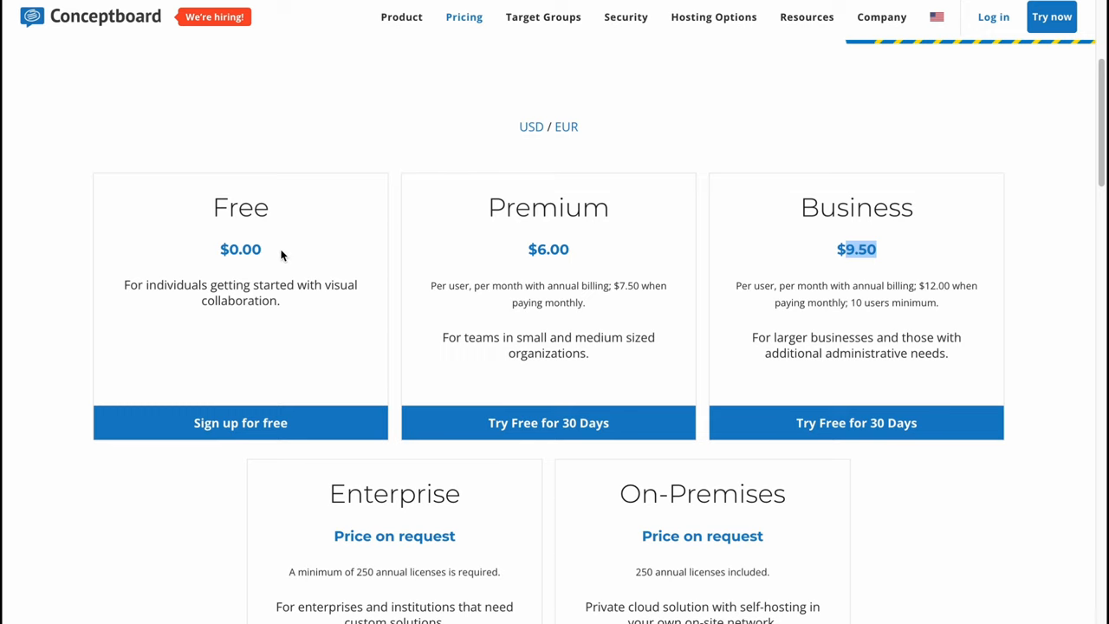
scroll("down", 3)
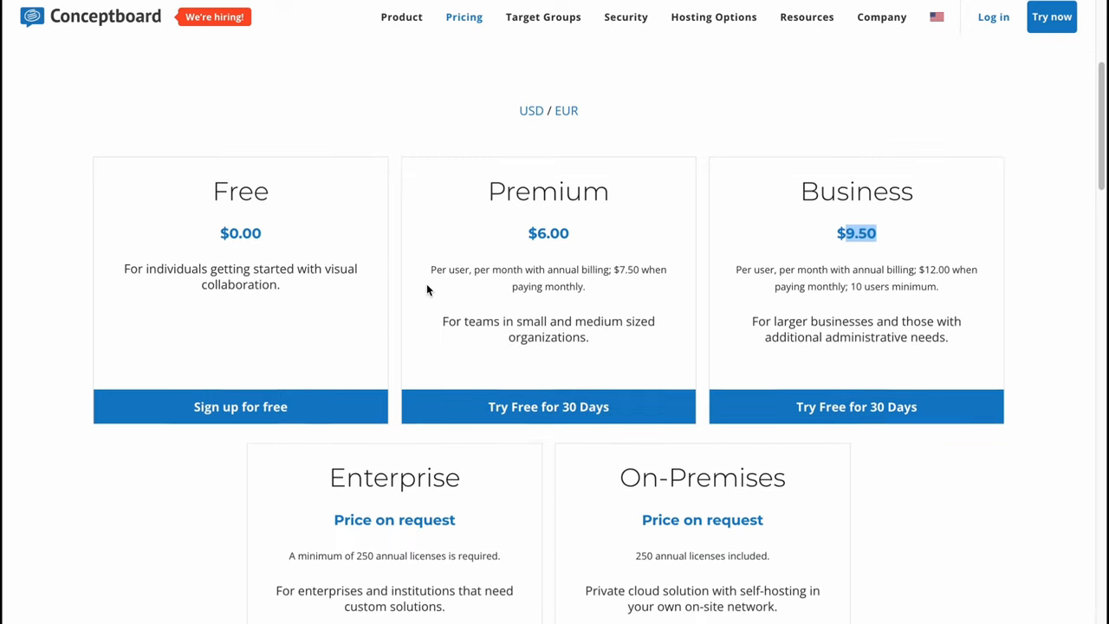
scroll("down", 3)
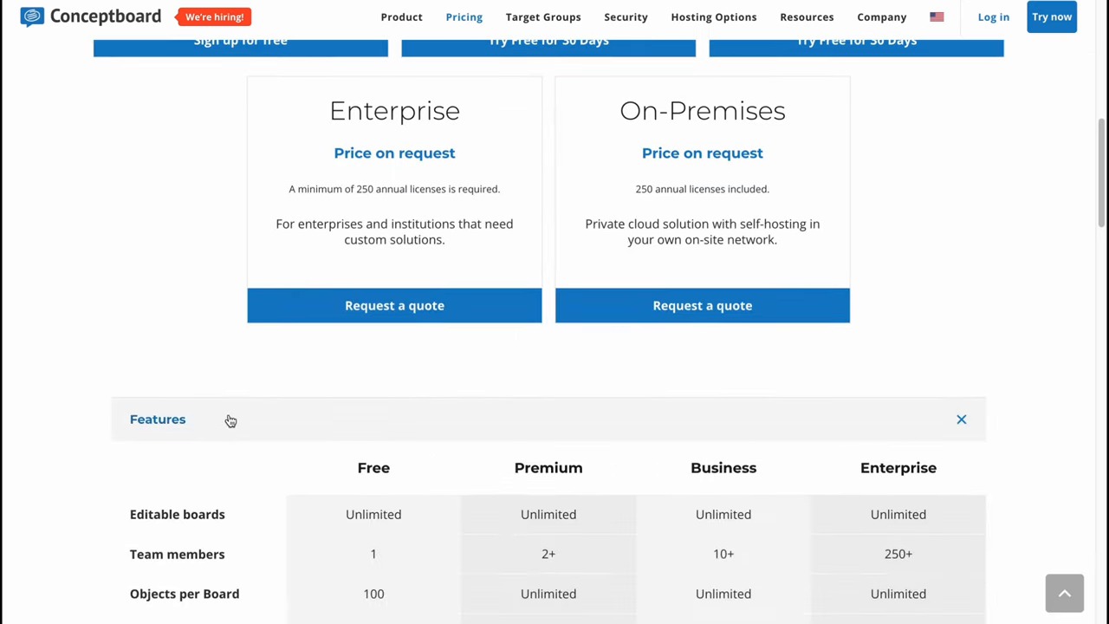
scroll("down", 3)
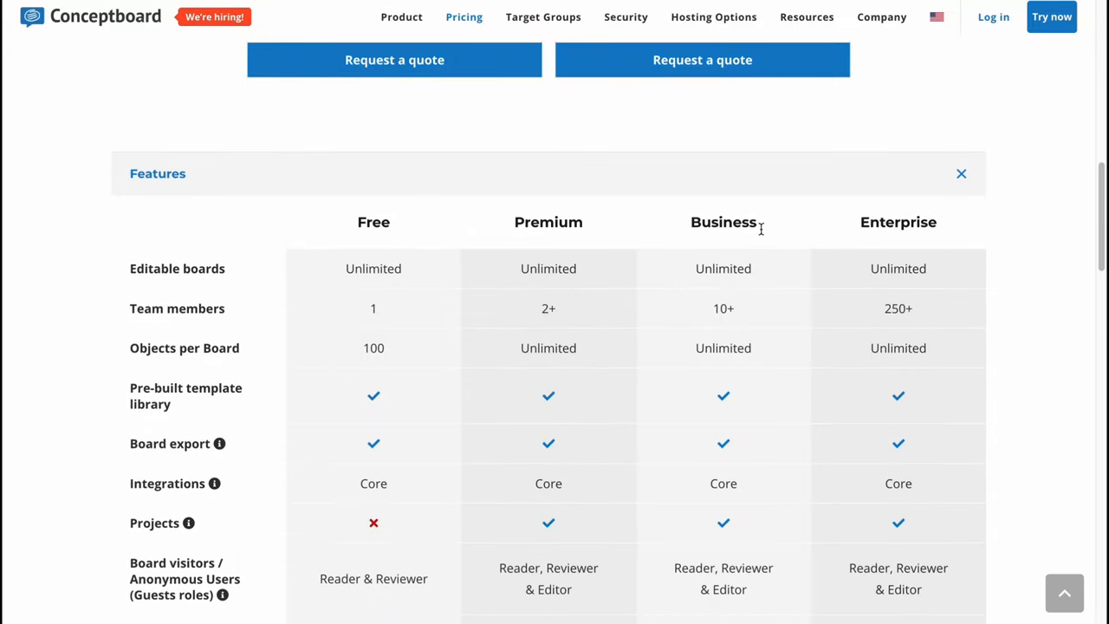
scroll("down", 3)
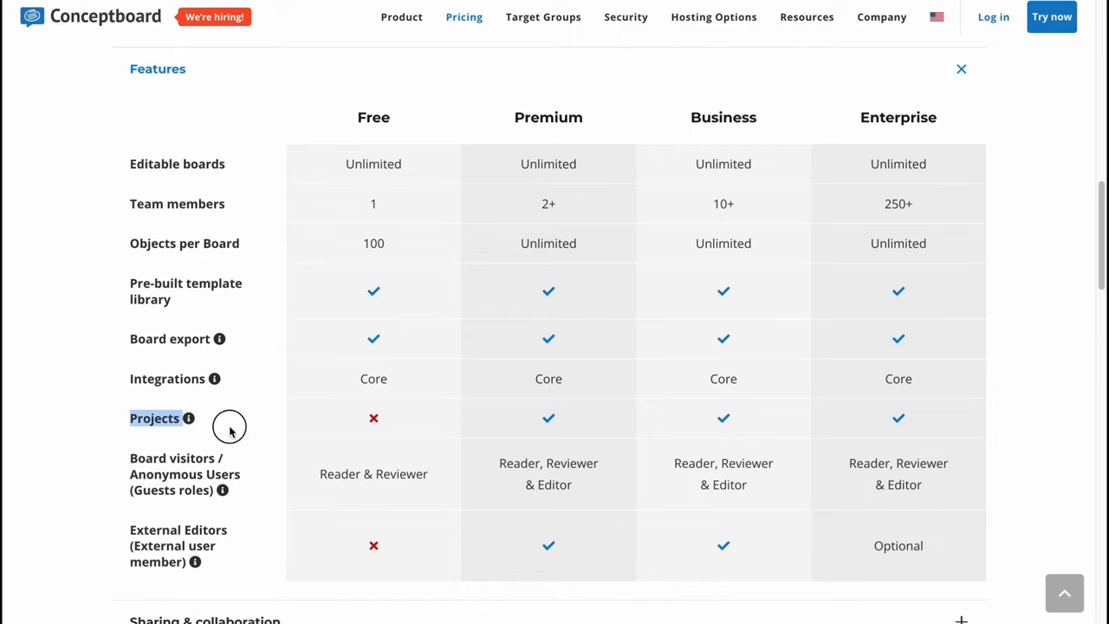
mouse_move(129, 534)
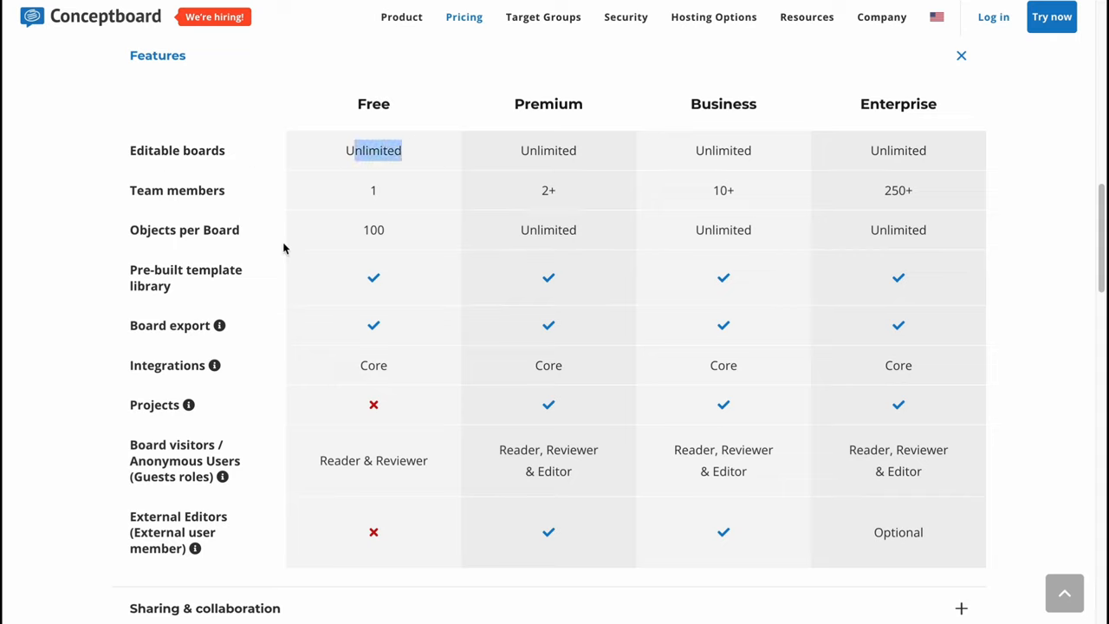
scroll("down", 3)
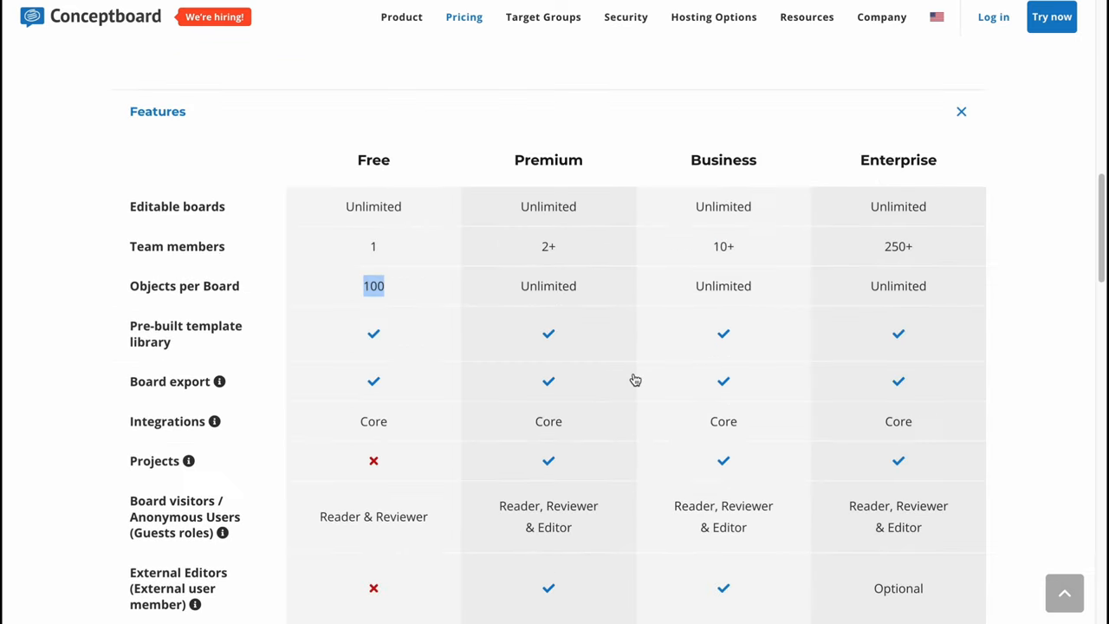
left_click(961, 111)
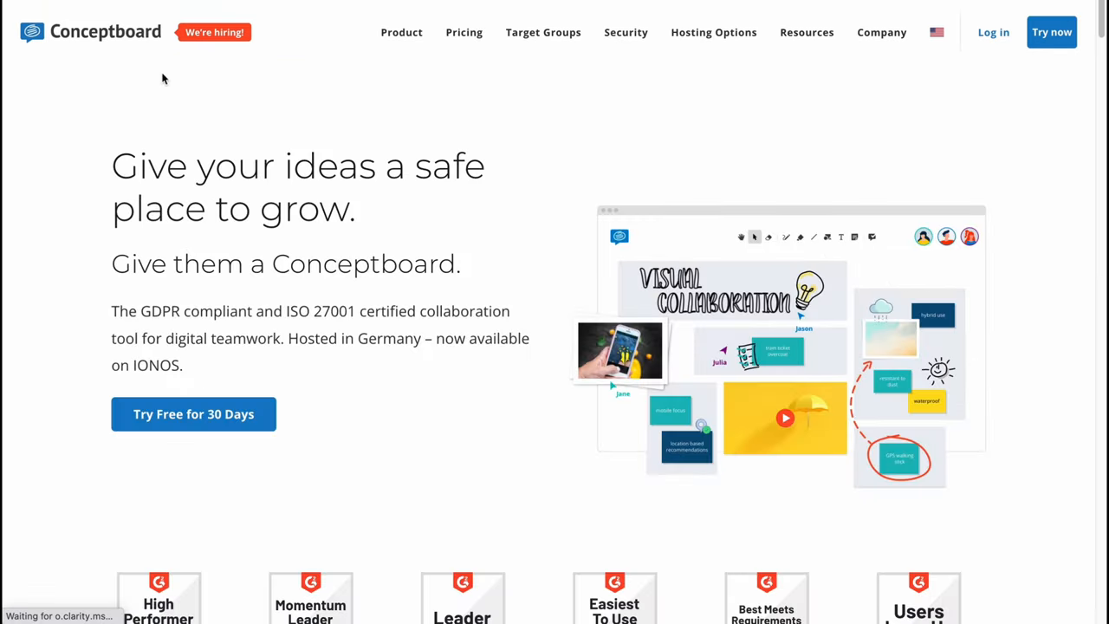
mouse_move(538, 252)
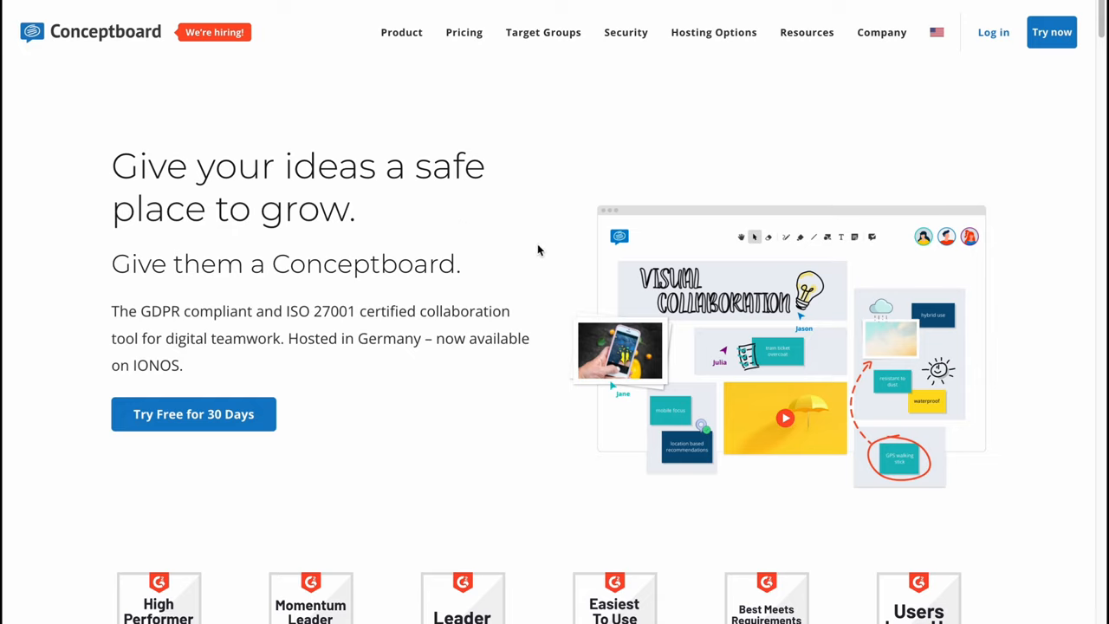
mouse_move(534, 249)
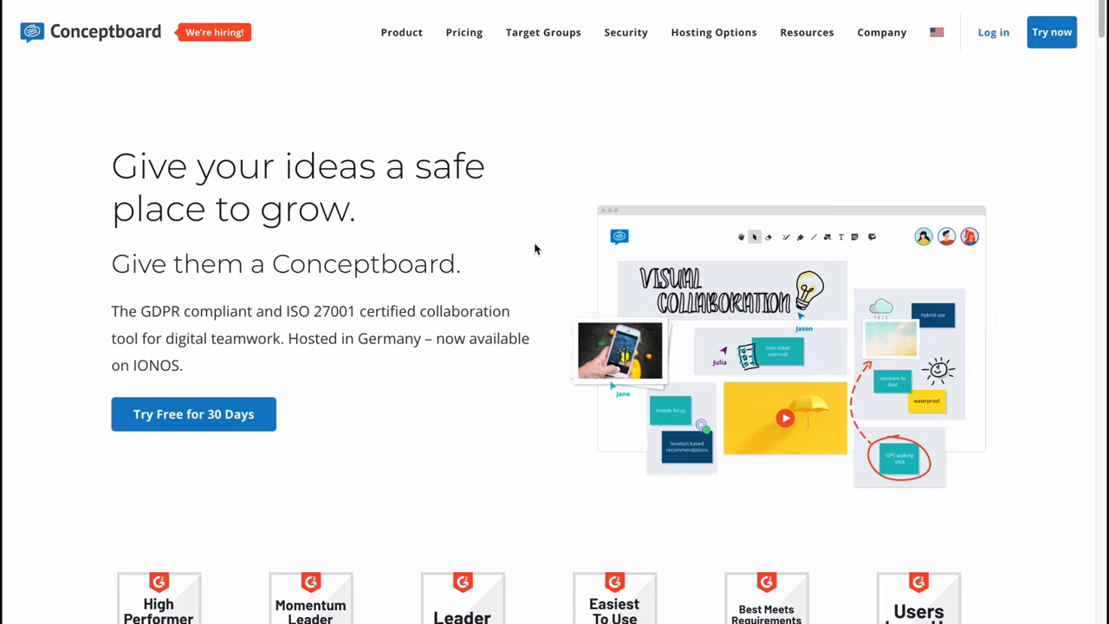